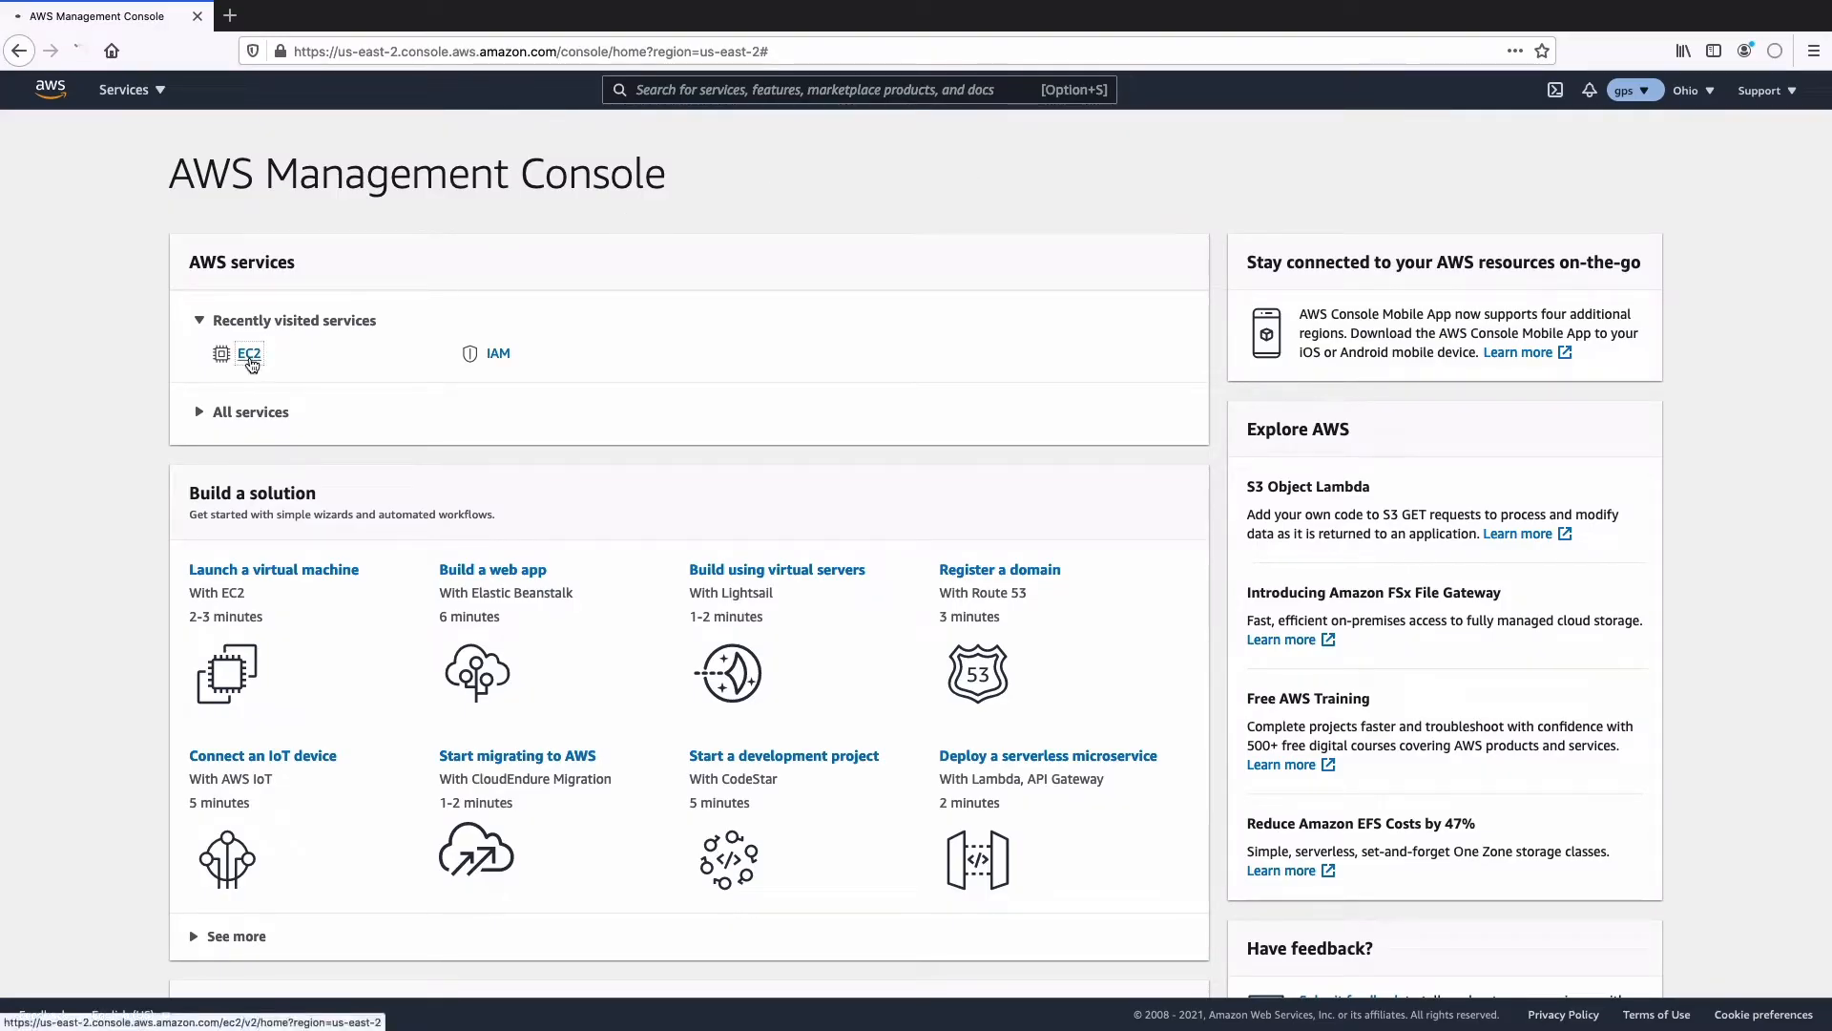
# Open EC2 from Recently visited services and display its Security Groups list
pyautogui.click(248, 353)
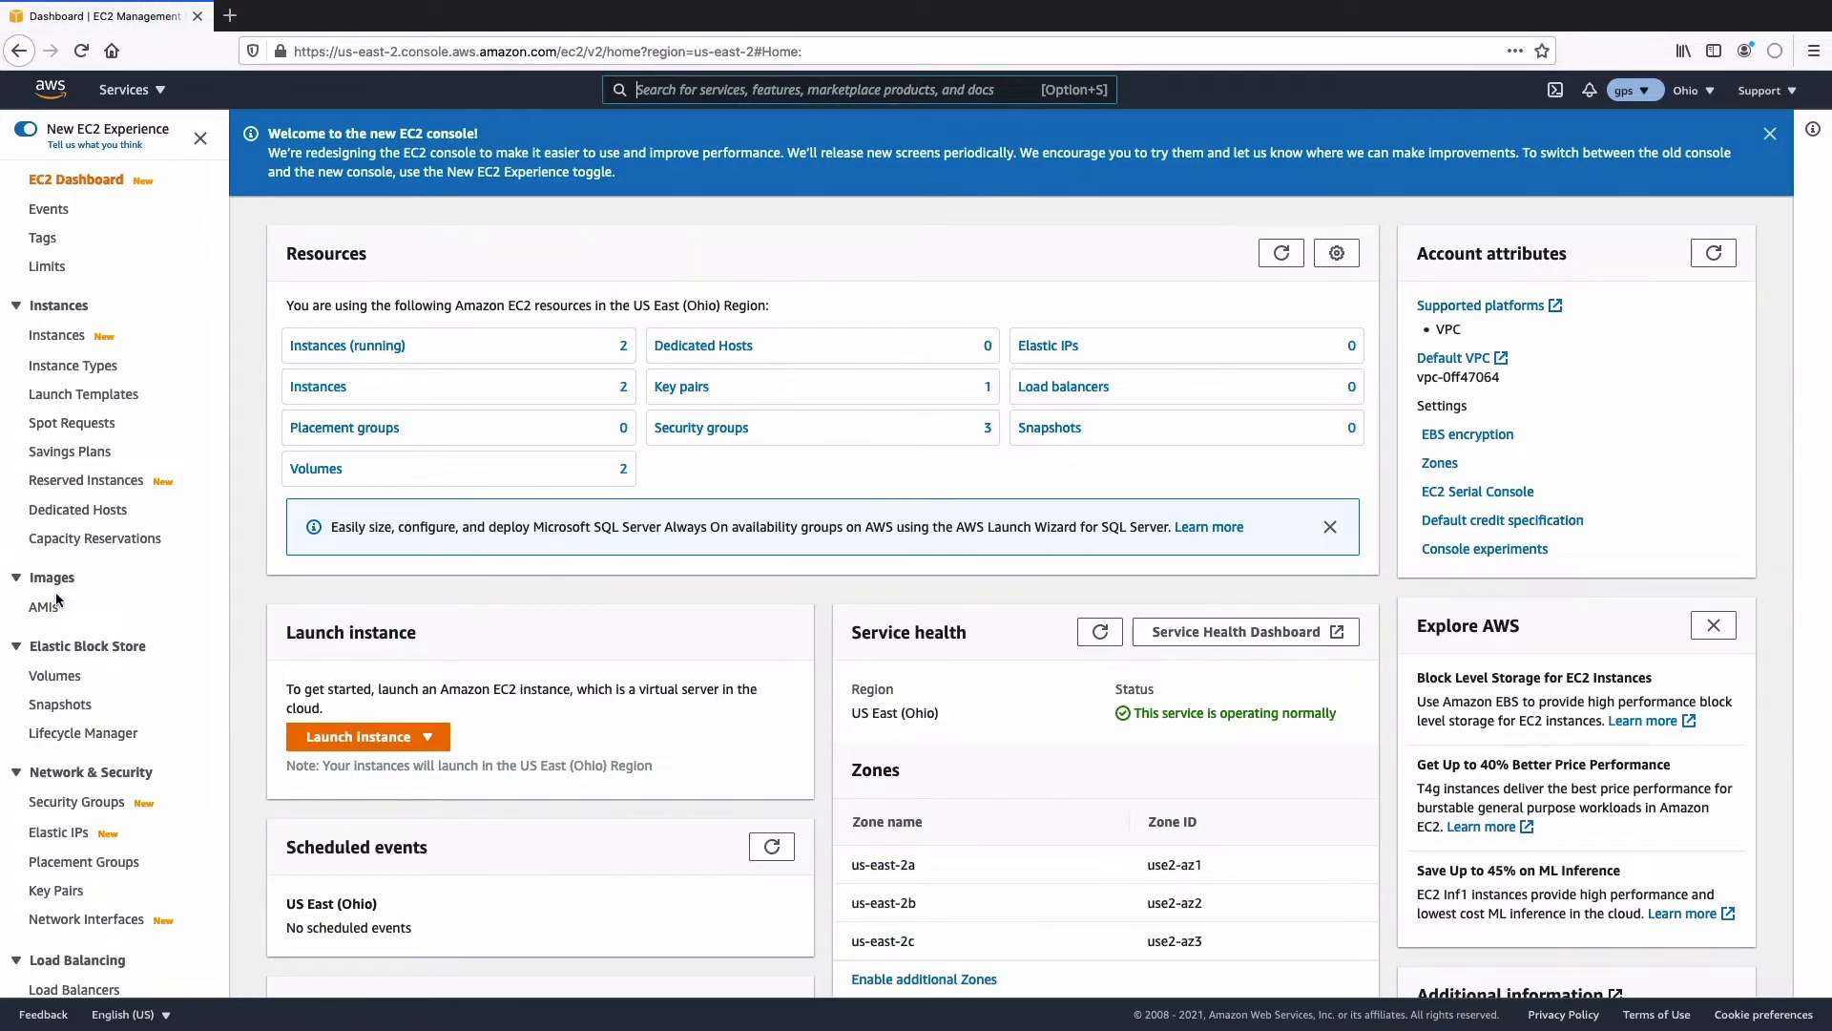
pyautogui.scroll(-3)
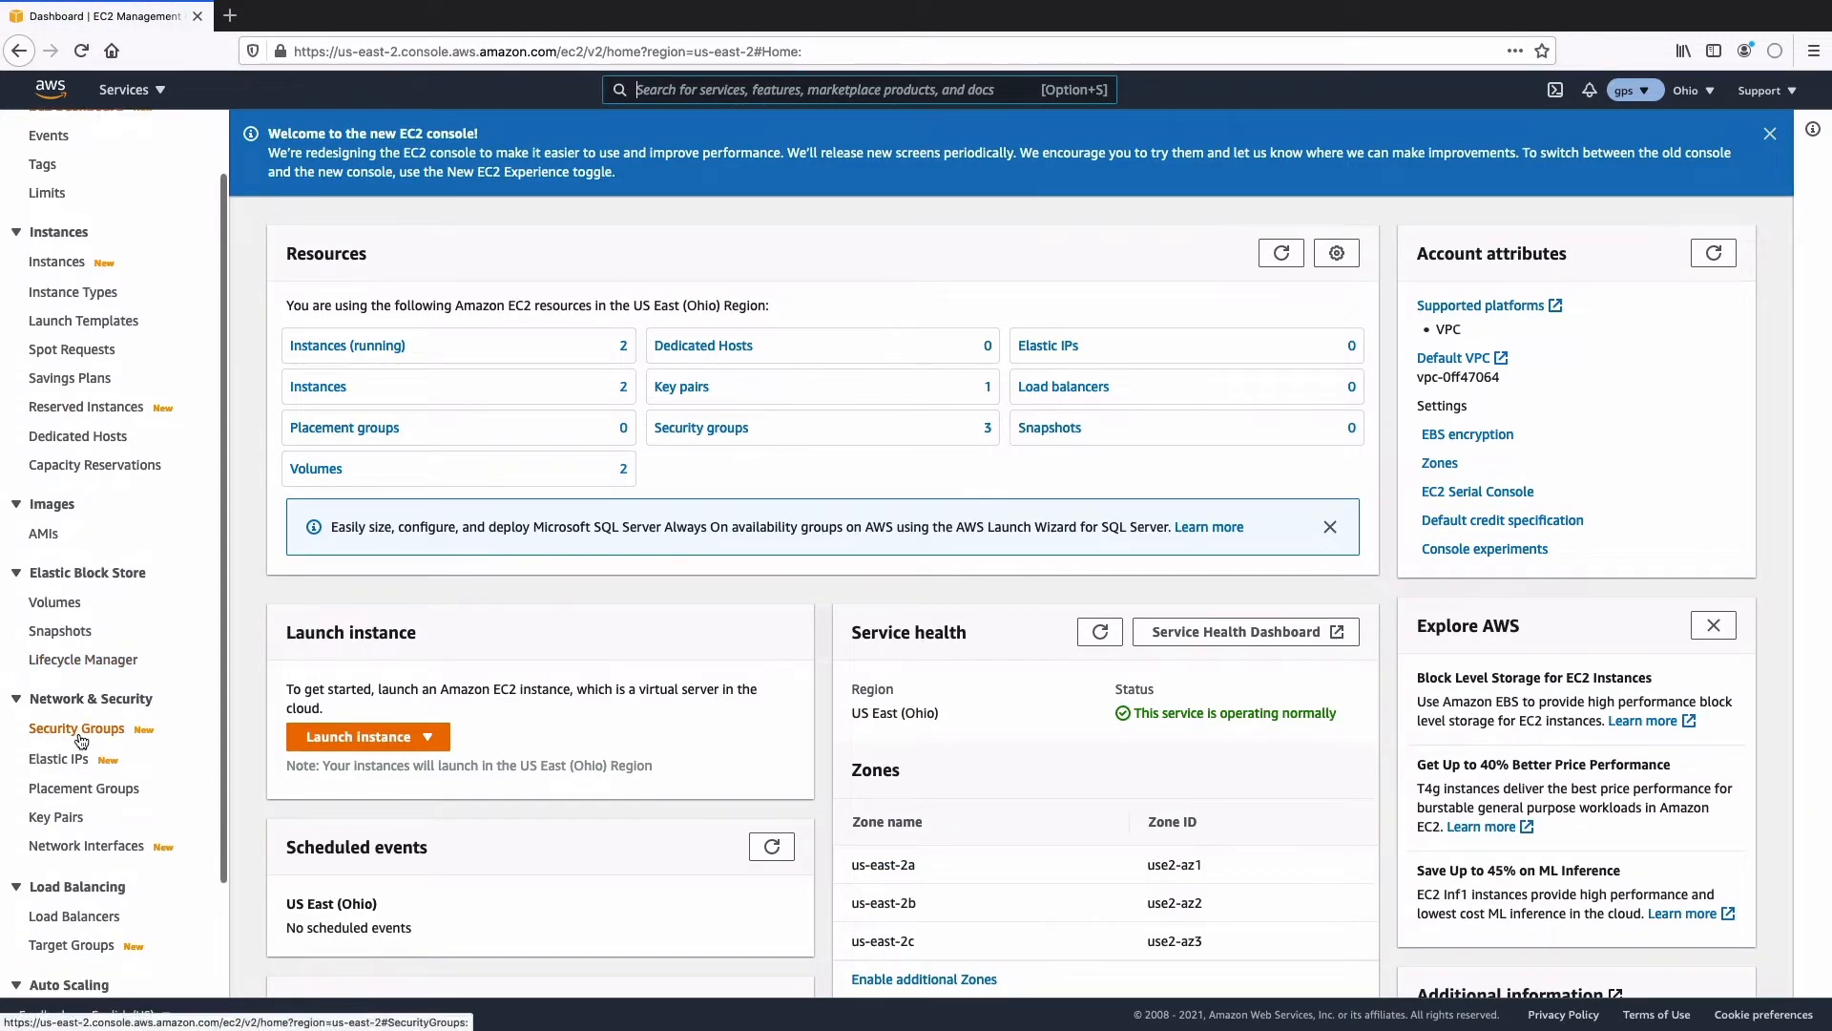
pyautogui.click(77, 728)
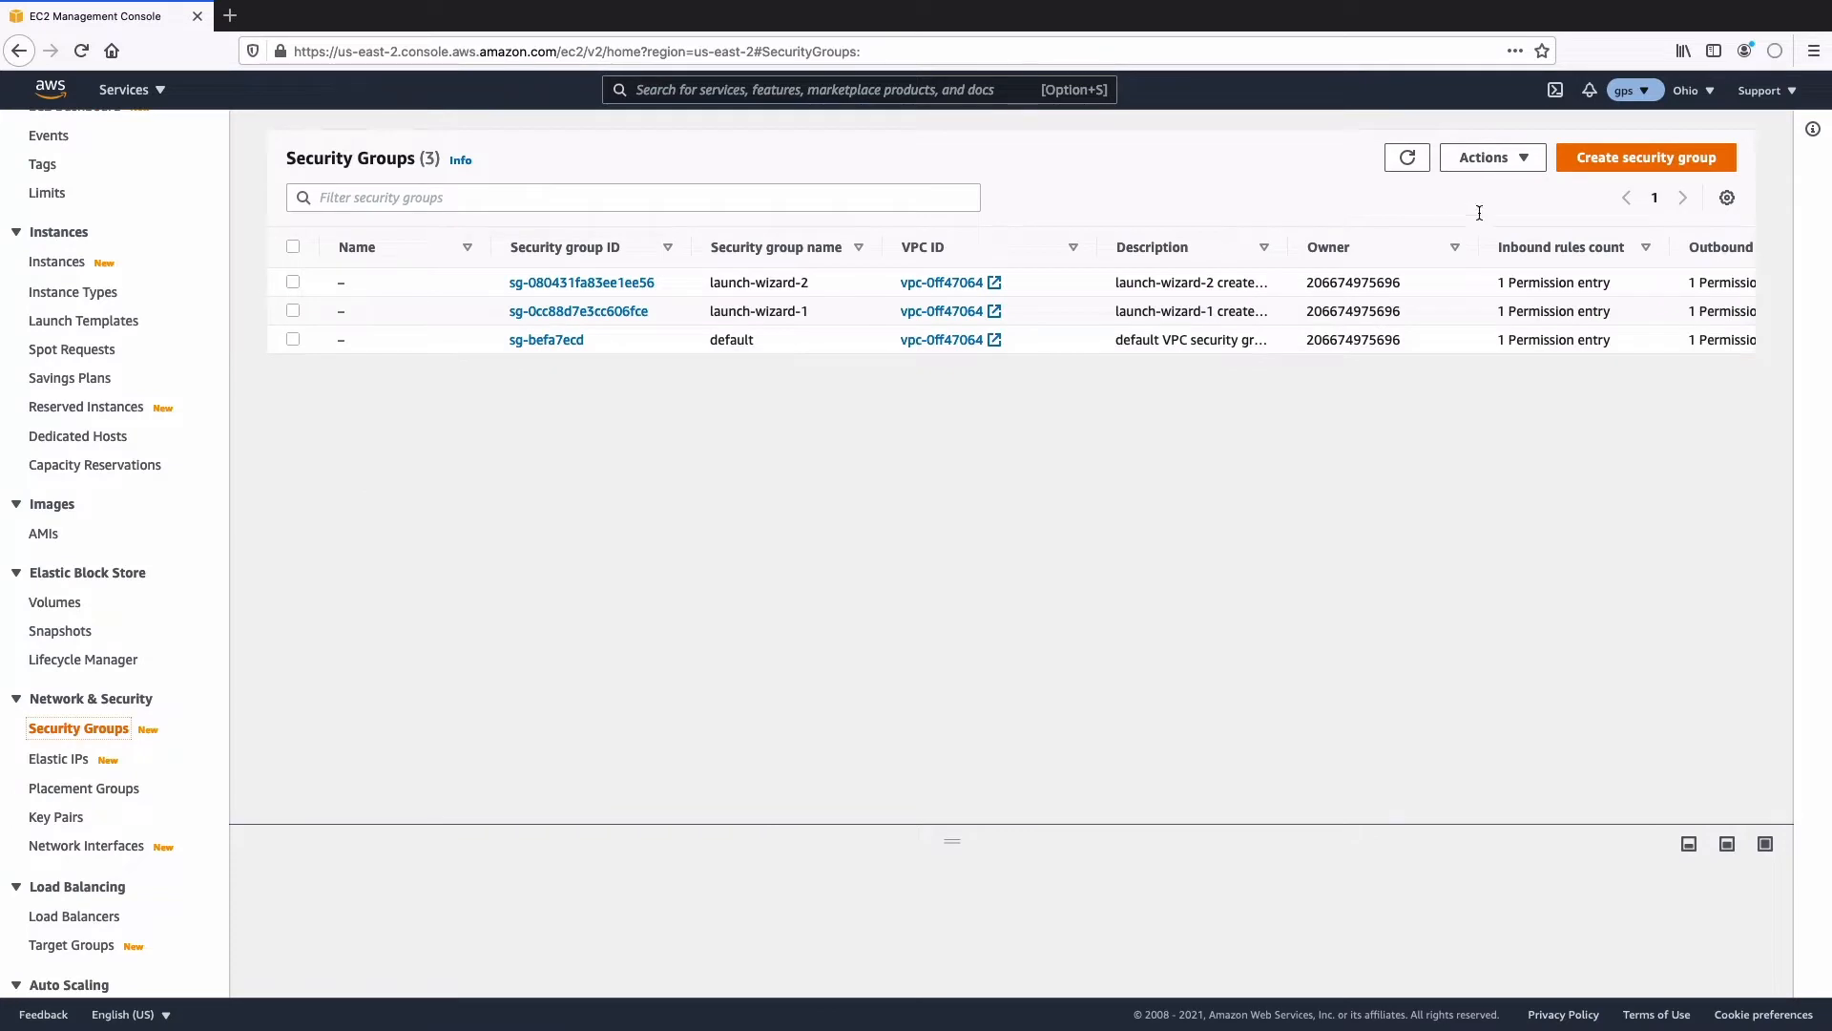
# Start a new security group, entering name SSH-devs and description 'Allows ssh for devs'
pyautogui.click(1645, 157)
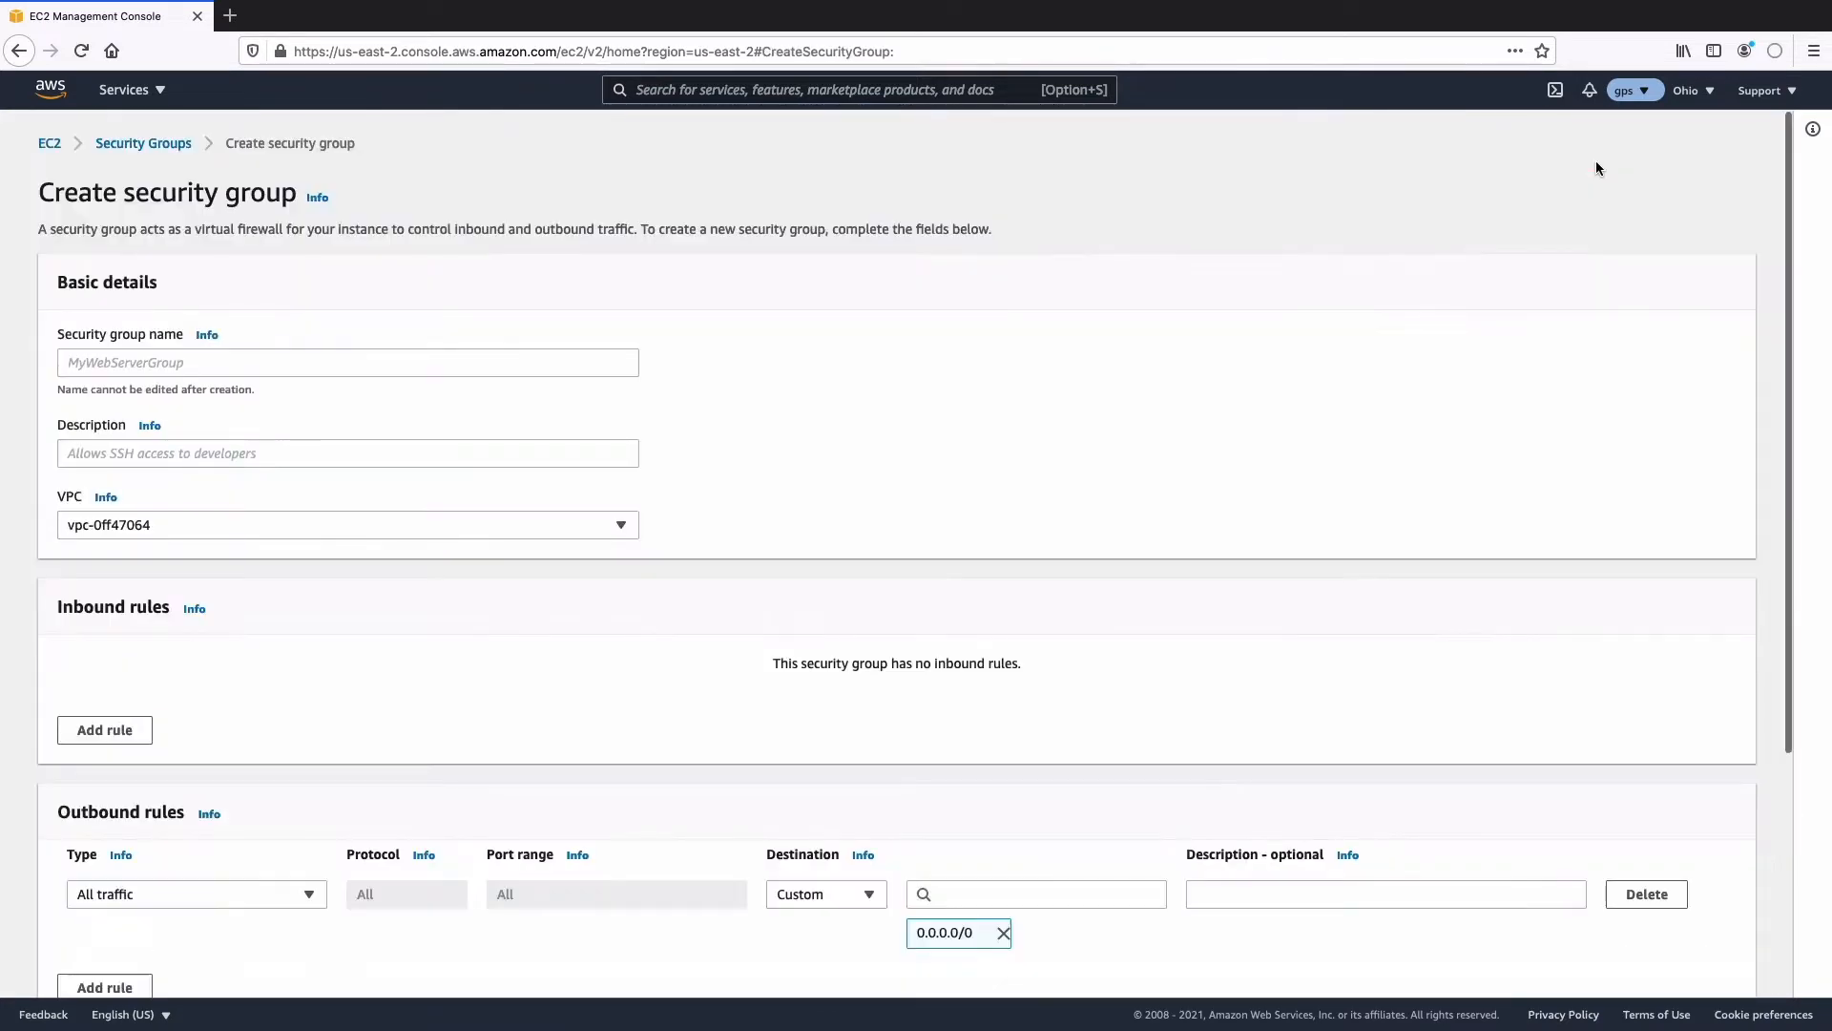
pyautogui.click(347, 363)
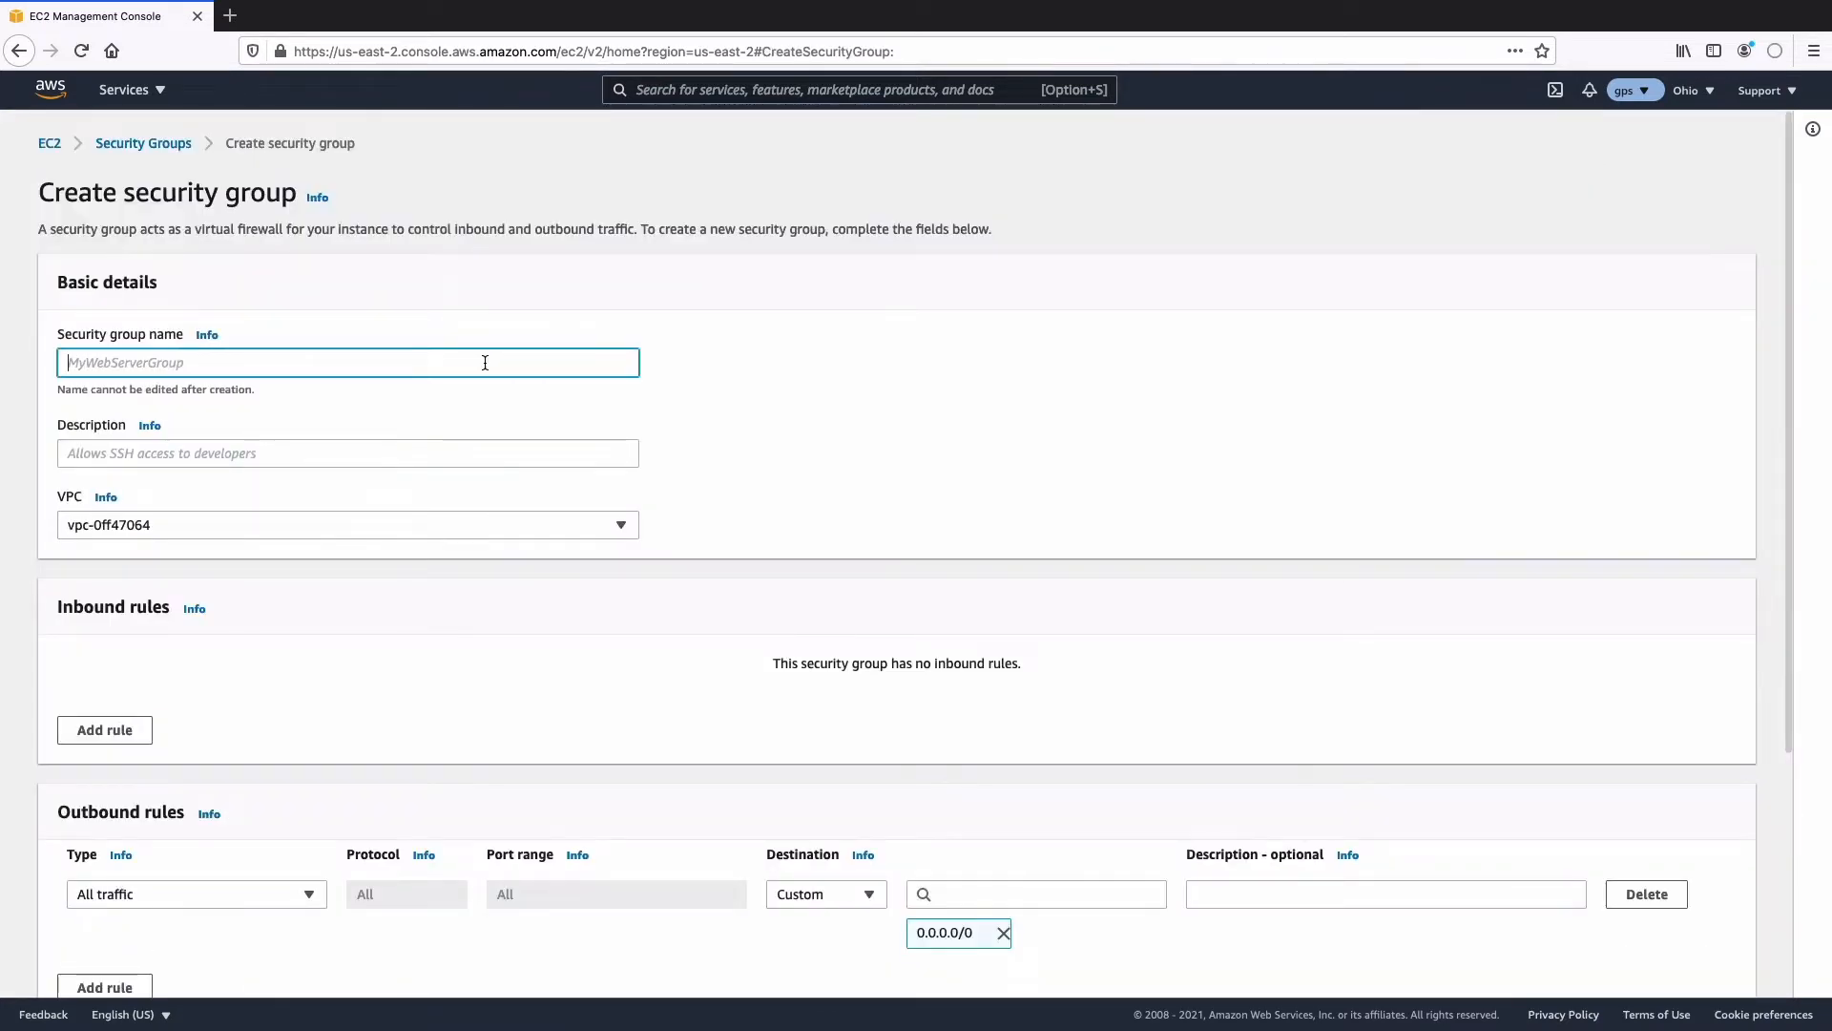
pyautogui.write('SSH-devs')
pyautogui.click(348, 452)
pyautogui.write('A')
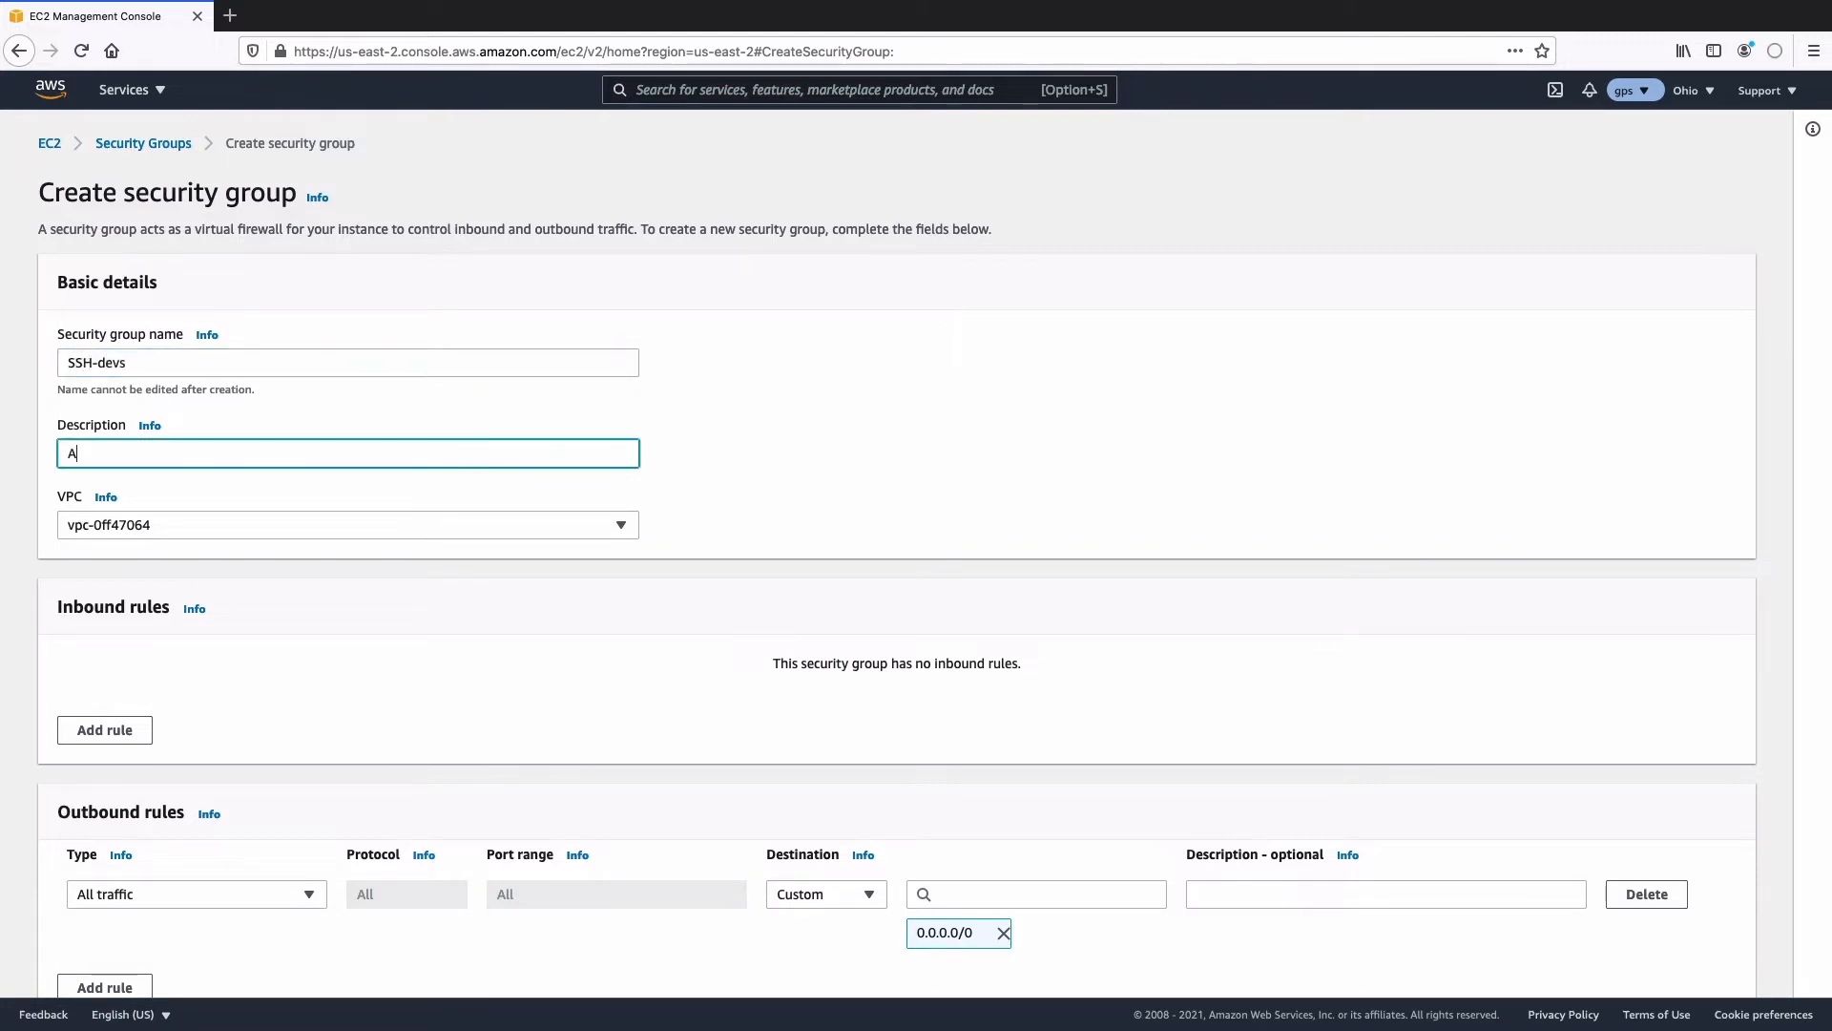
pyautogui.write('llows ss')
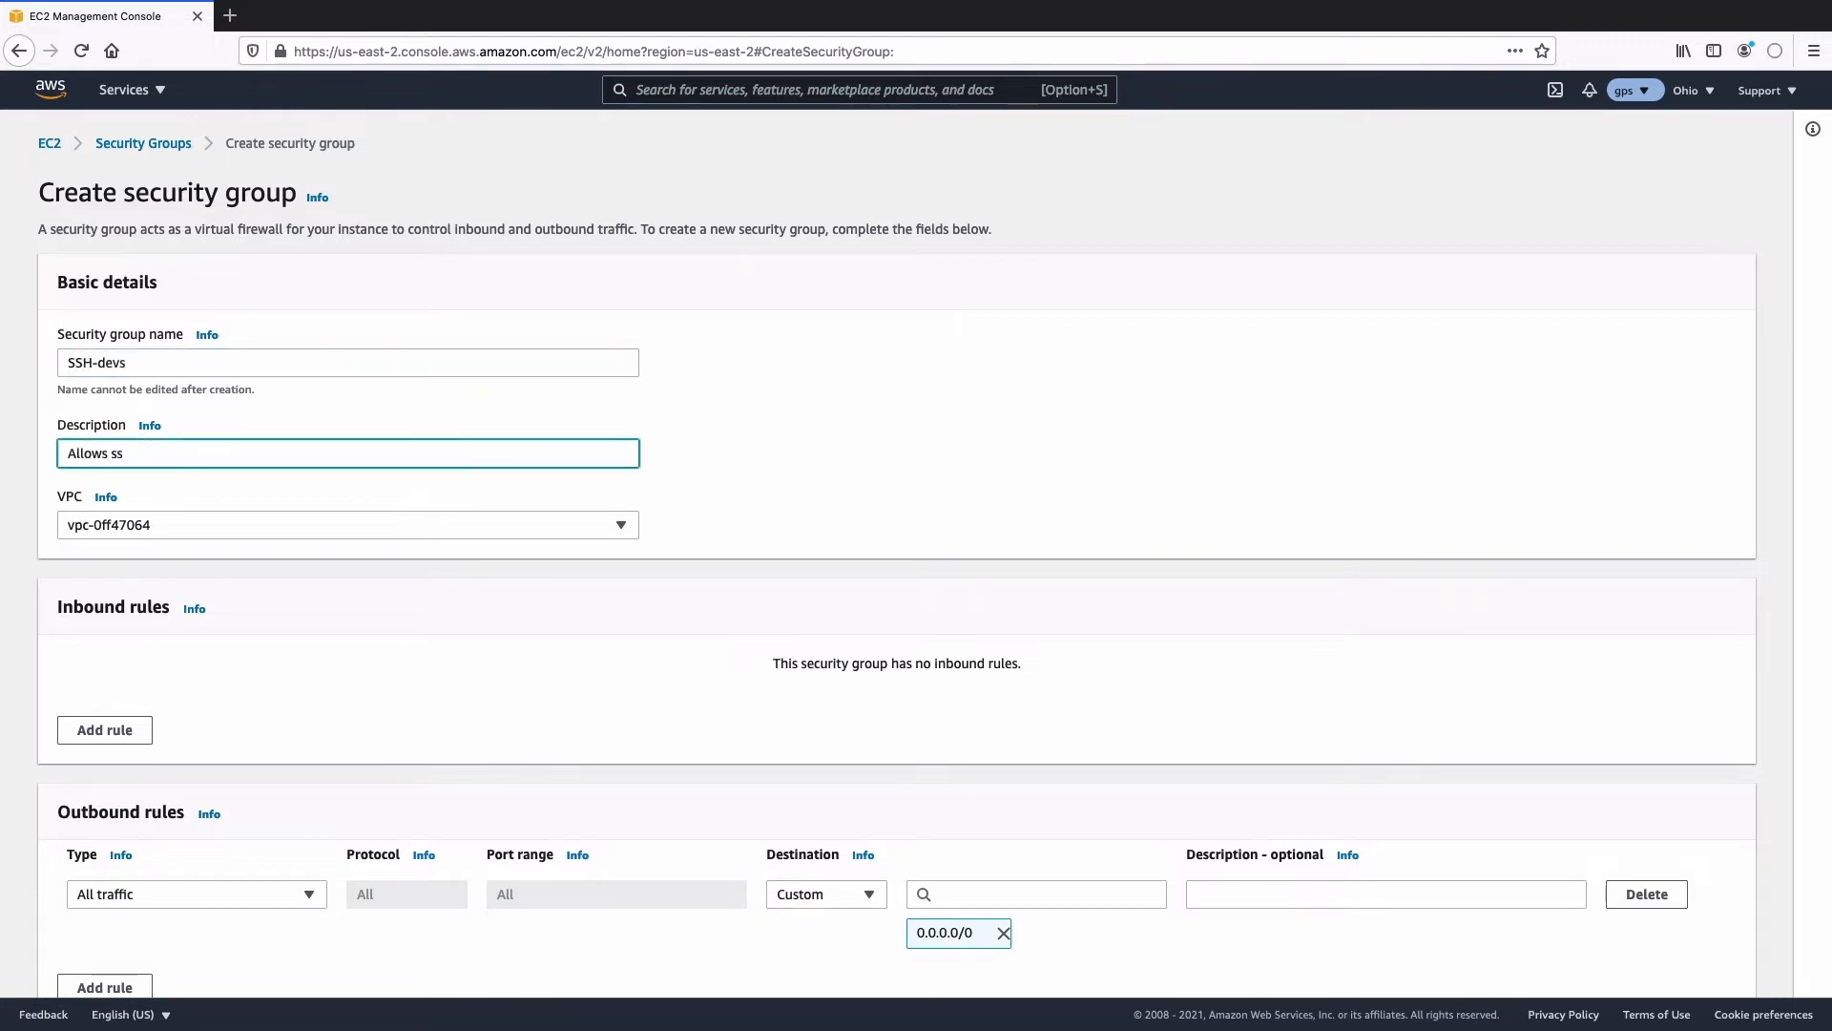
pyautogui.write('h for devs')
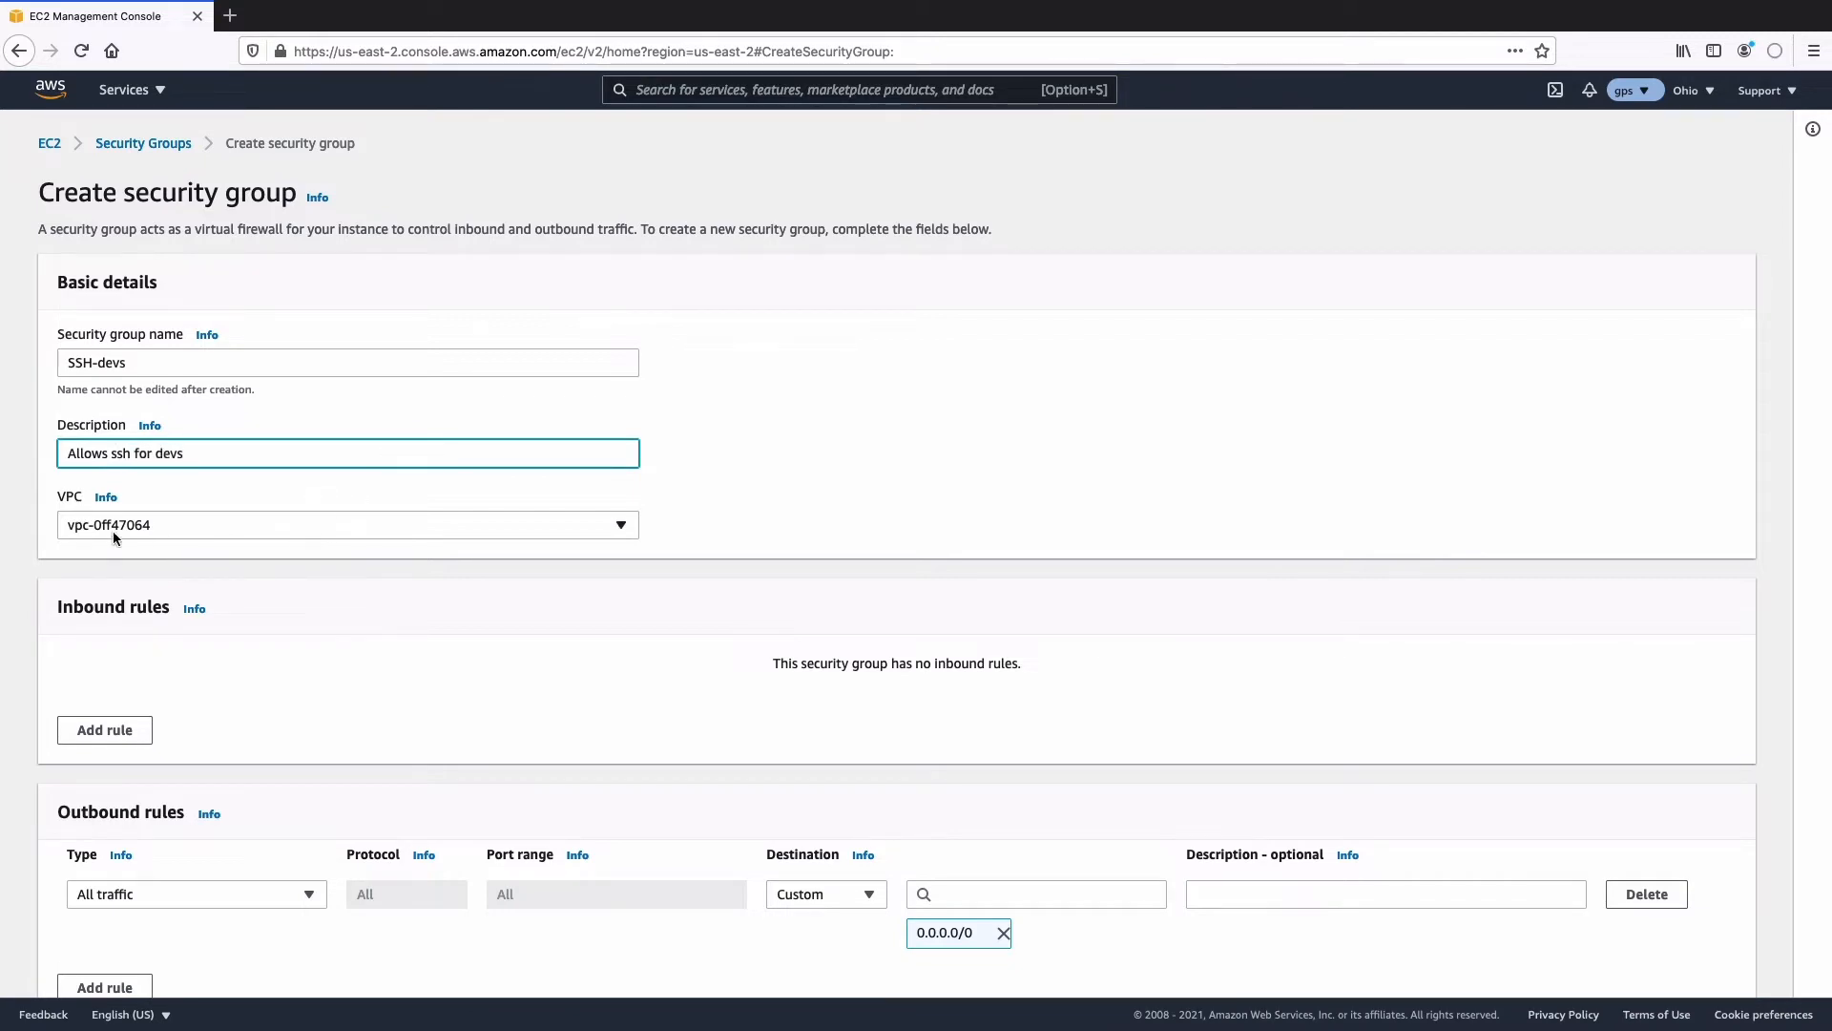
pyautogui.moveTo(97, 514)
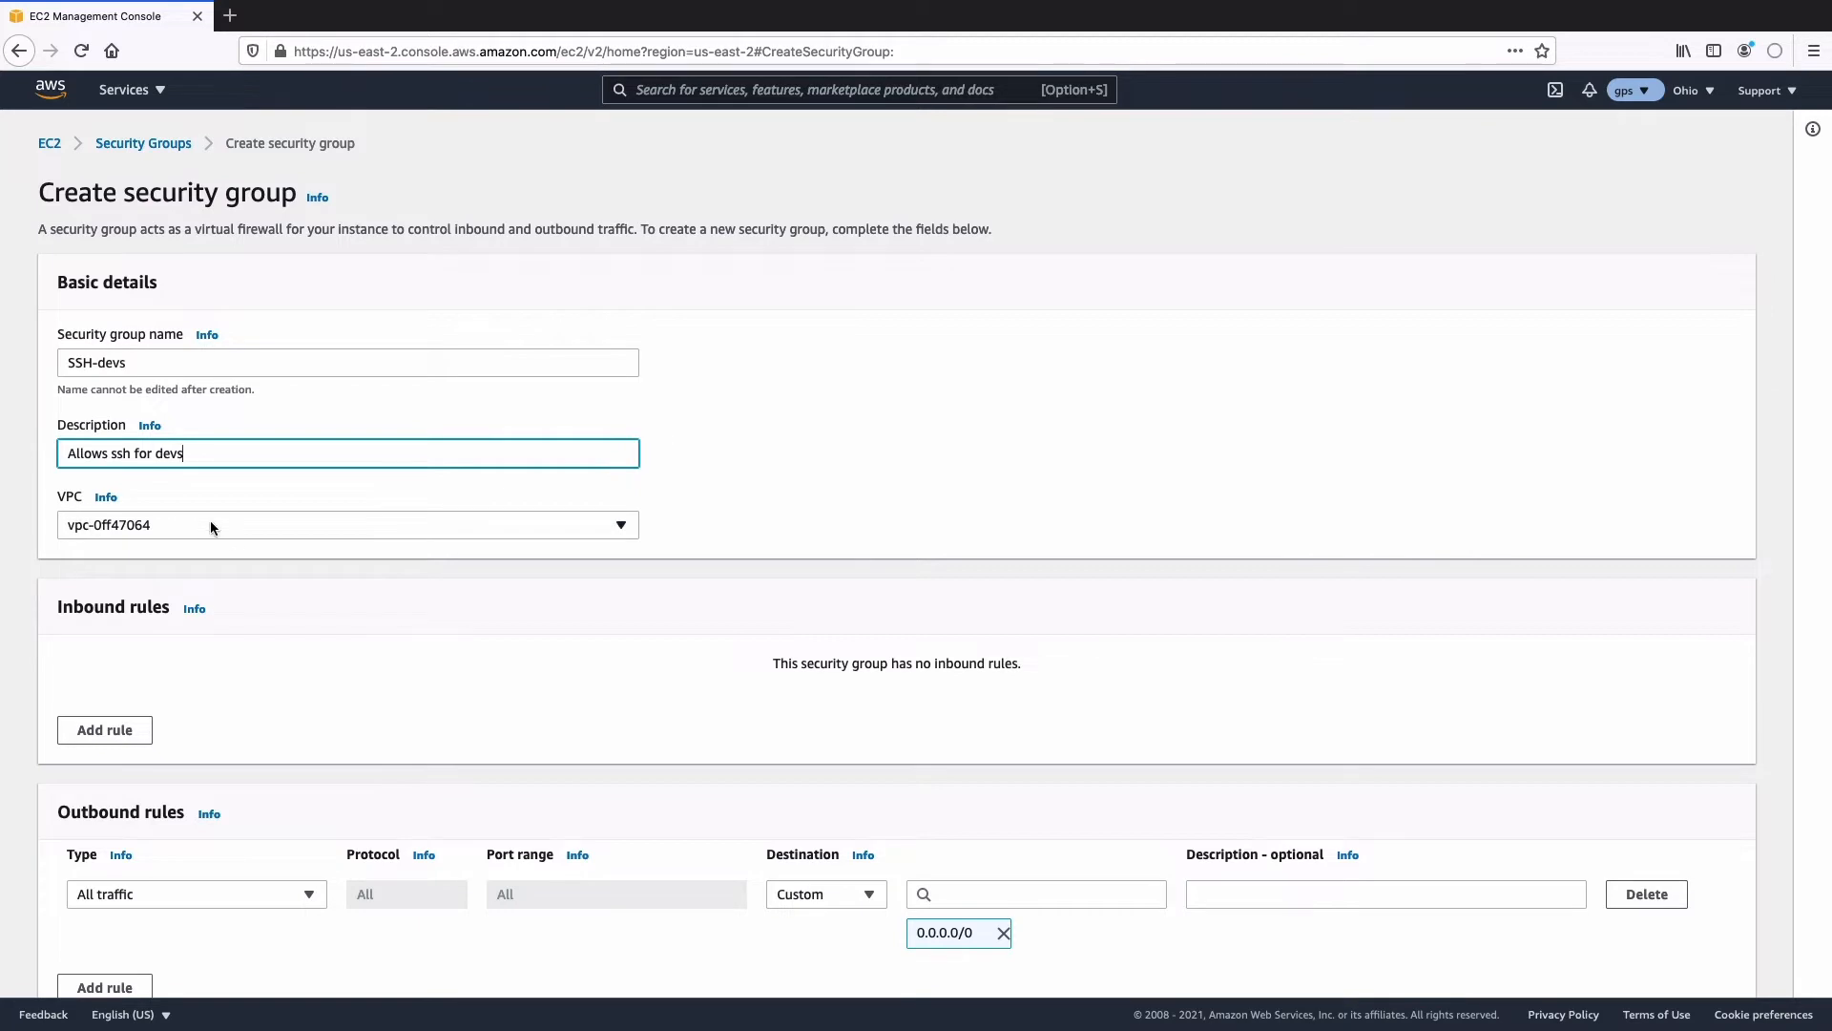
pyautogui.moveTo(528, 723)
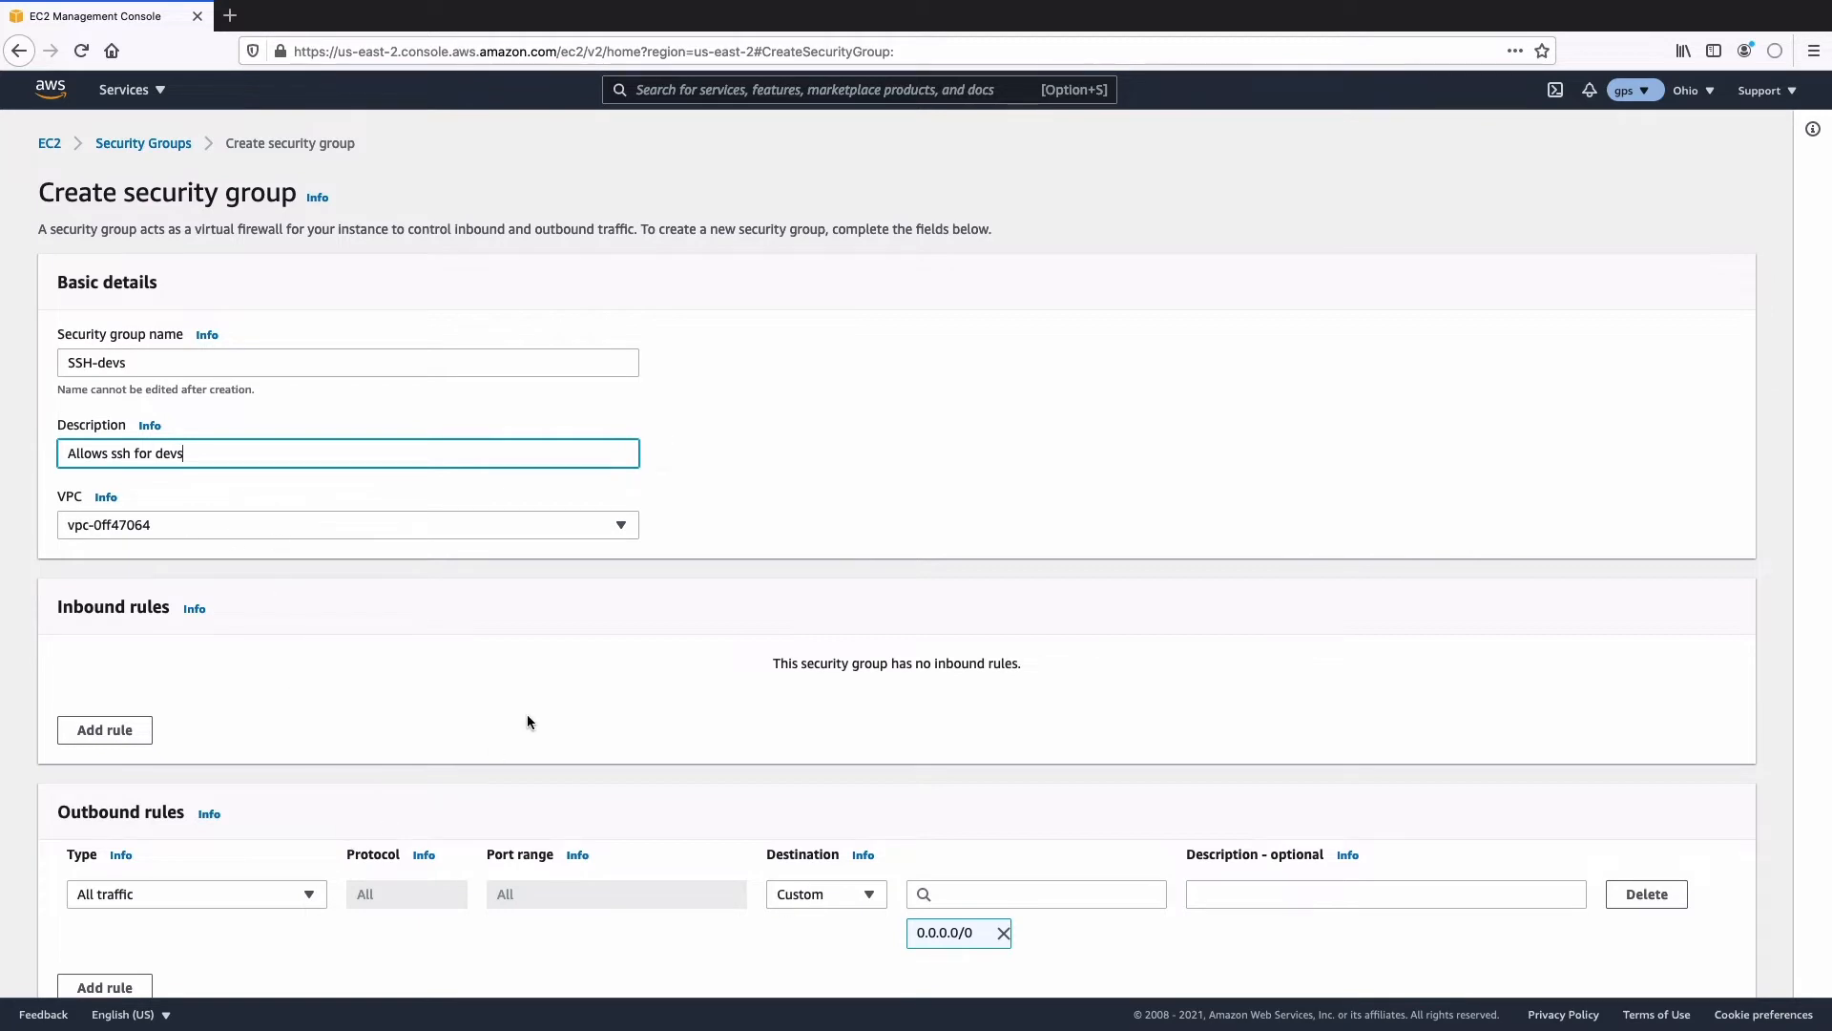
pyautogui.scroll(-3)
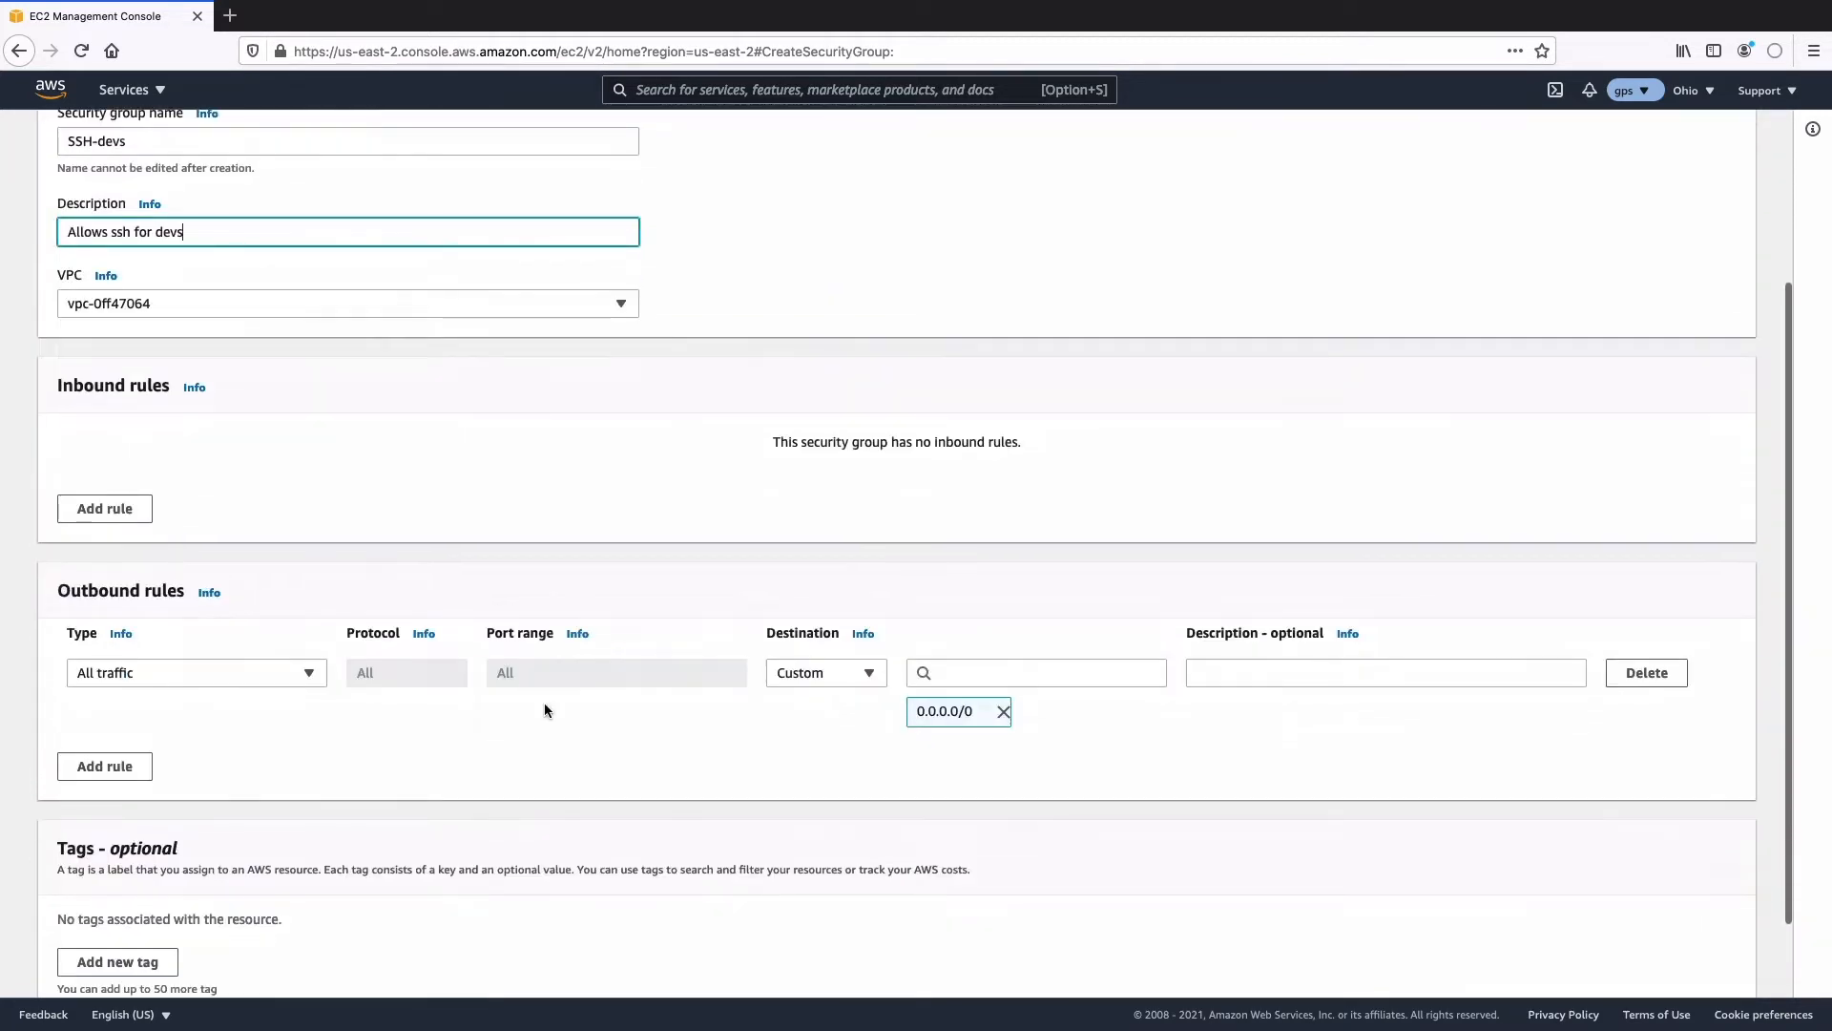
pyautogui.scroll(-3)
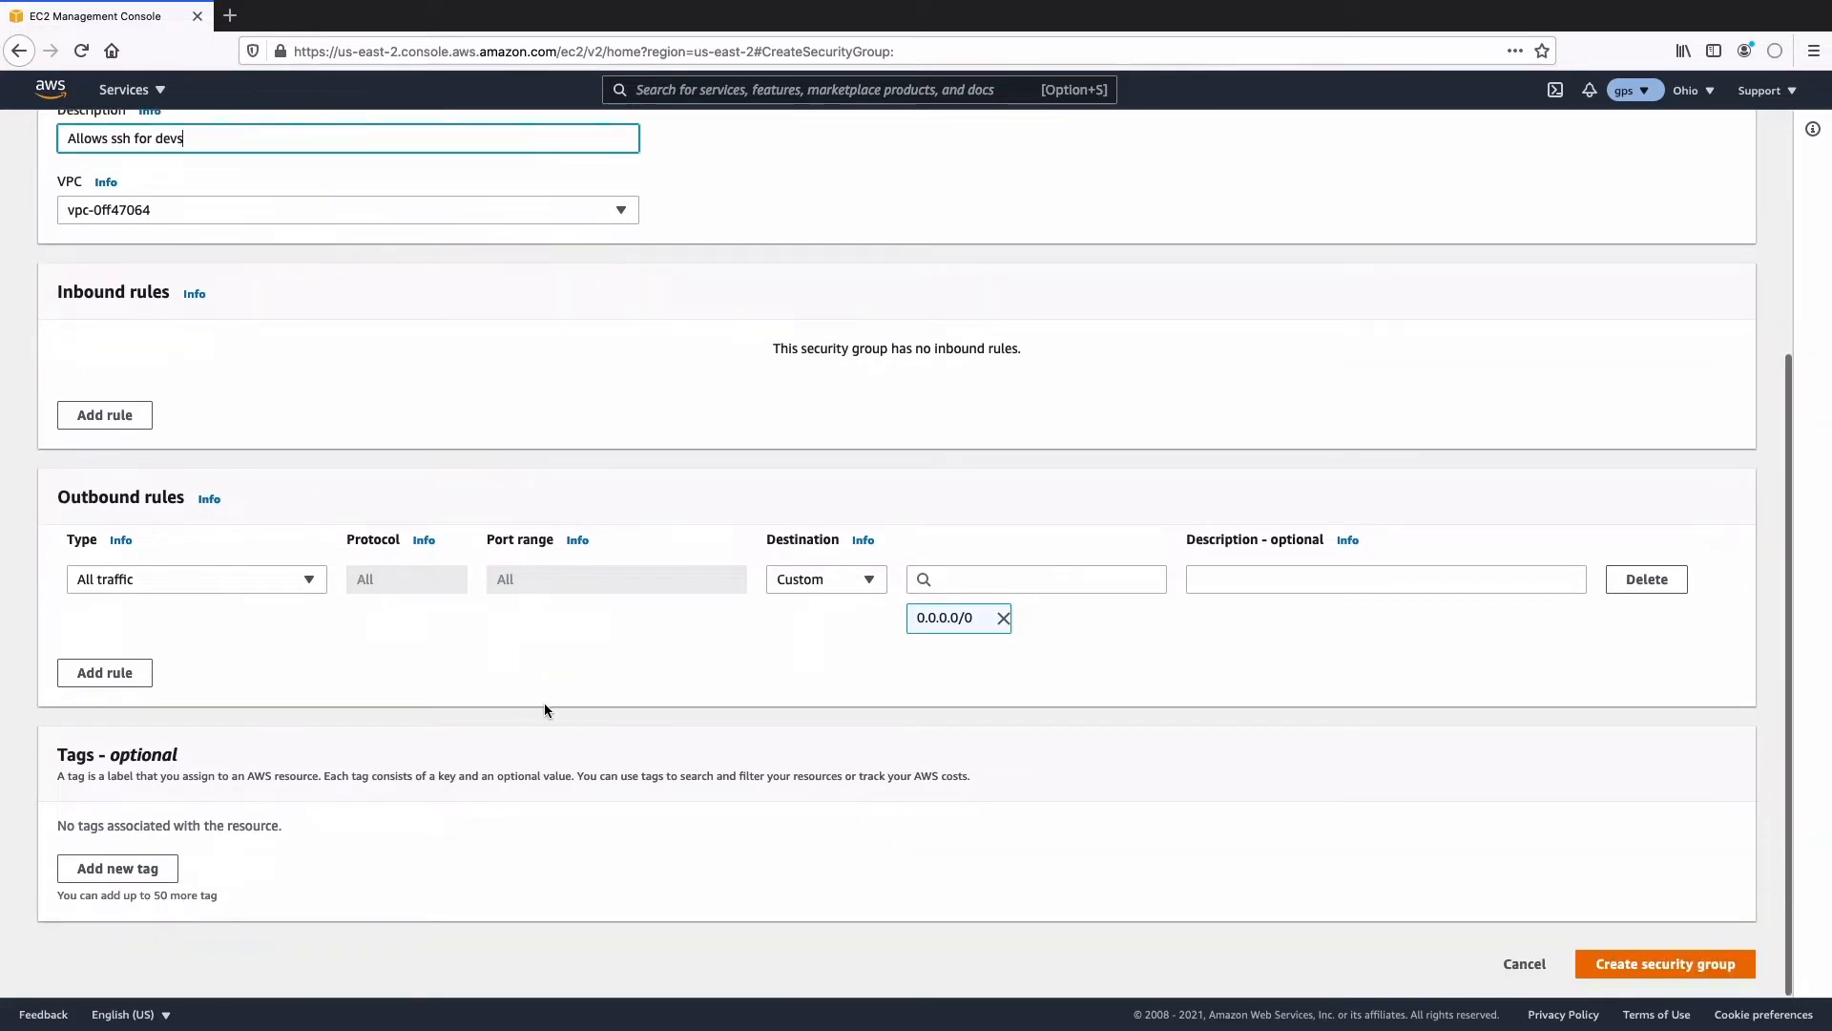
pyautogui.moveTo(1665, 963)
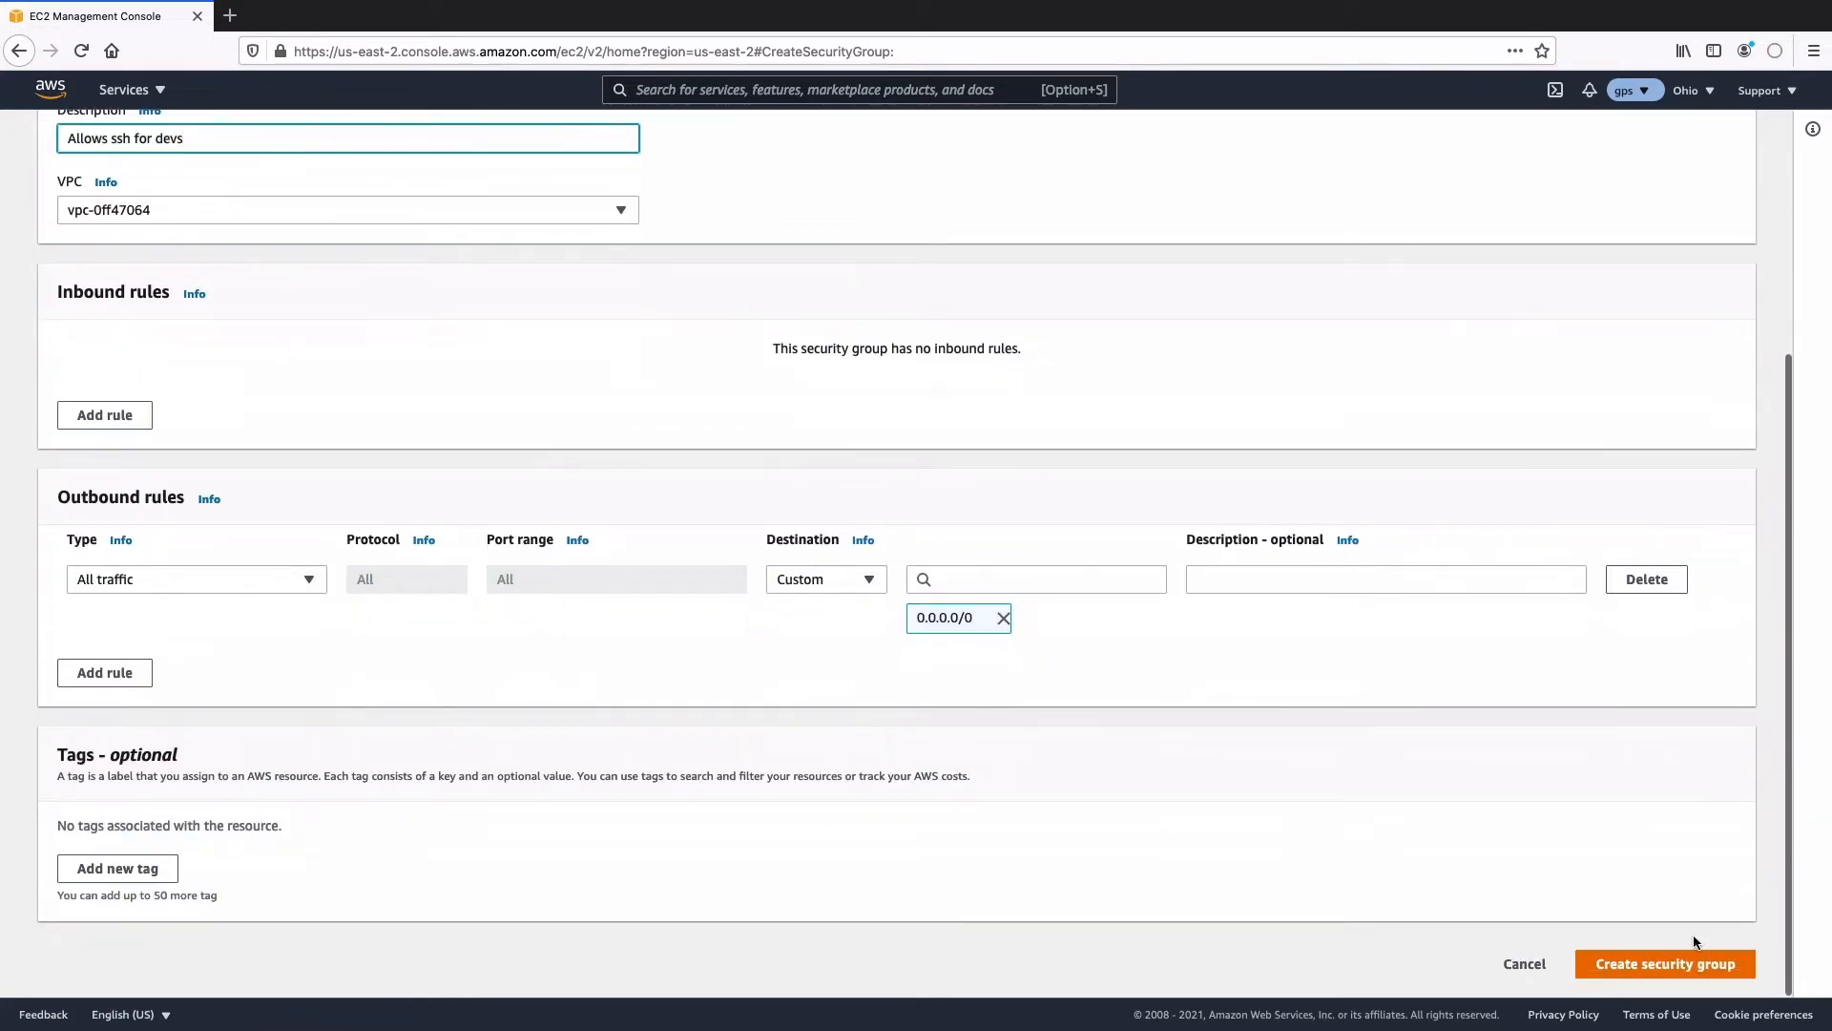
# Create the SSH-devs group, then go back to the Security Groups list
pyautogui.click(1664, 963)
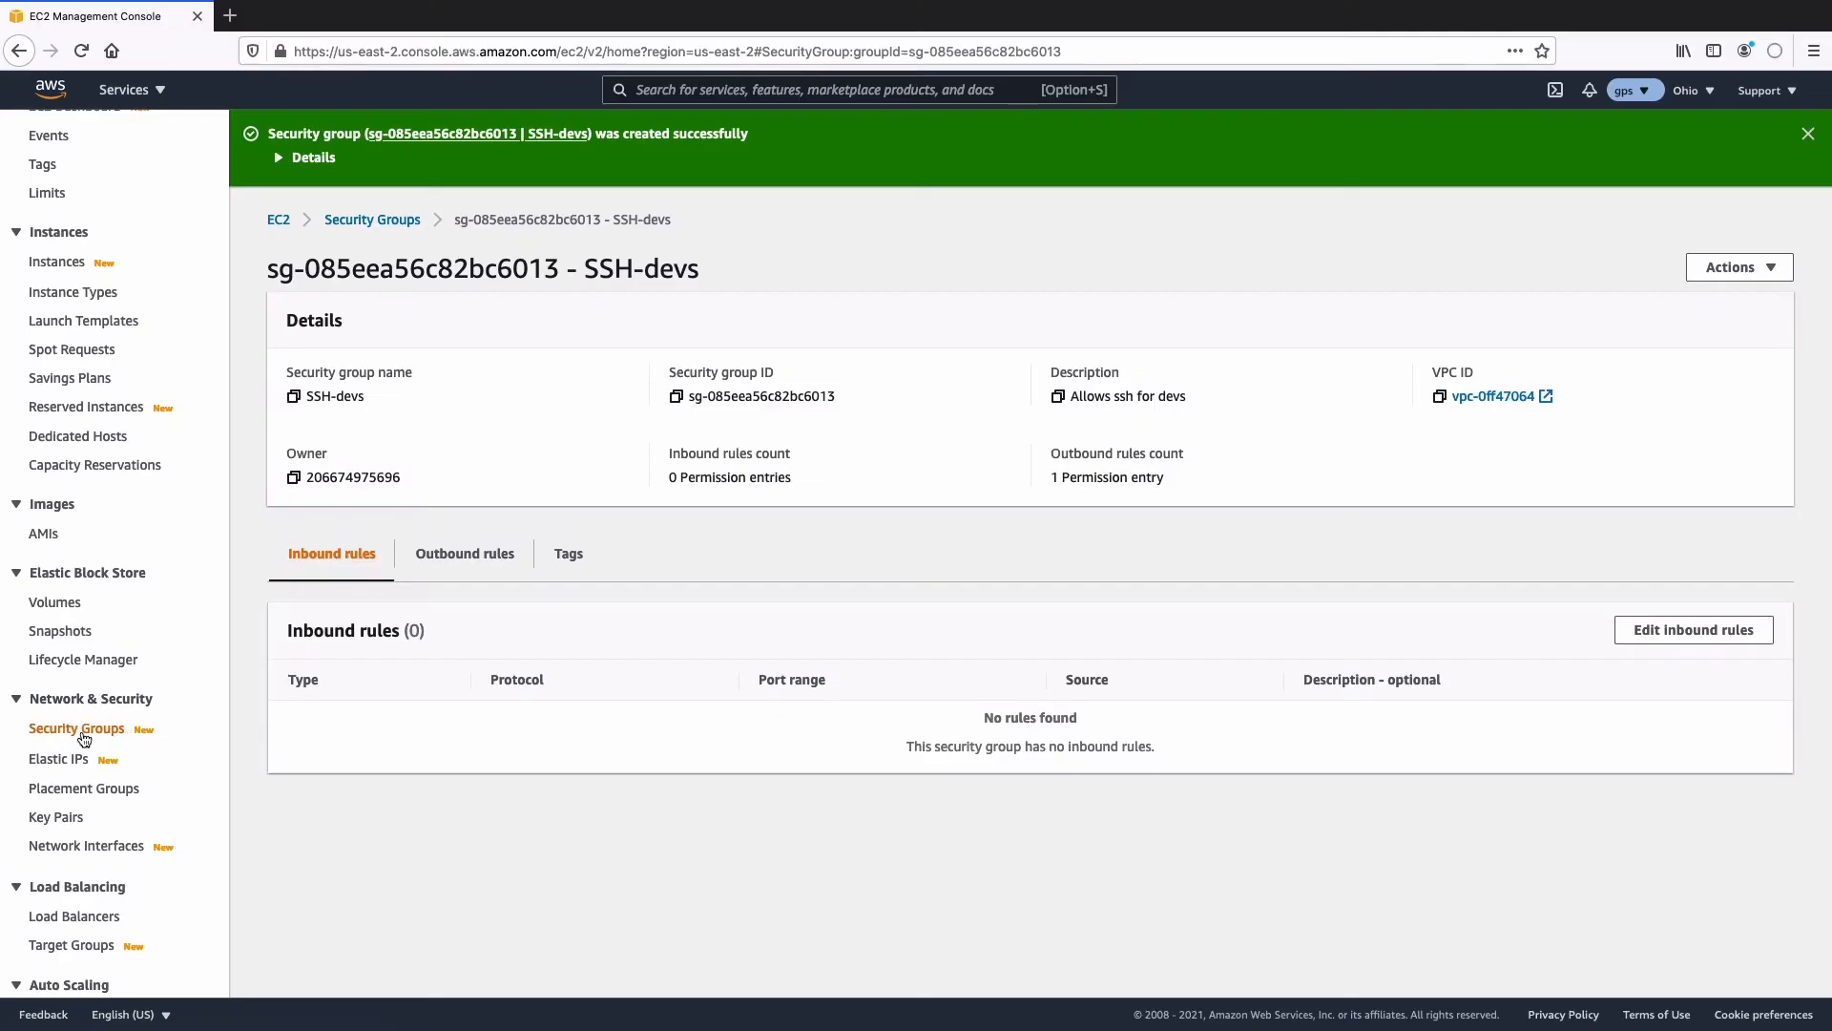
pyautogui.click(77, 728)
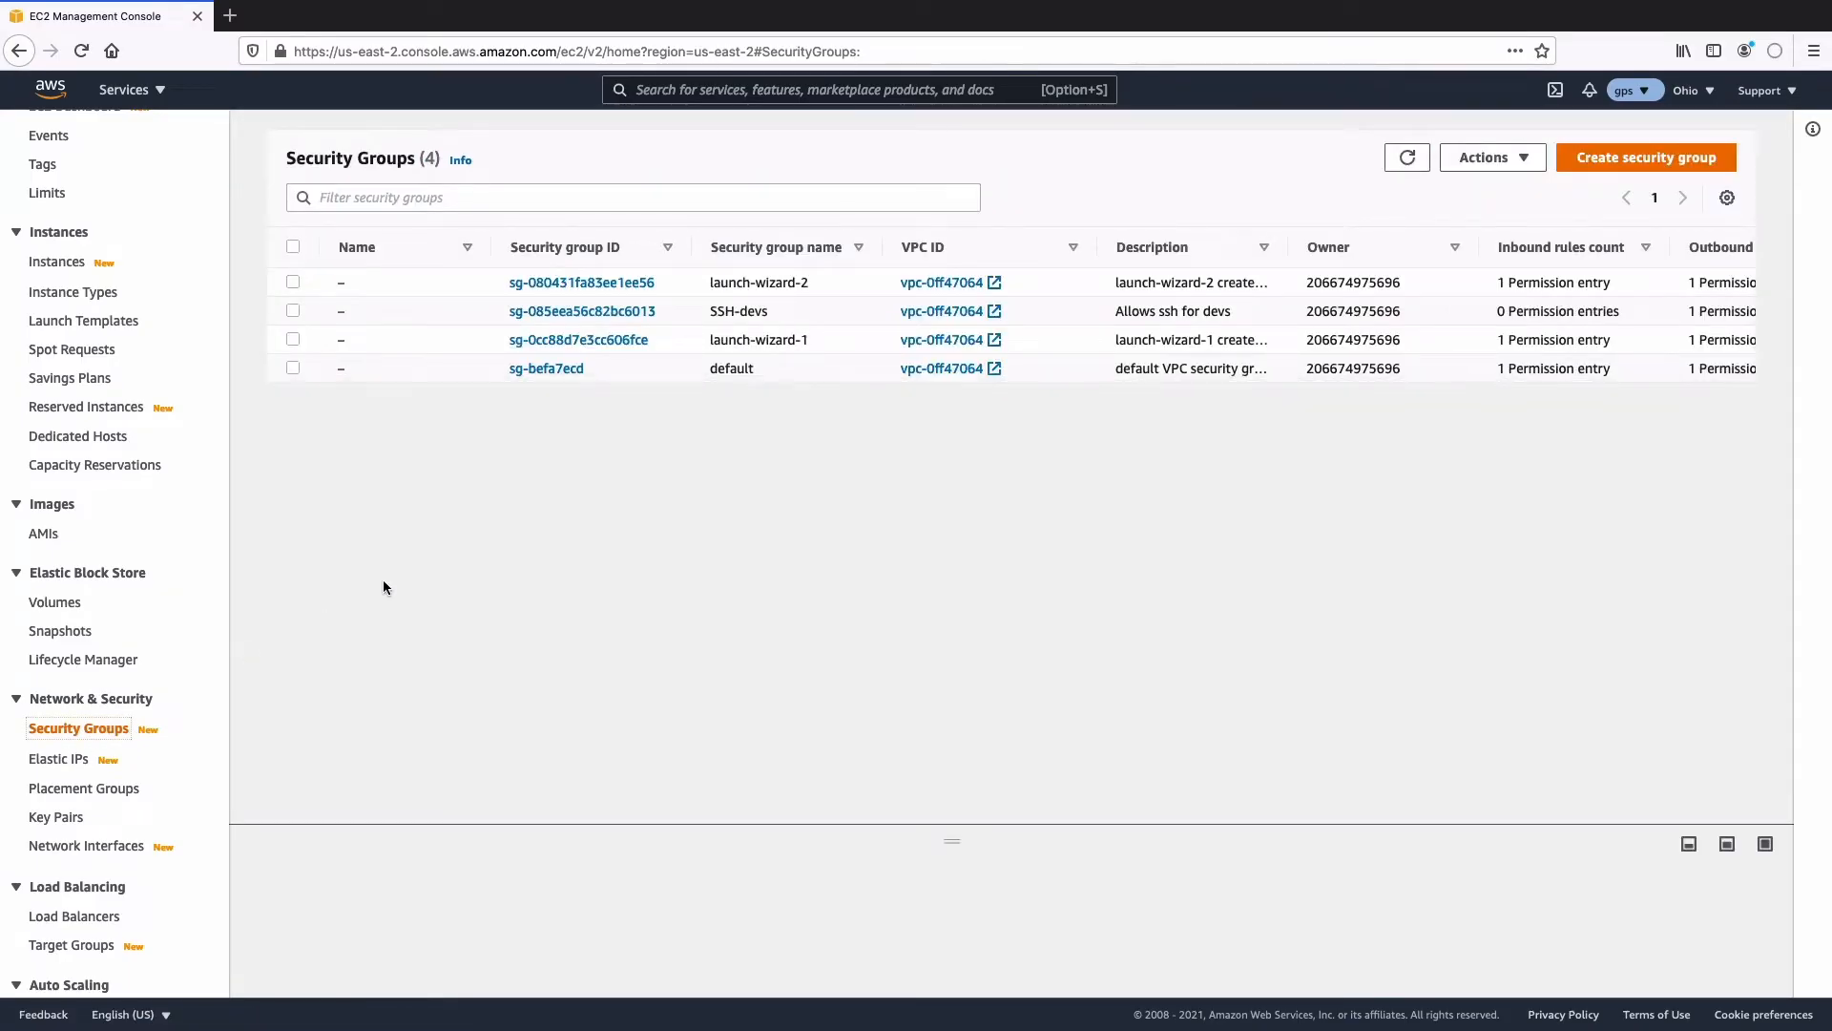
pyautogui.moveTo(488, 590)
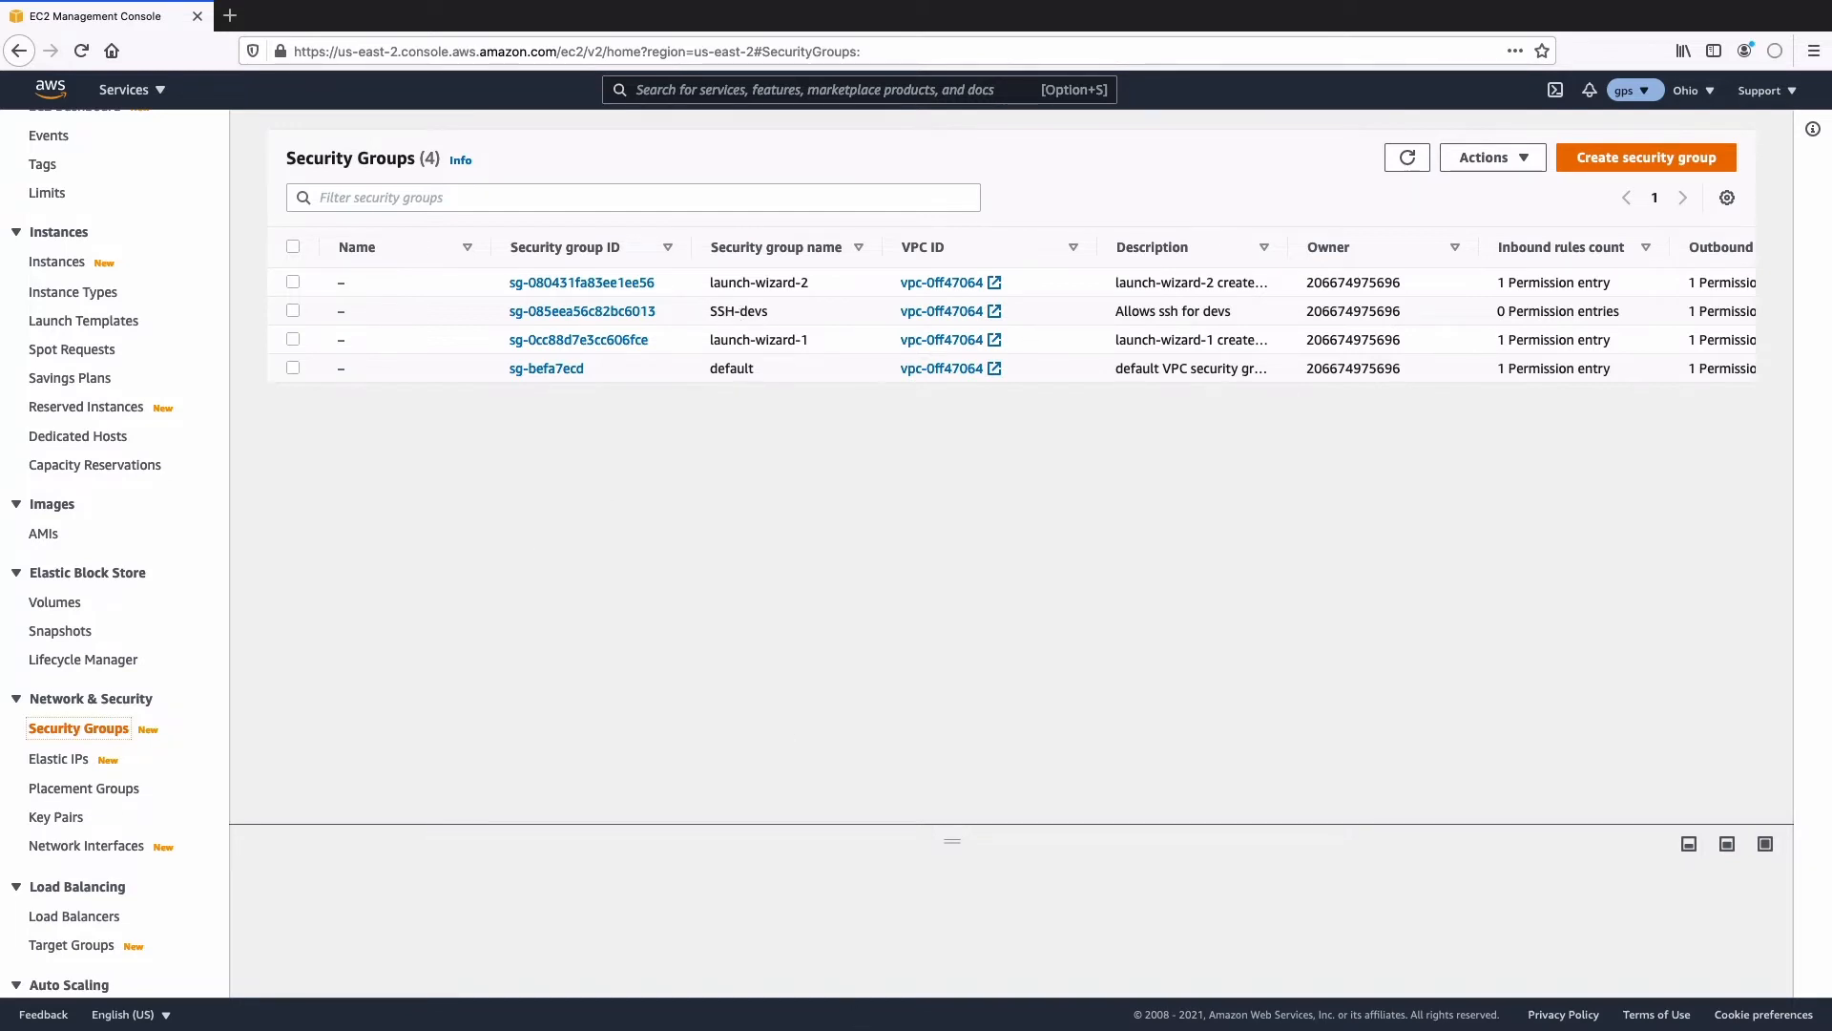
pyautogui.moveTo(829, 723)
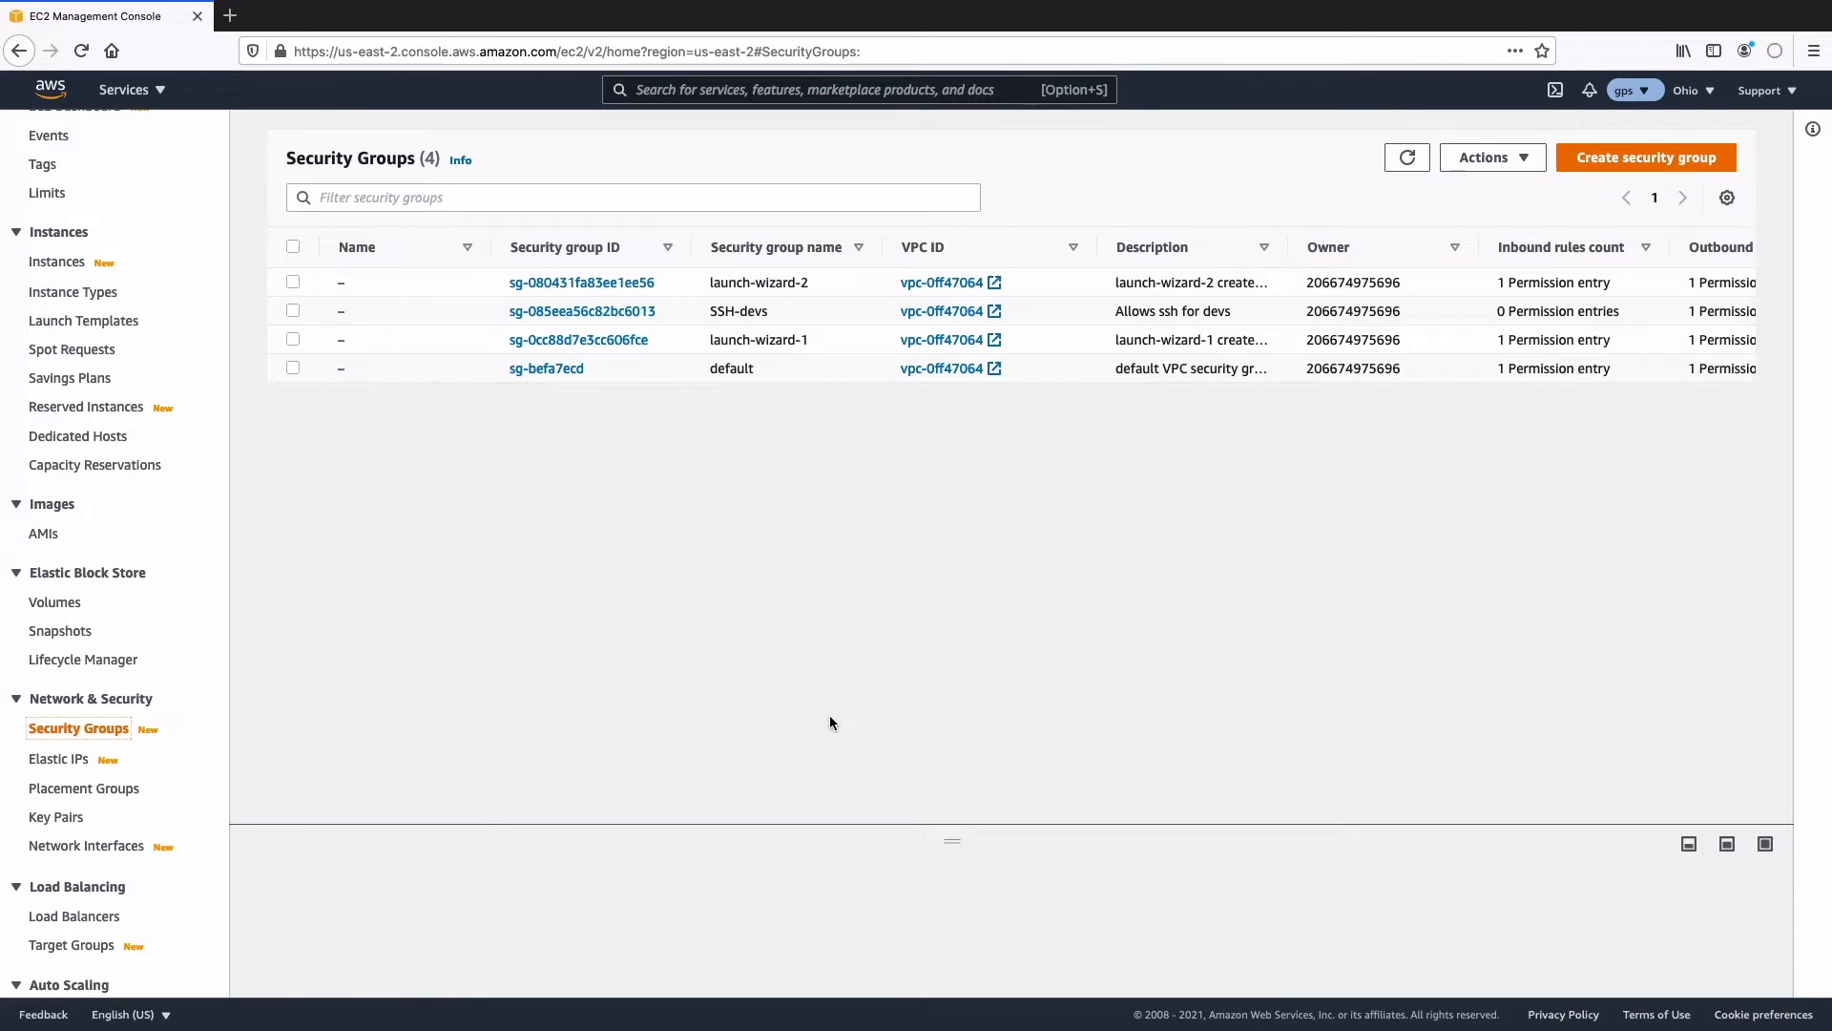
pyautogui.moveTo(613, 339)
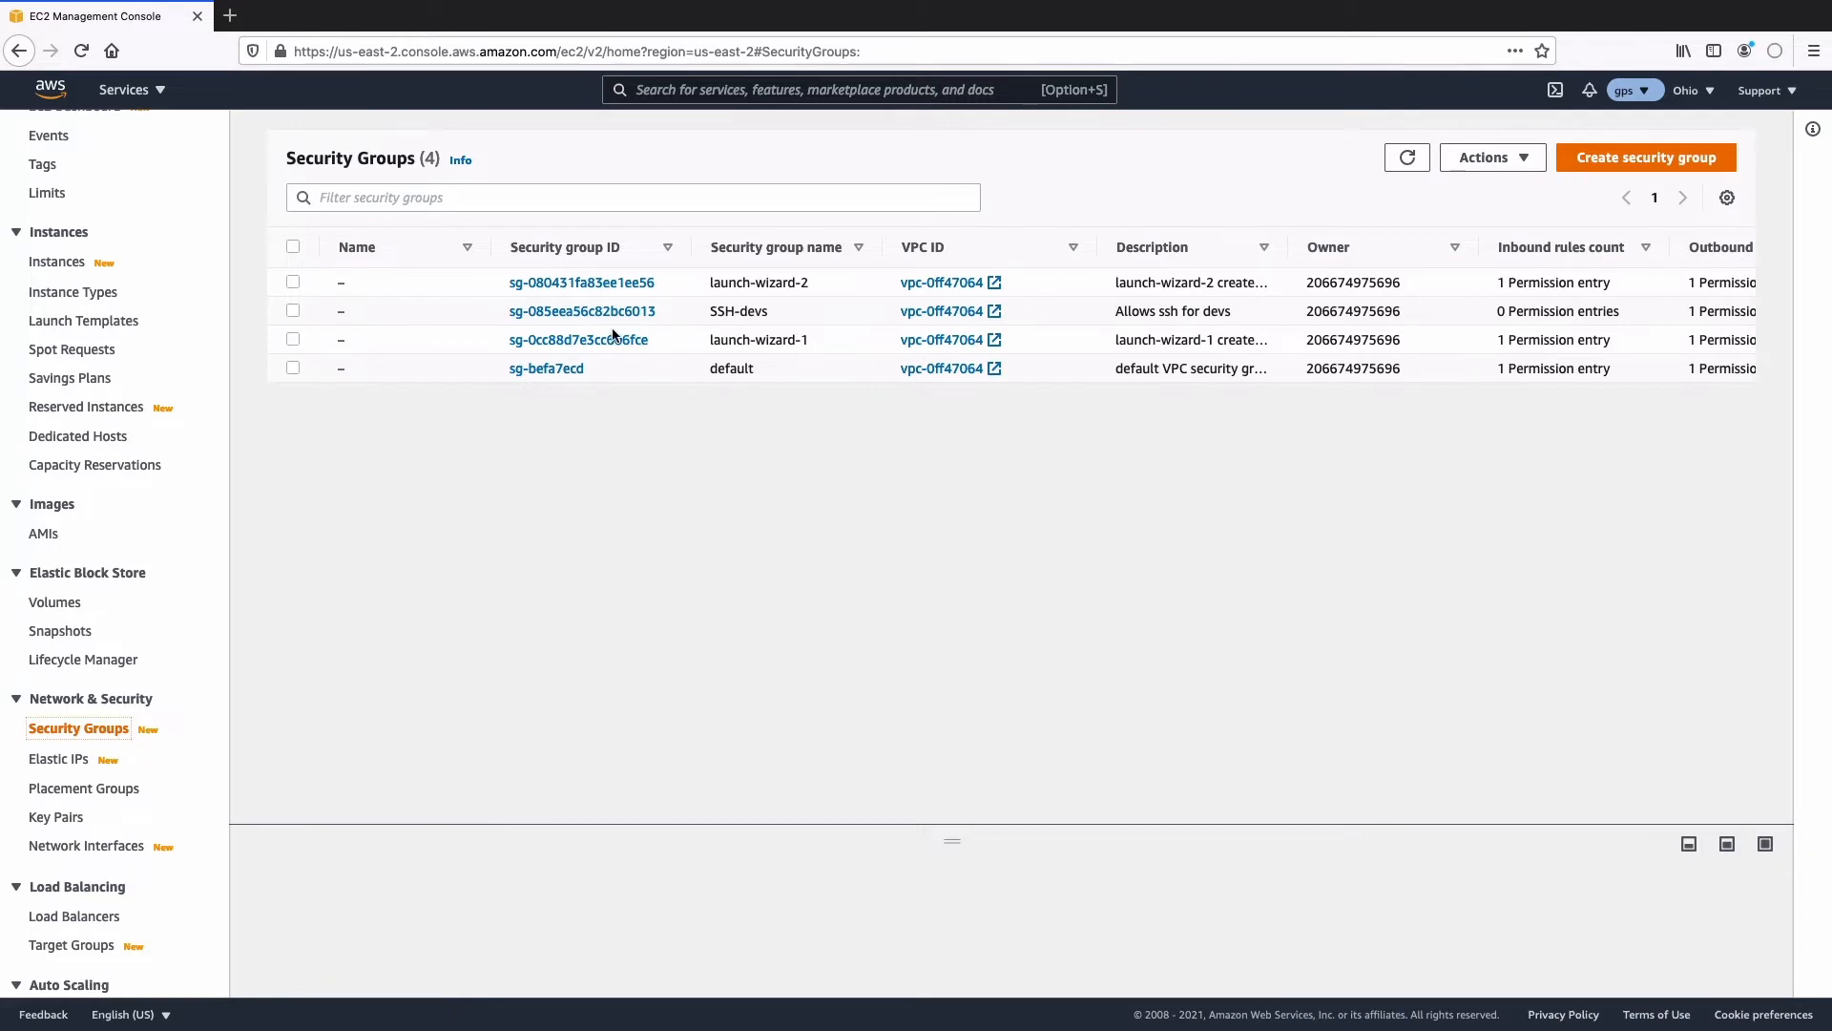
# Open SSH-devs's detail page from its group ID link, showing no inbound rules
pyautogui.click(582, 311)
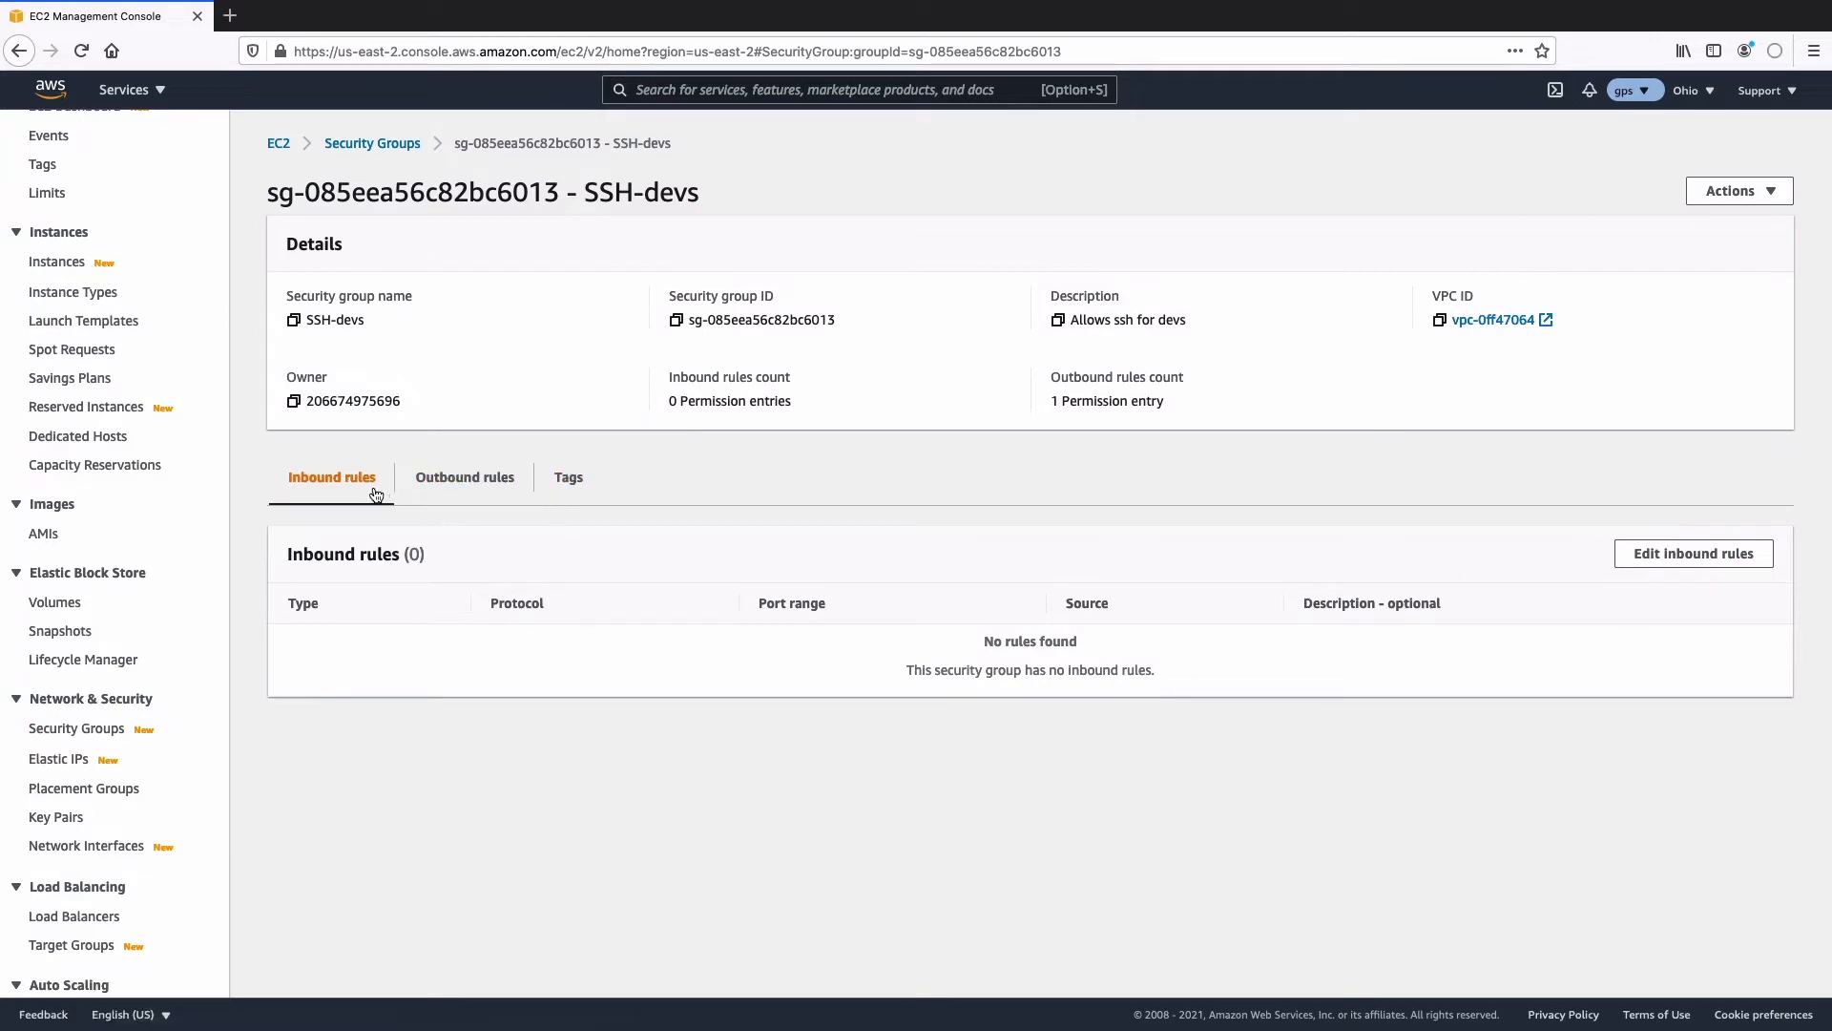
pyautogui.moveTo(464, 477)
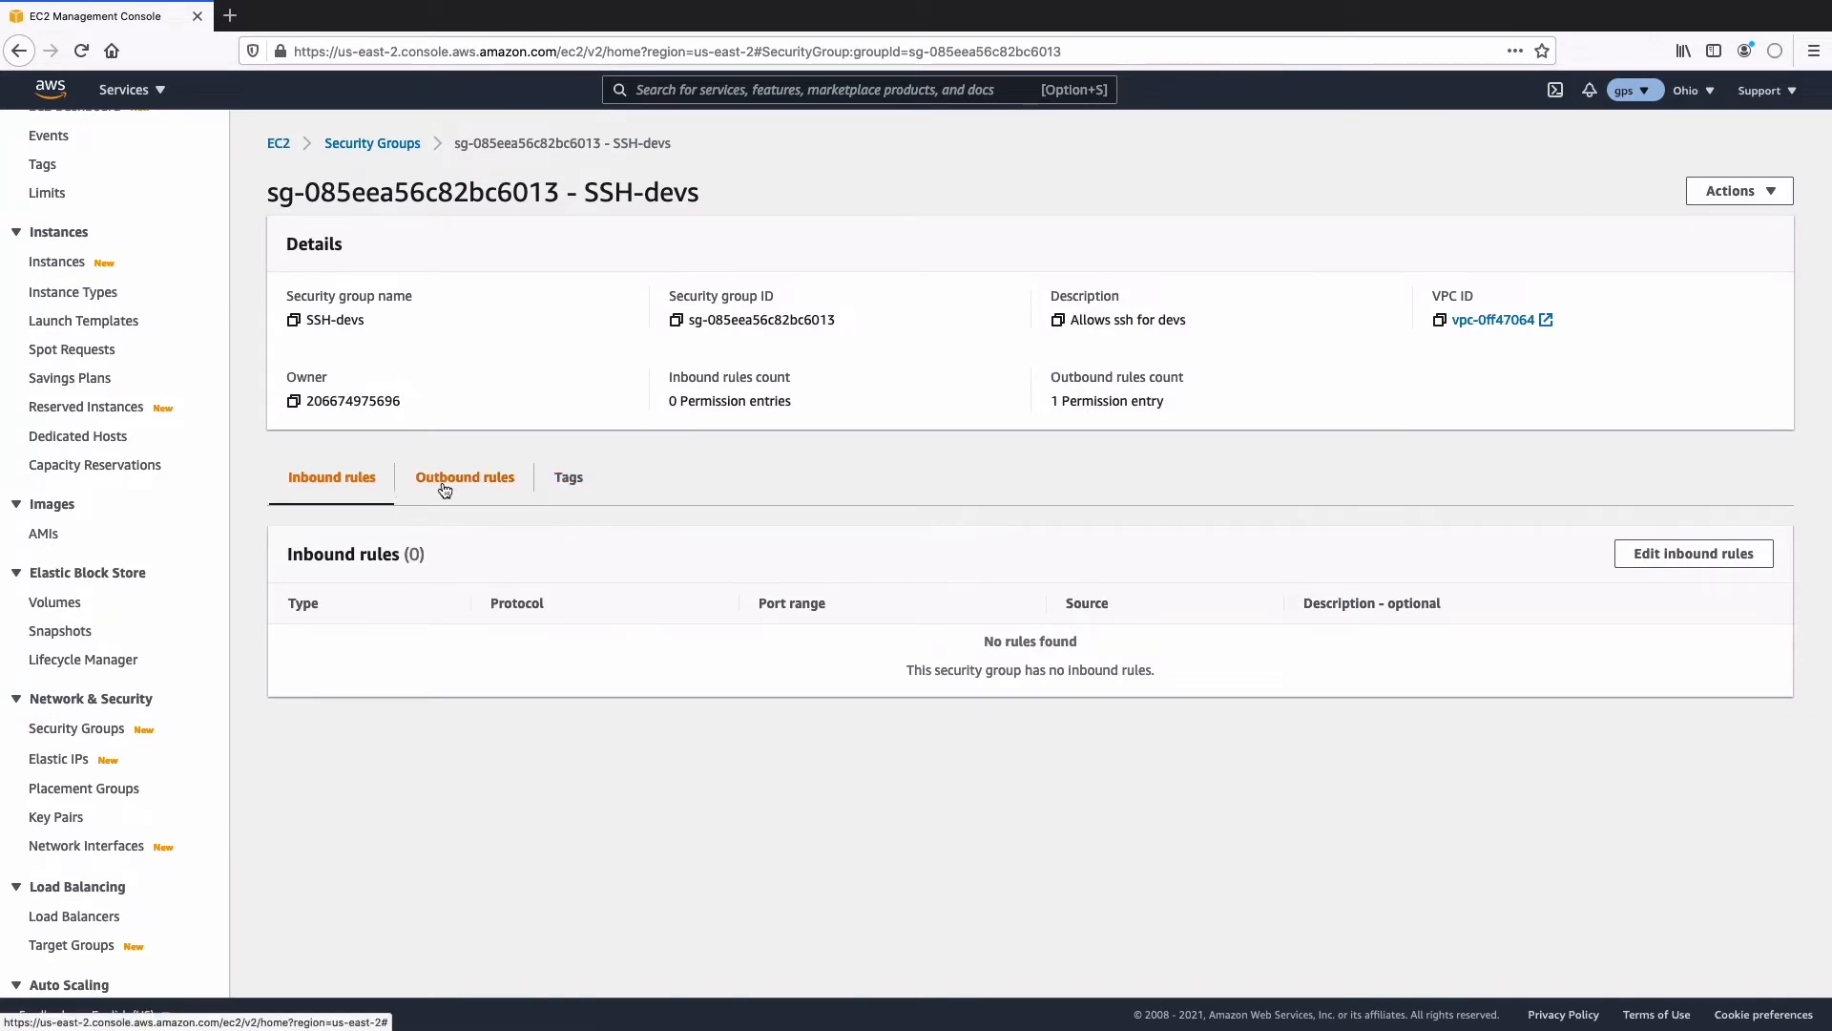
pyautogui.moveTo(1162, 503)
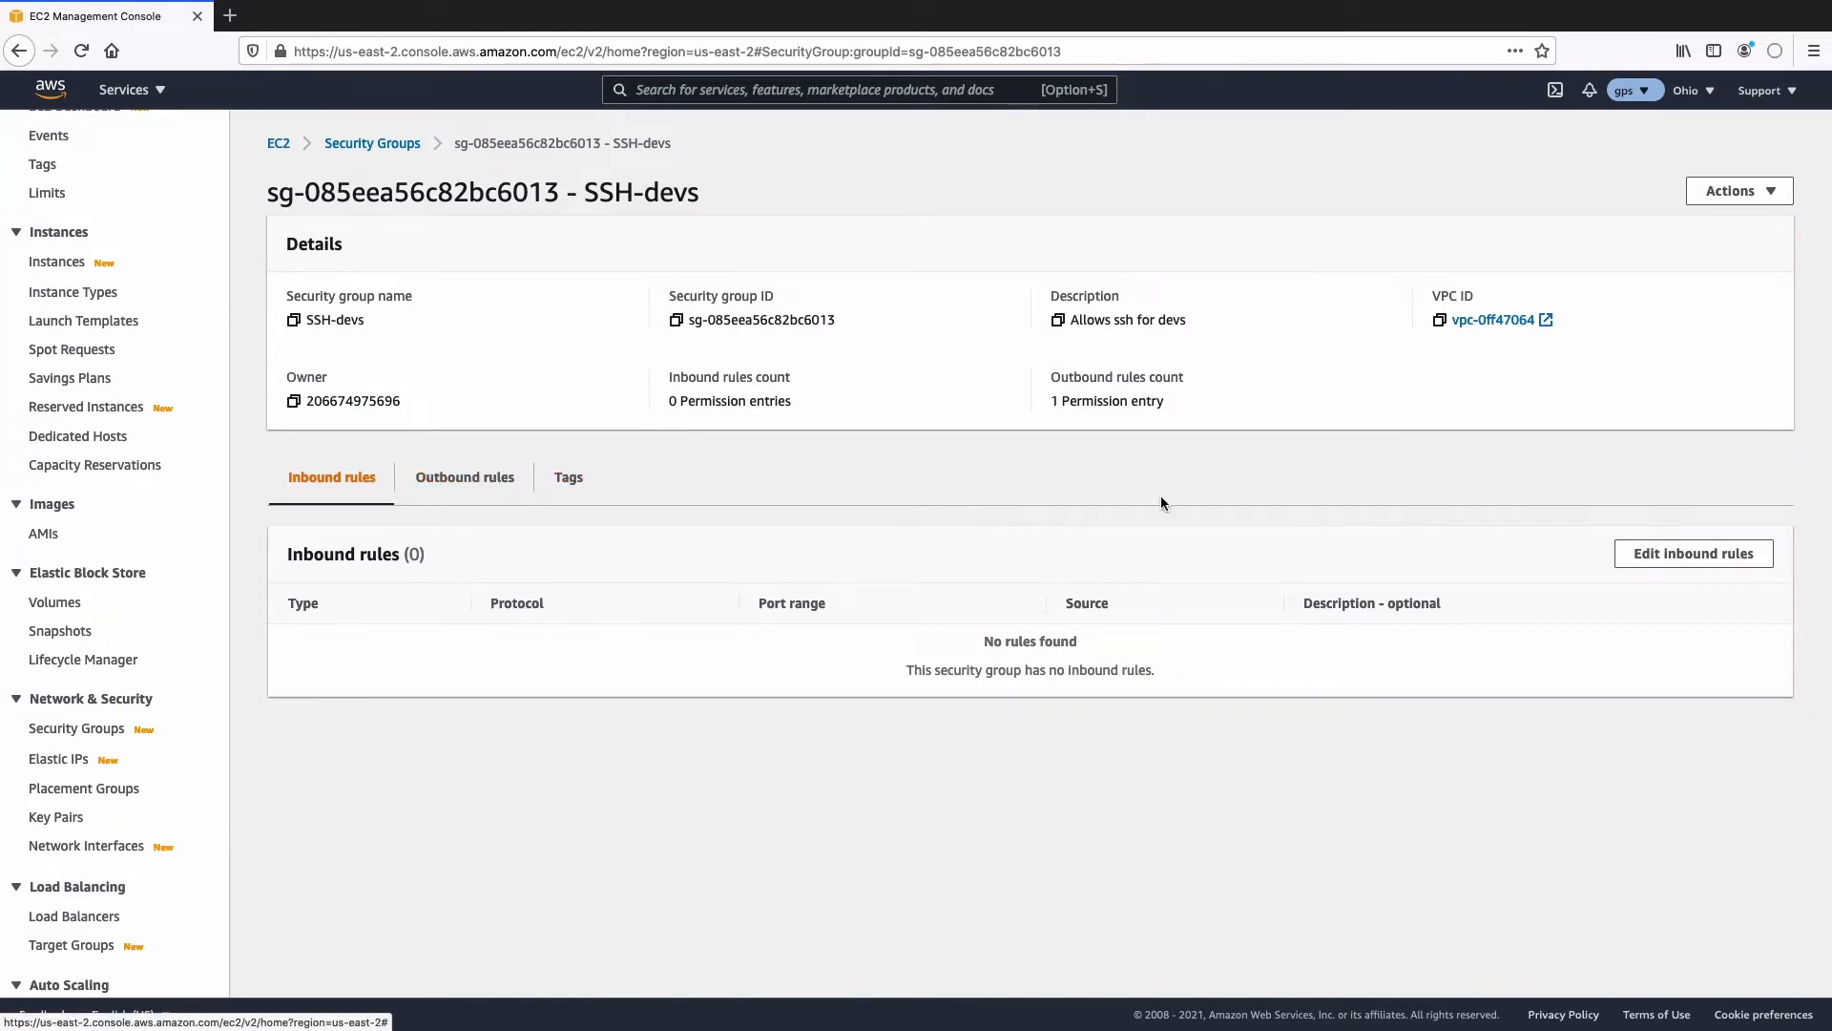
# Add an inbound SSH rule on port 22 with source Anywhere
pyautogui.click(1692, 552)
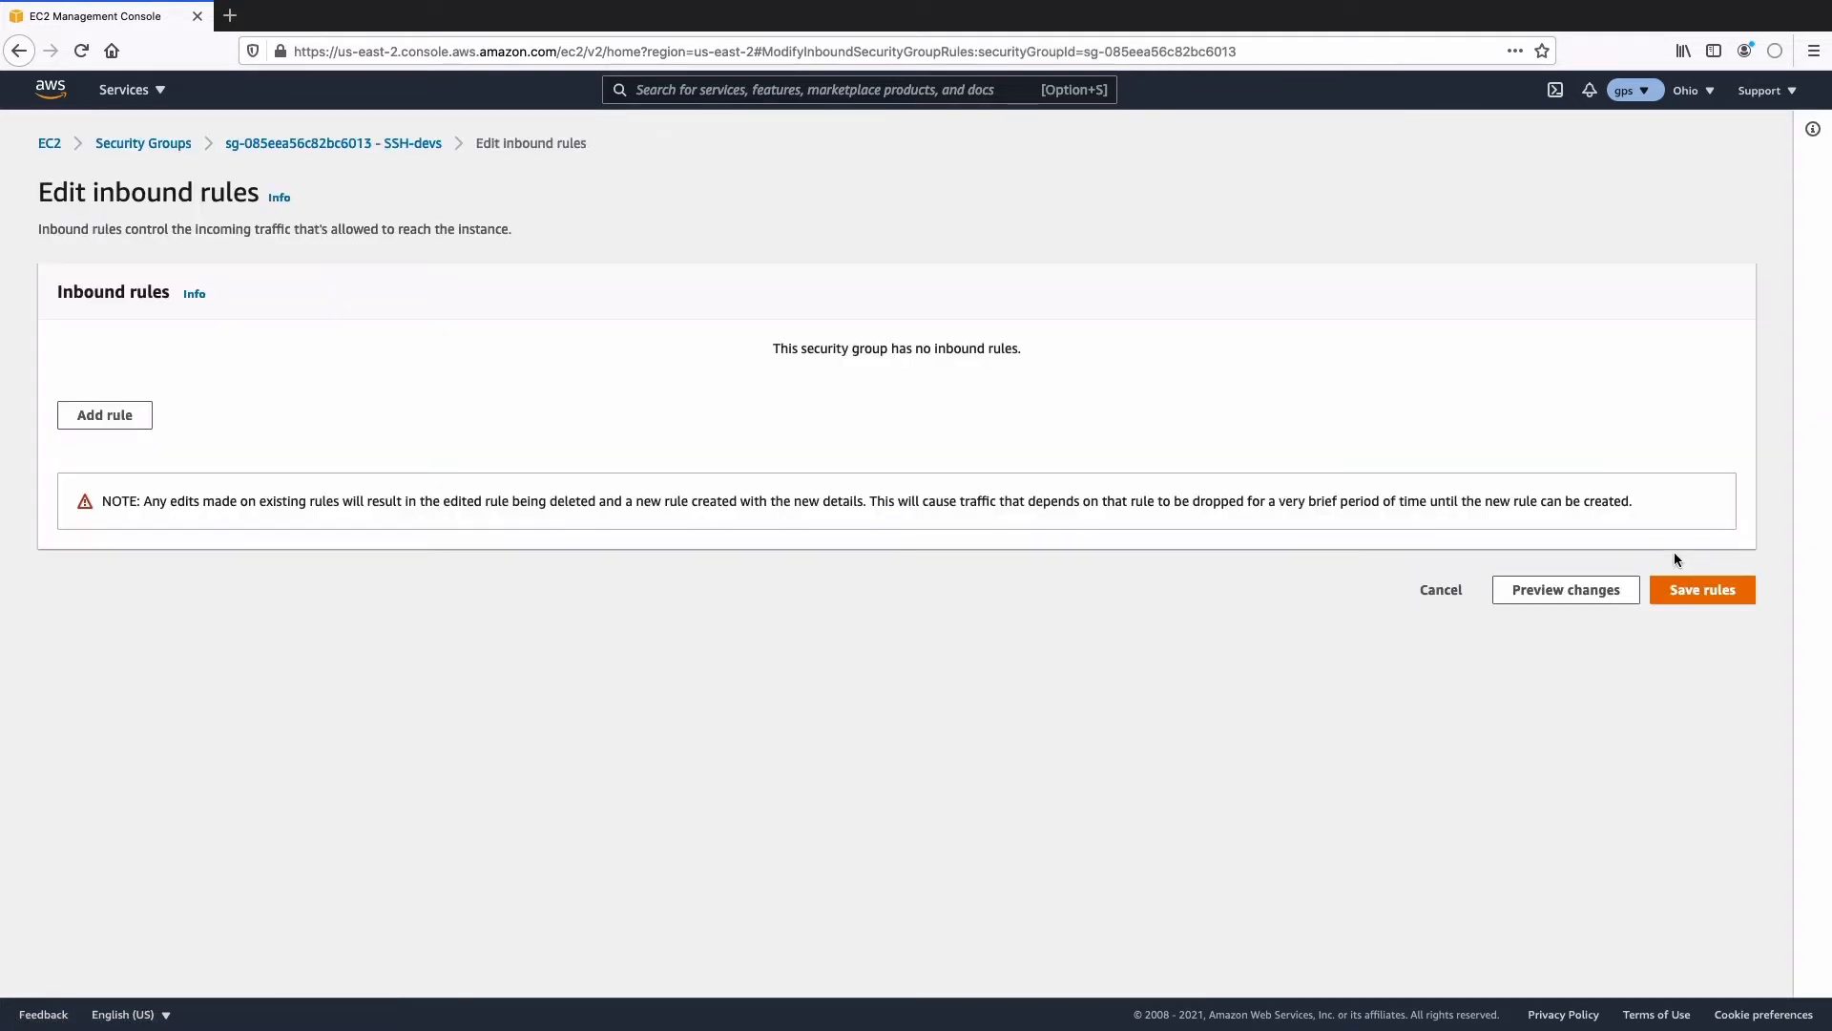
pyautogui.click(104, 415)
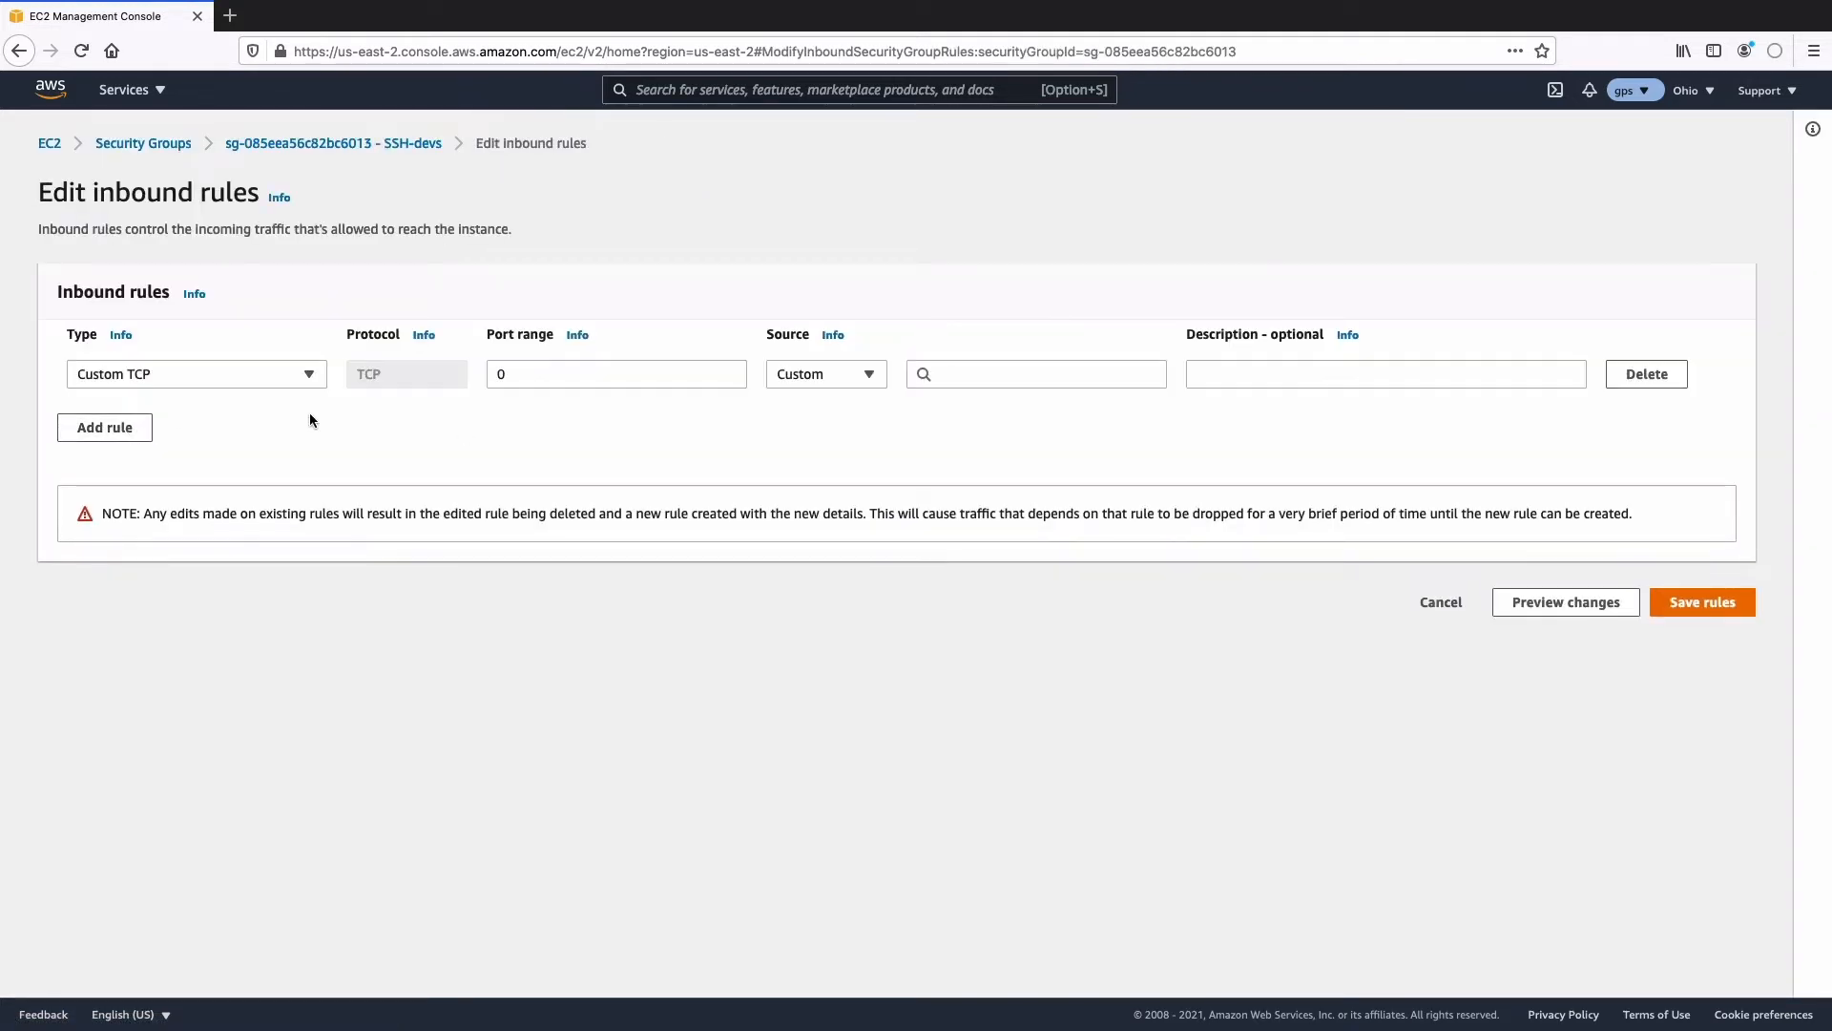
pyautogui.click(196, 374)
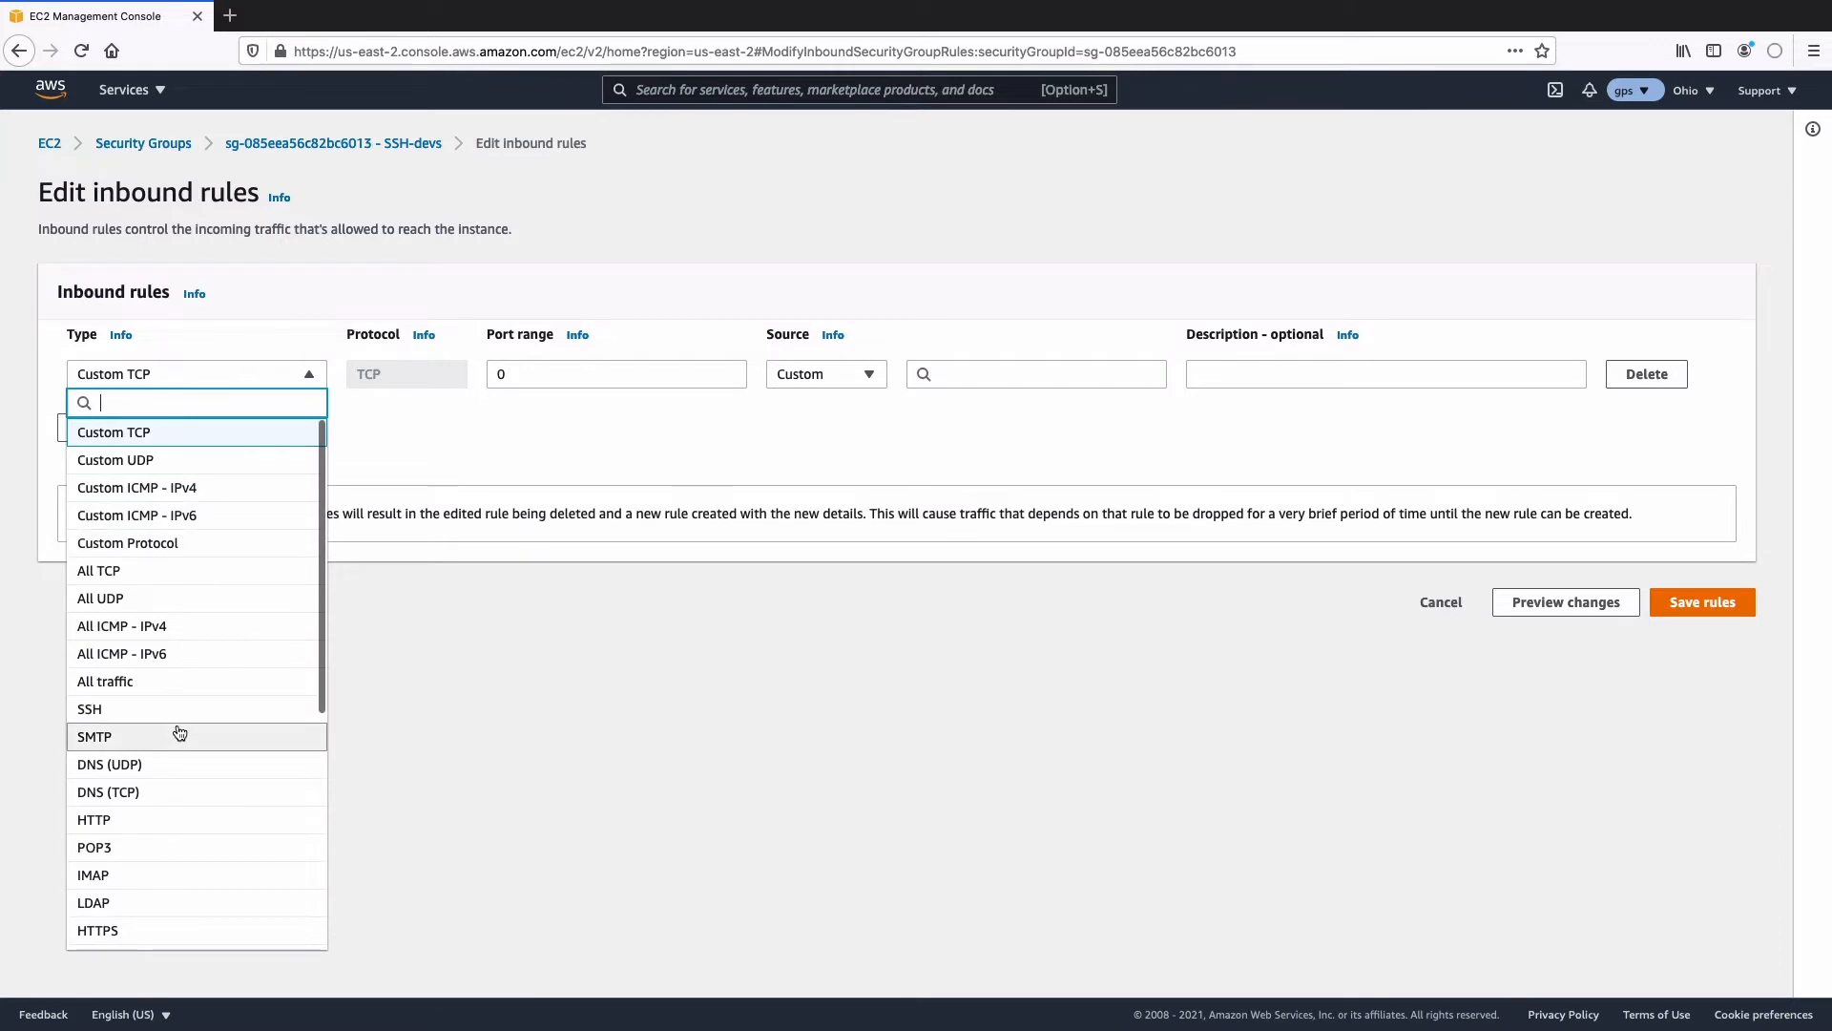
pyautogui.click(88, 708)
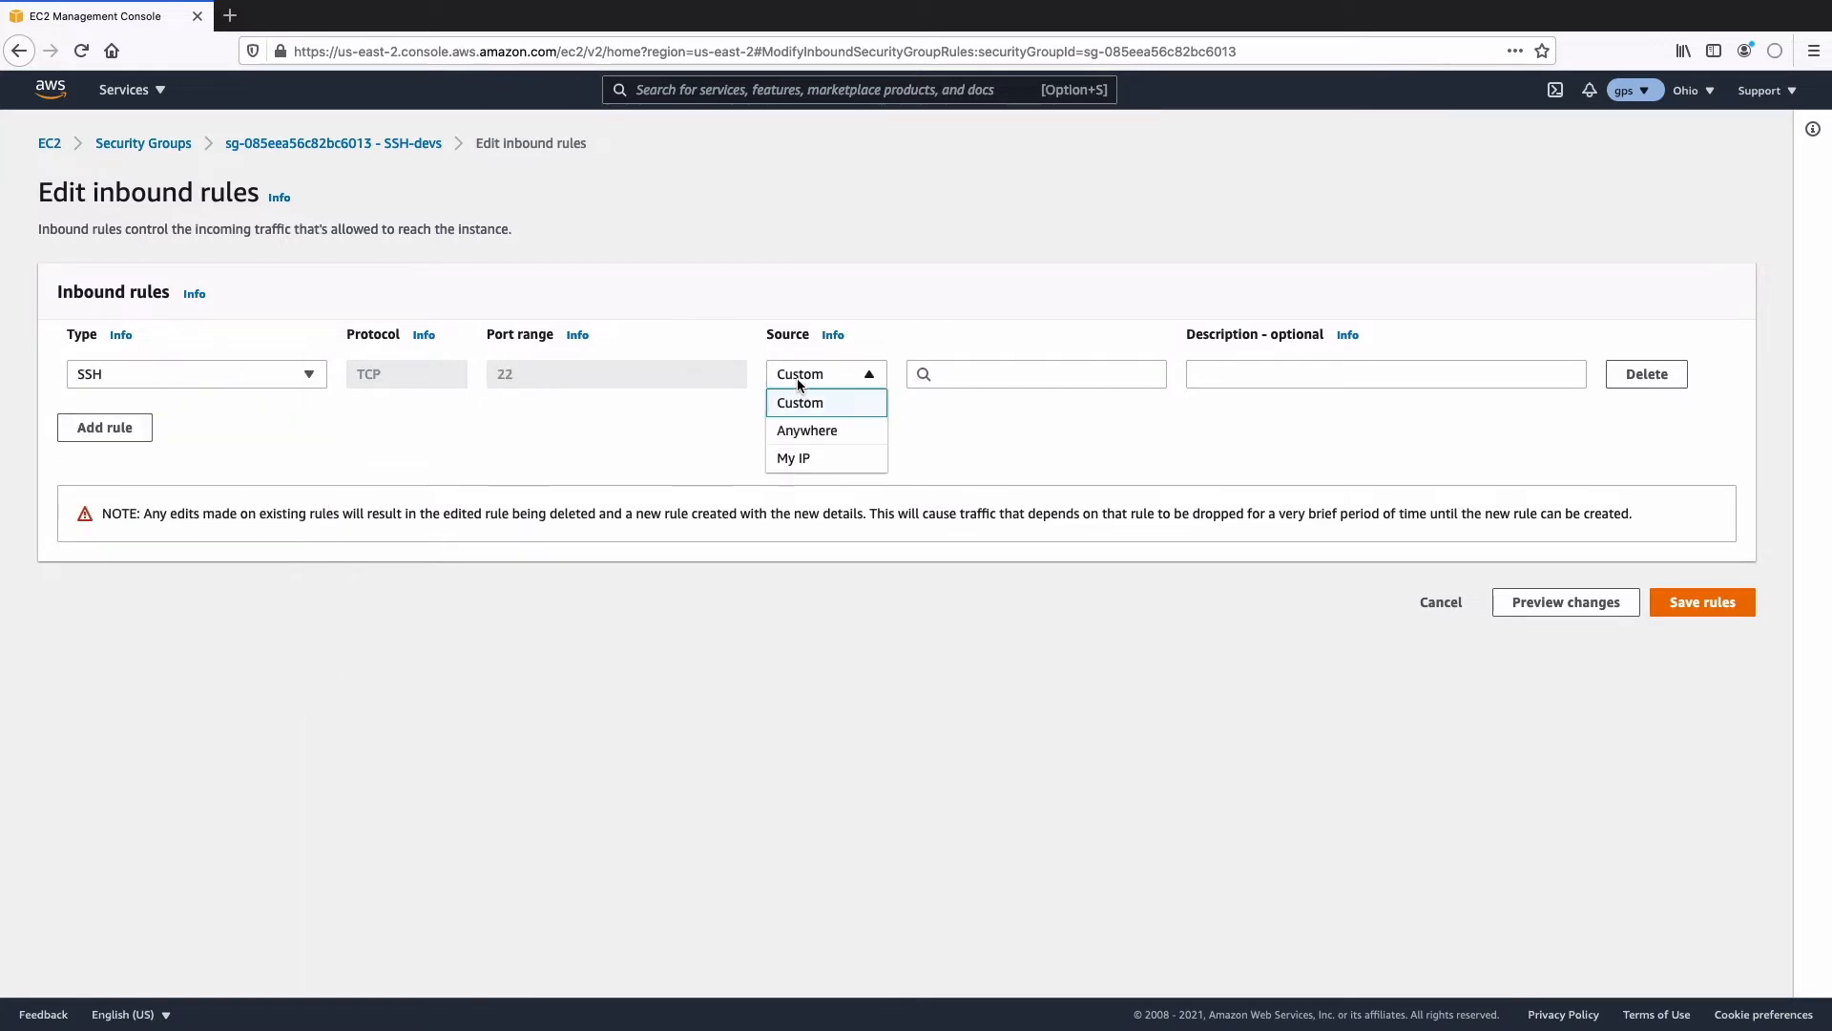
pyautogui.click(806, 430)
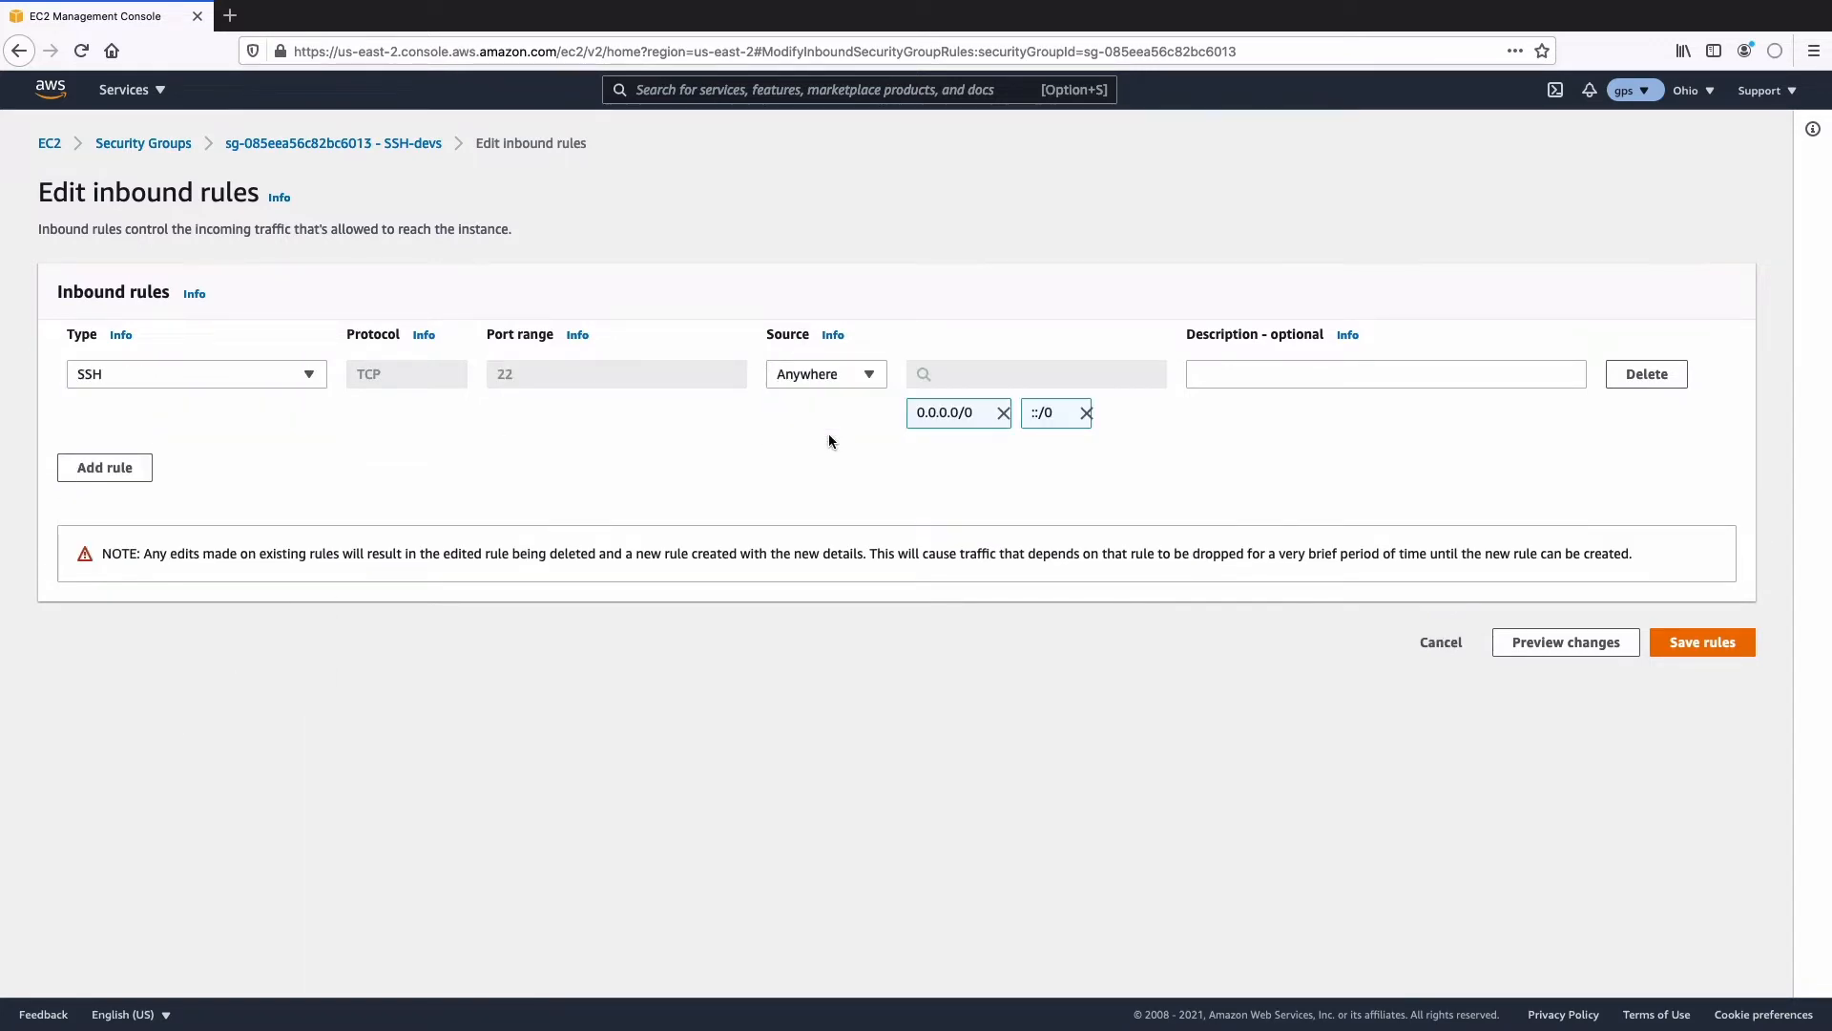
pyautogui.moveTo(914, 462)
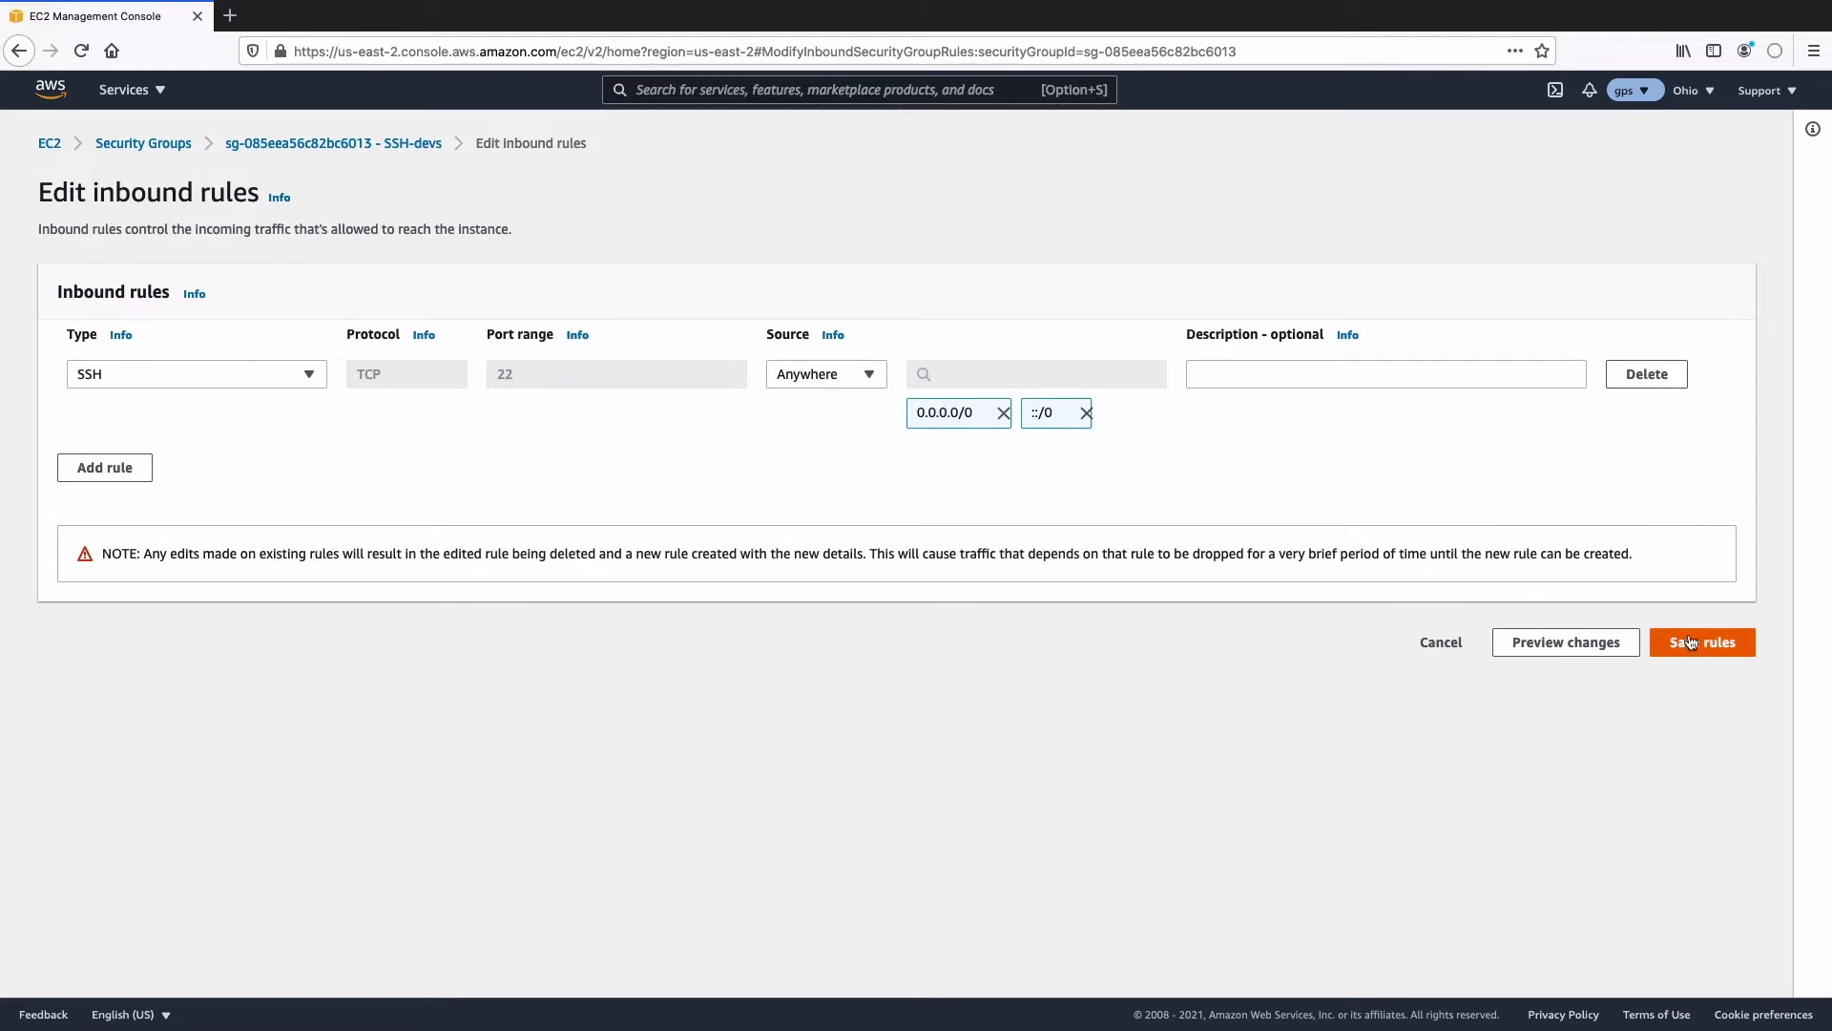
# Save the inbound rules, giving SSH port 22 entries for 0.0.0.0/0 and ::/0
pyautogui.click(1701, 641)
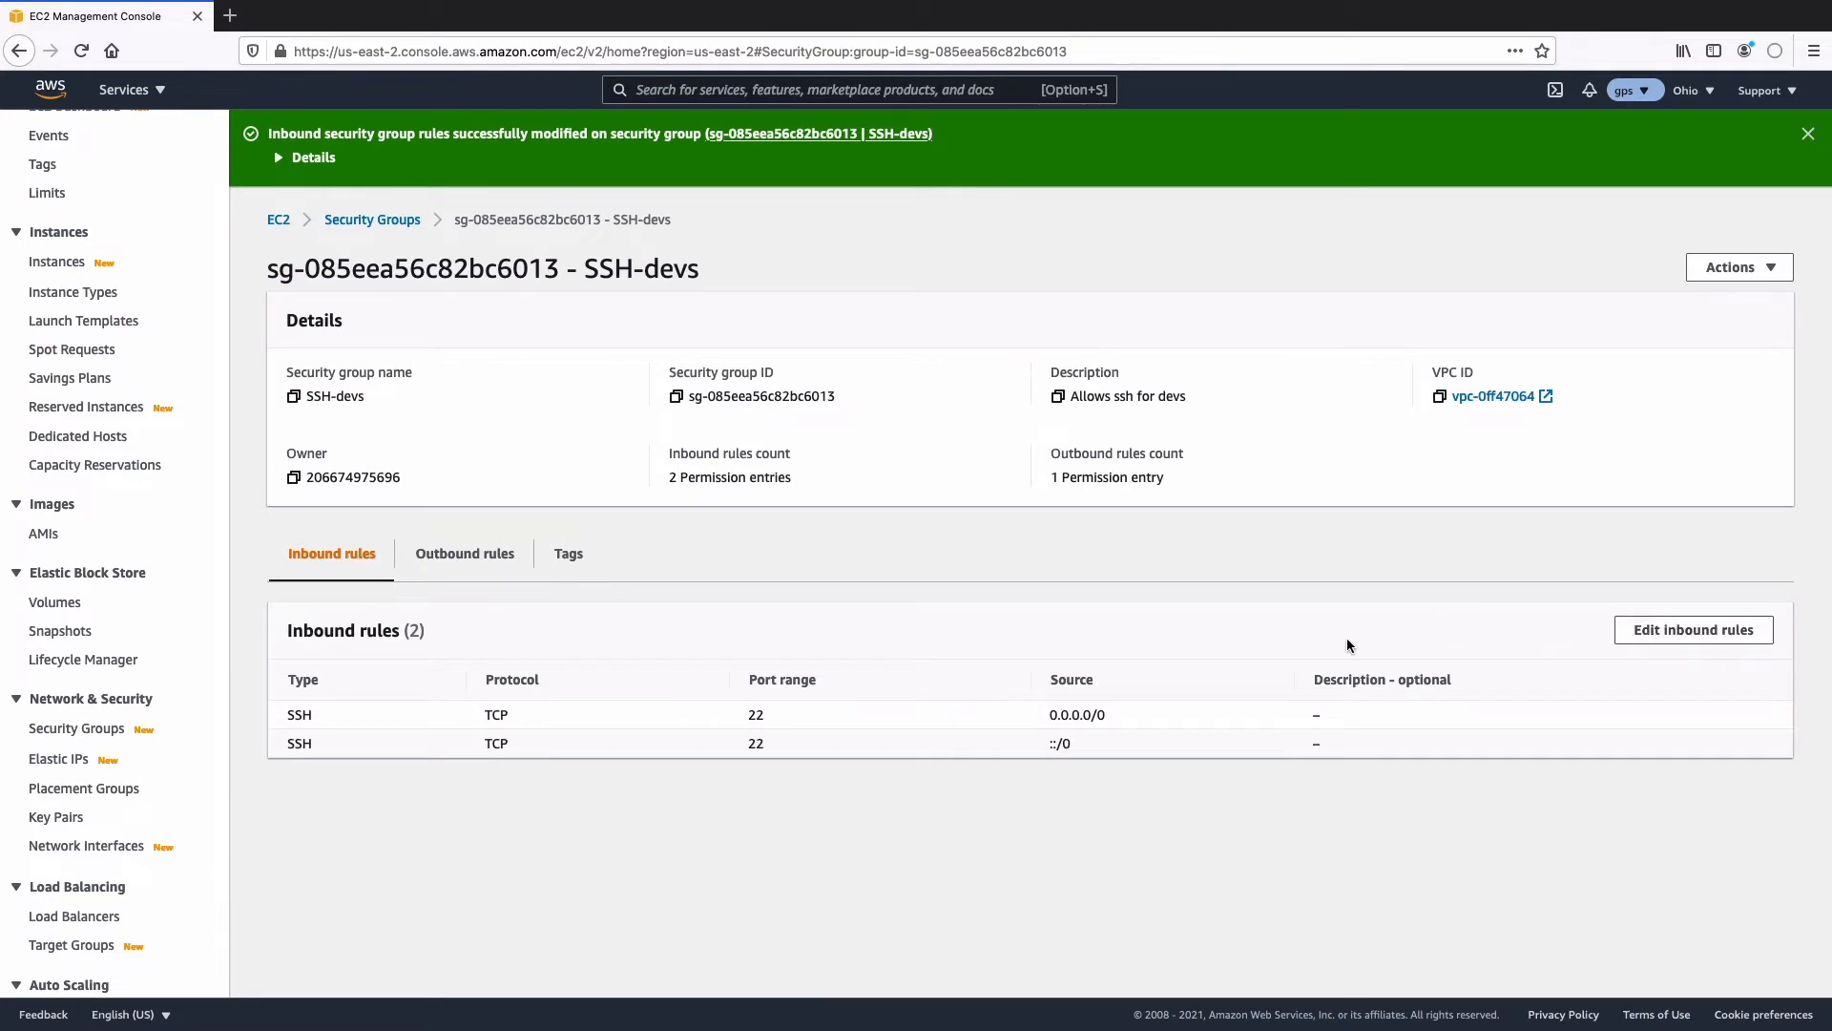
pyautogui.moveTo(682, 662)
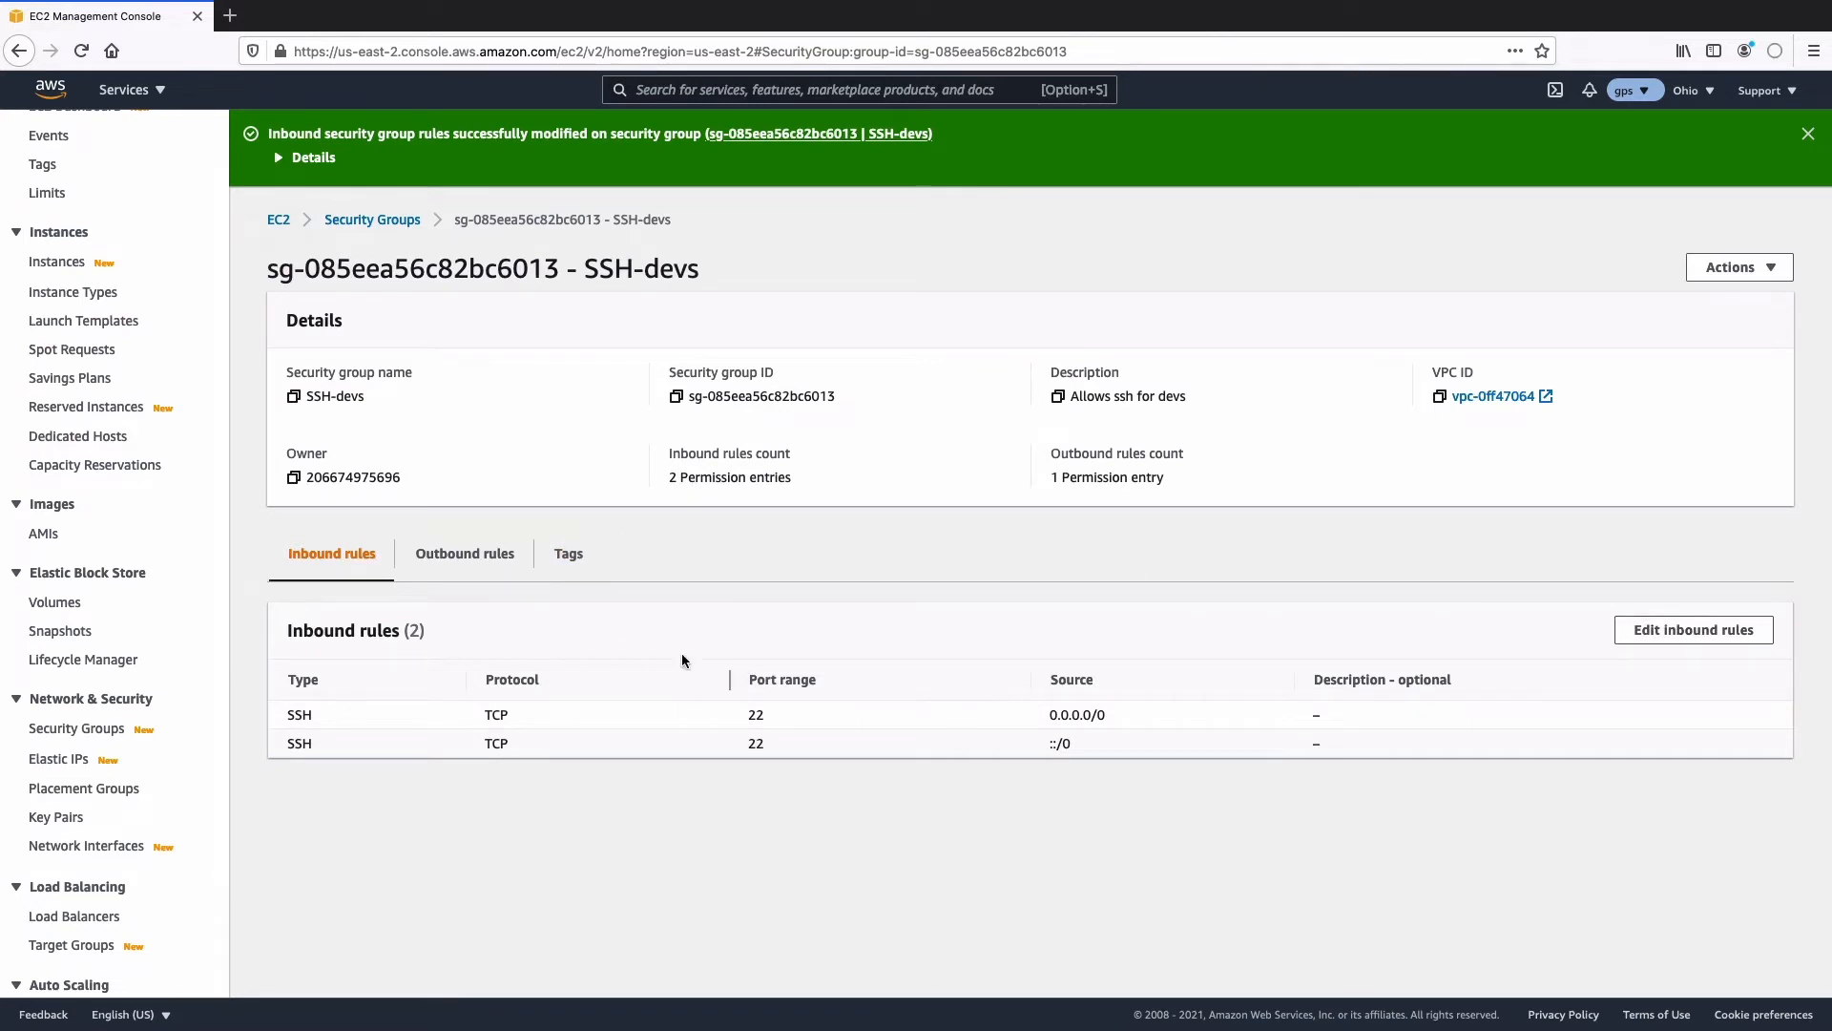
pyautogui.moveTo(456, 617)
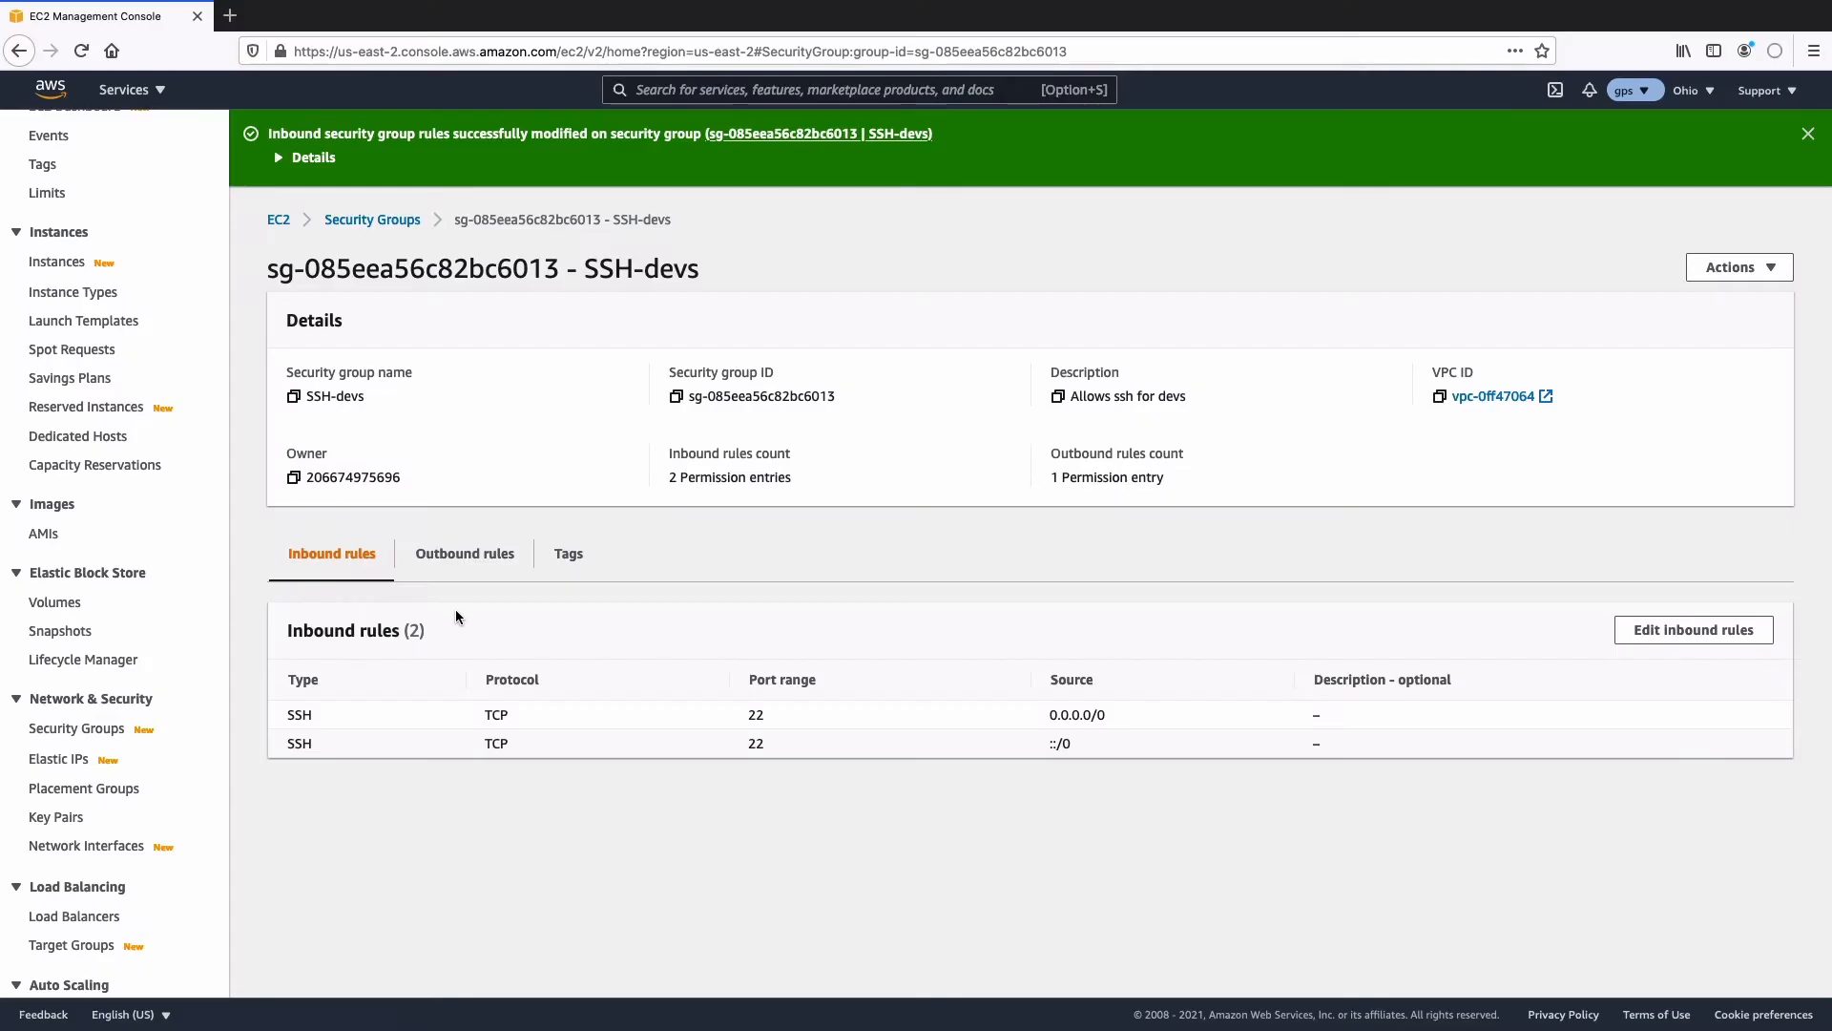
pyautogui.scroll(3)
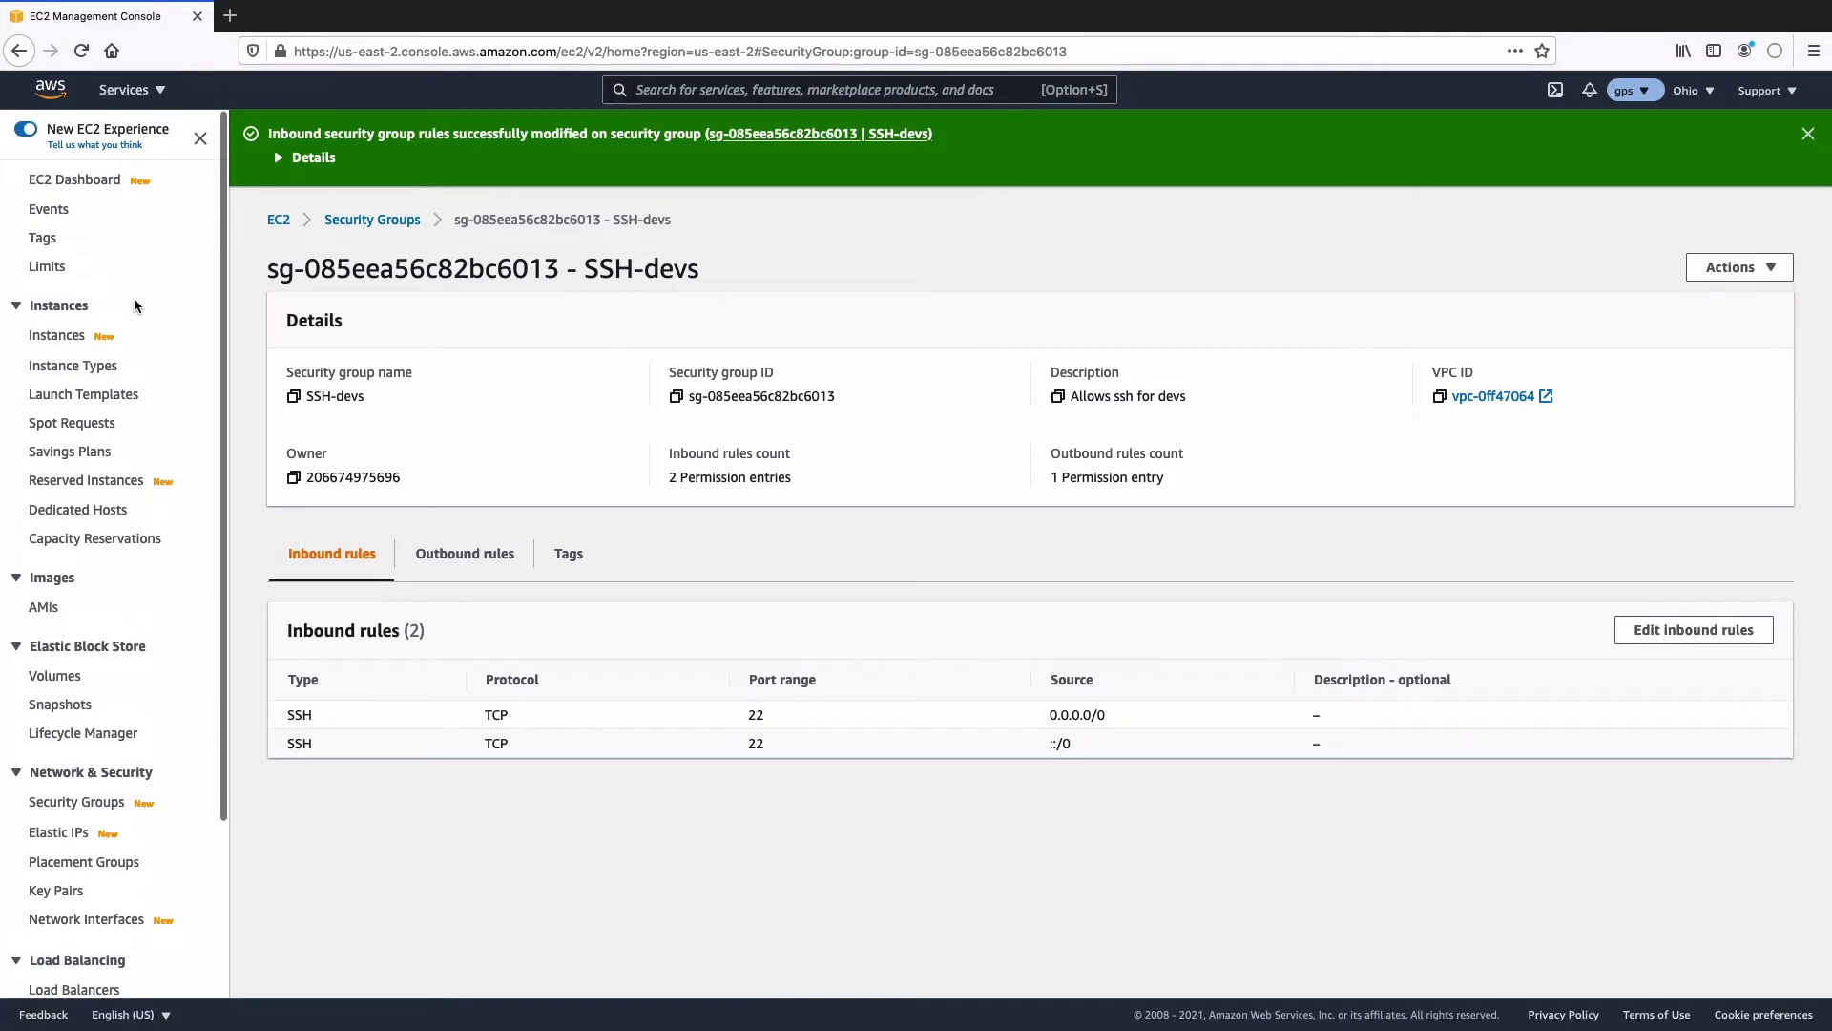
pyautogui.moveTo(73, 329)
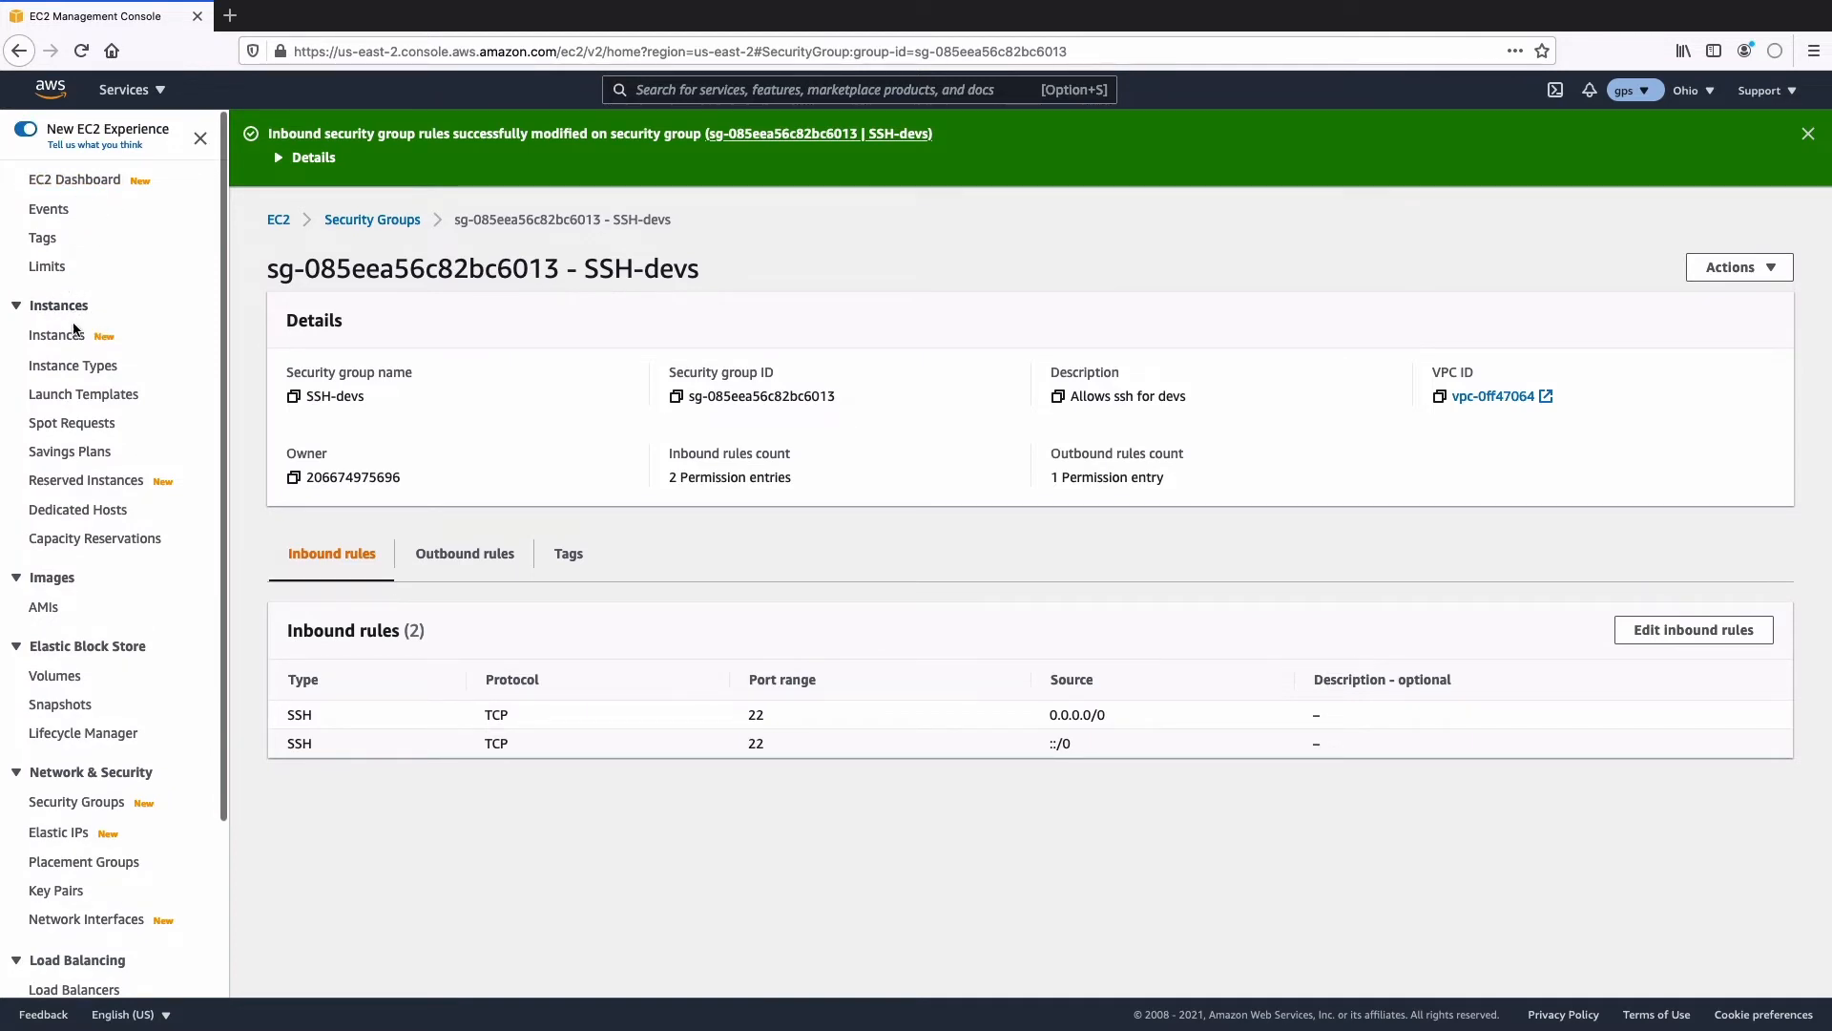
# Select the t2.medium instance i-0d528f961117ebdfe in Instances and open its Actions menu
pyautogui.click(57, 335)
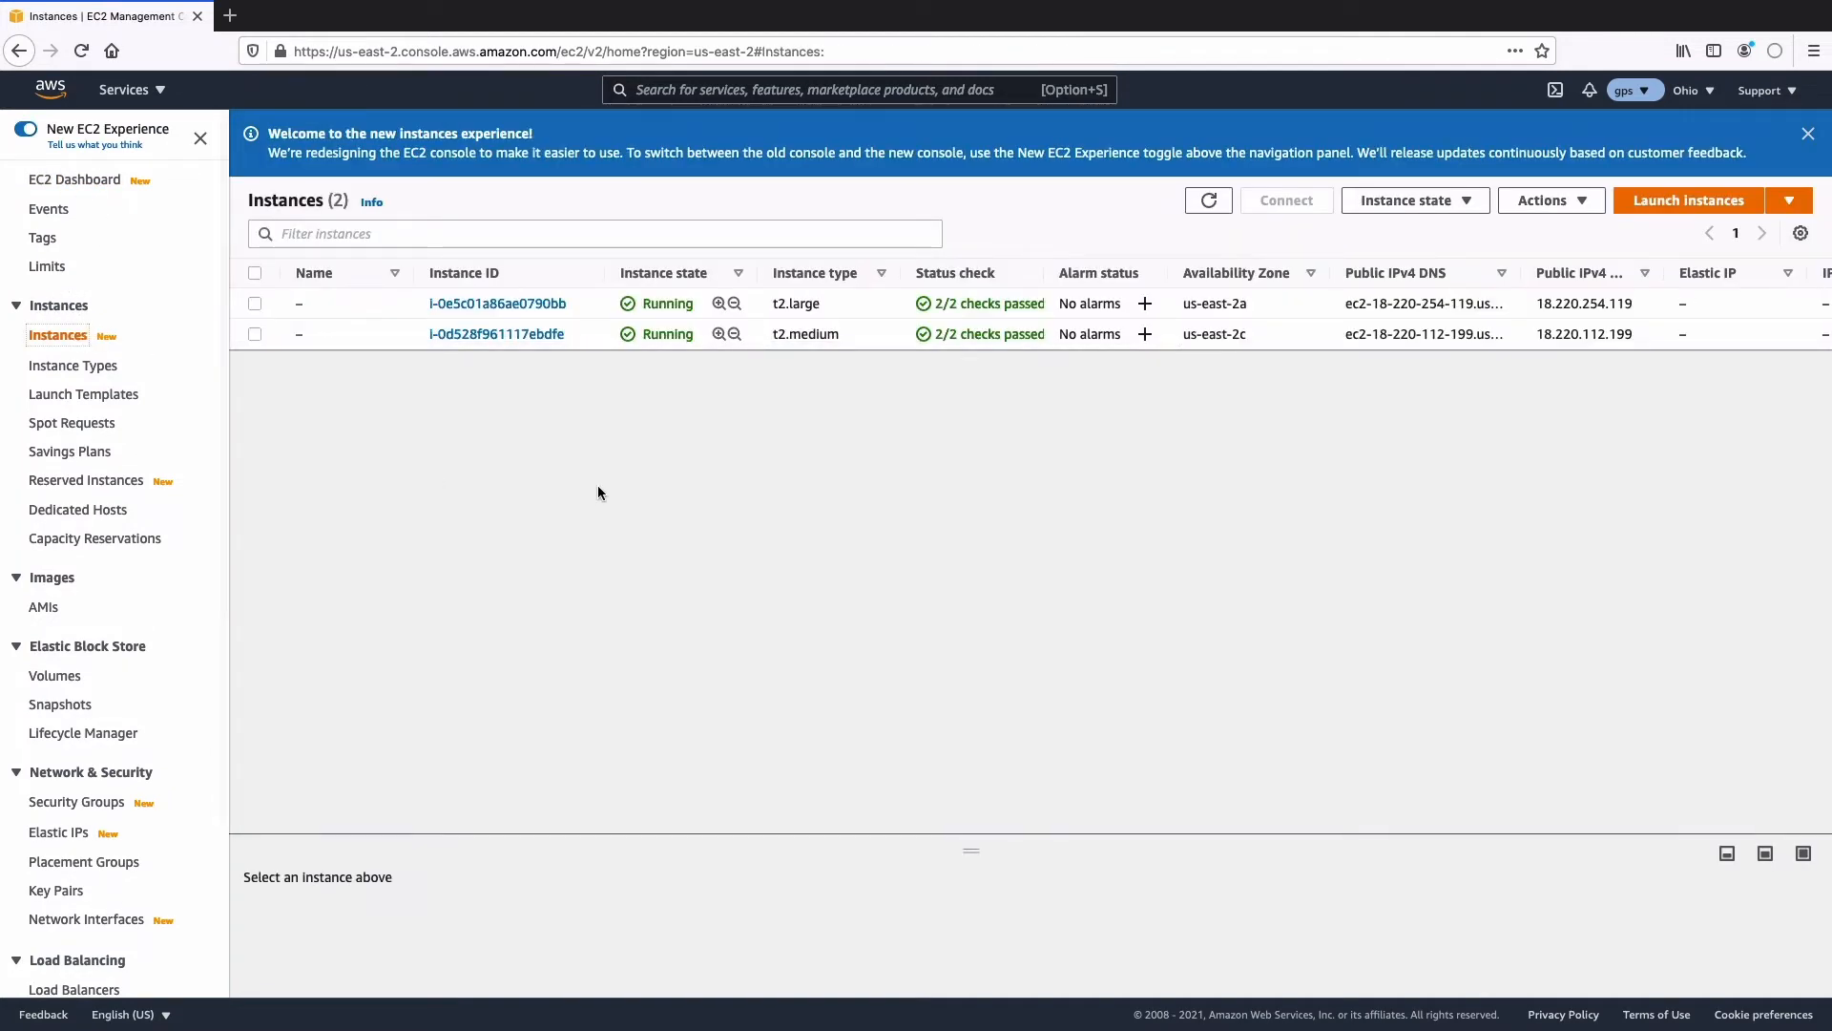
pyautogui.moveTo(260, 348)
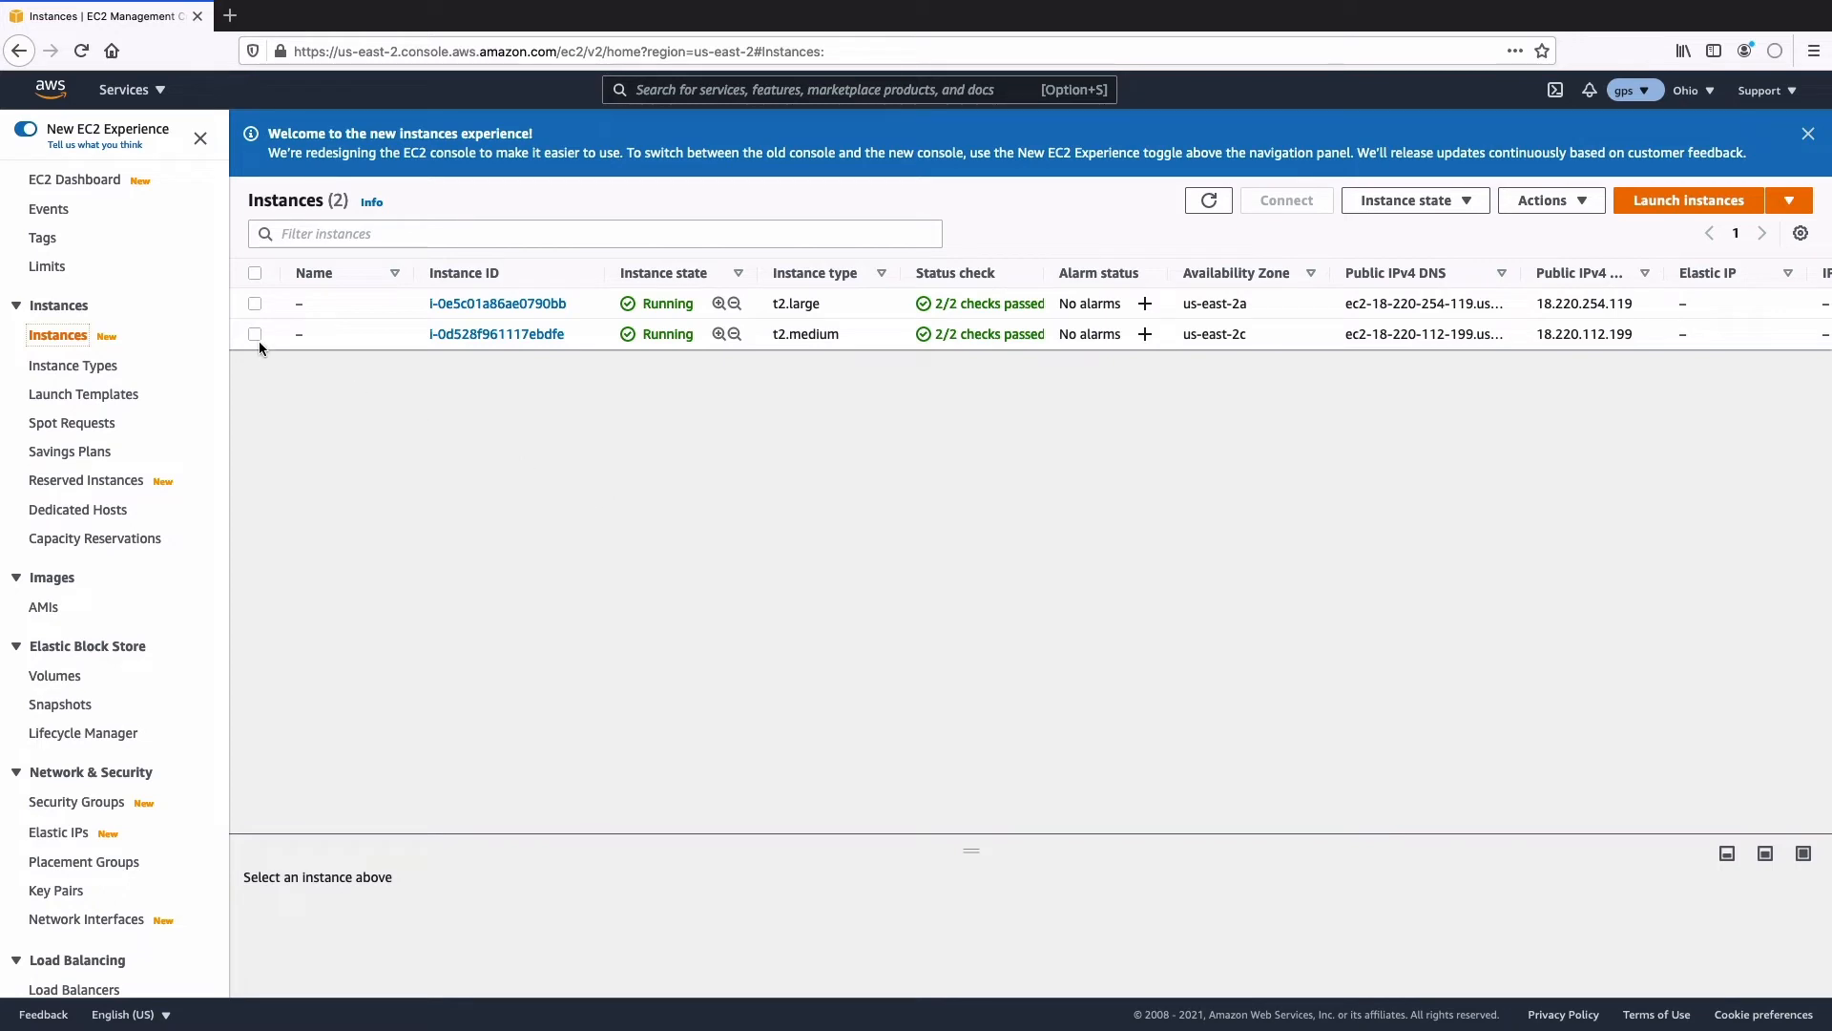
pyautogui.click(254, 333)
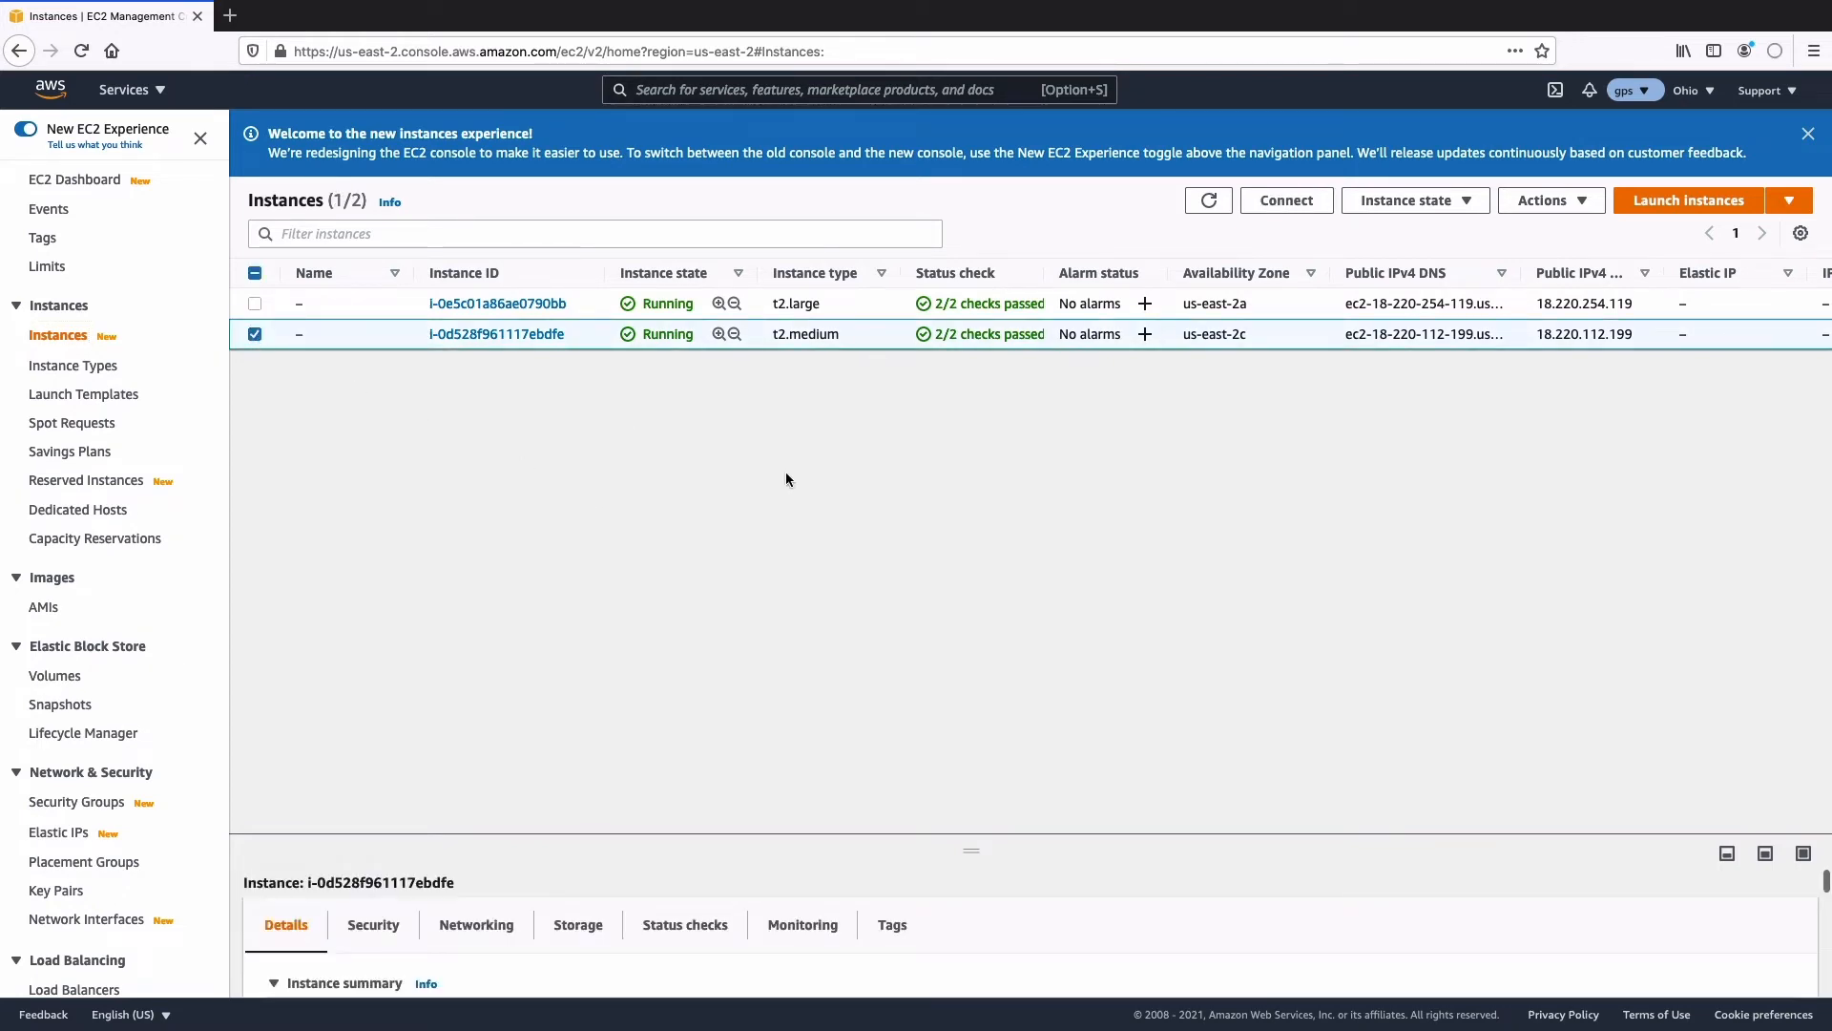
pyautogui.moveTo(1552, 199)
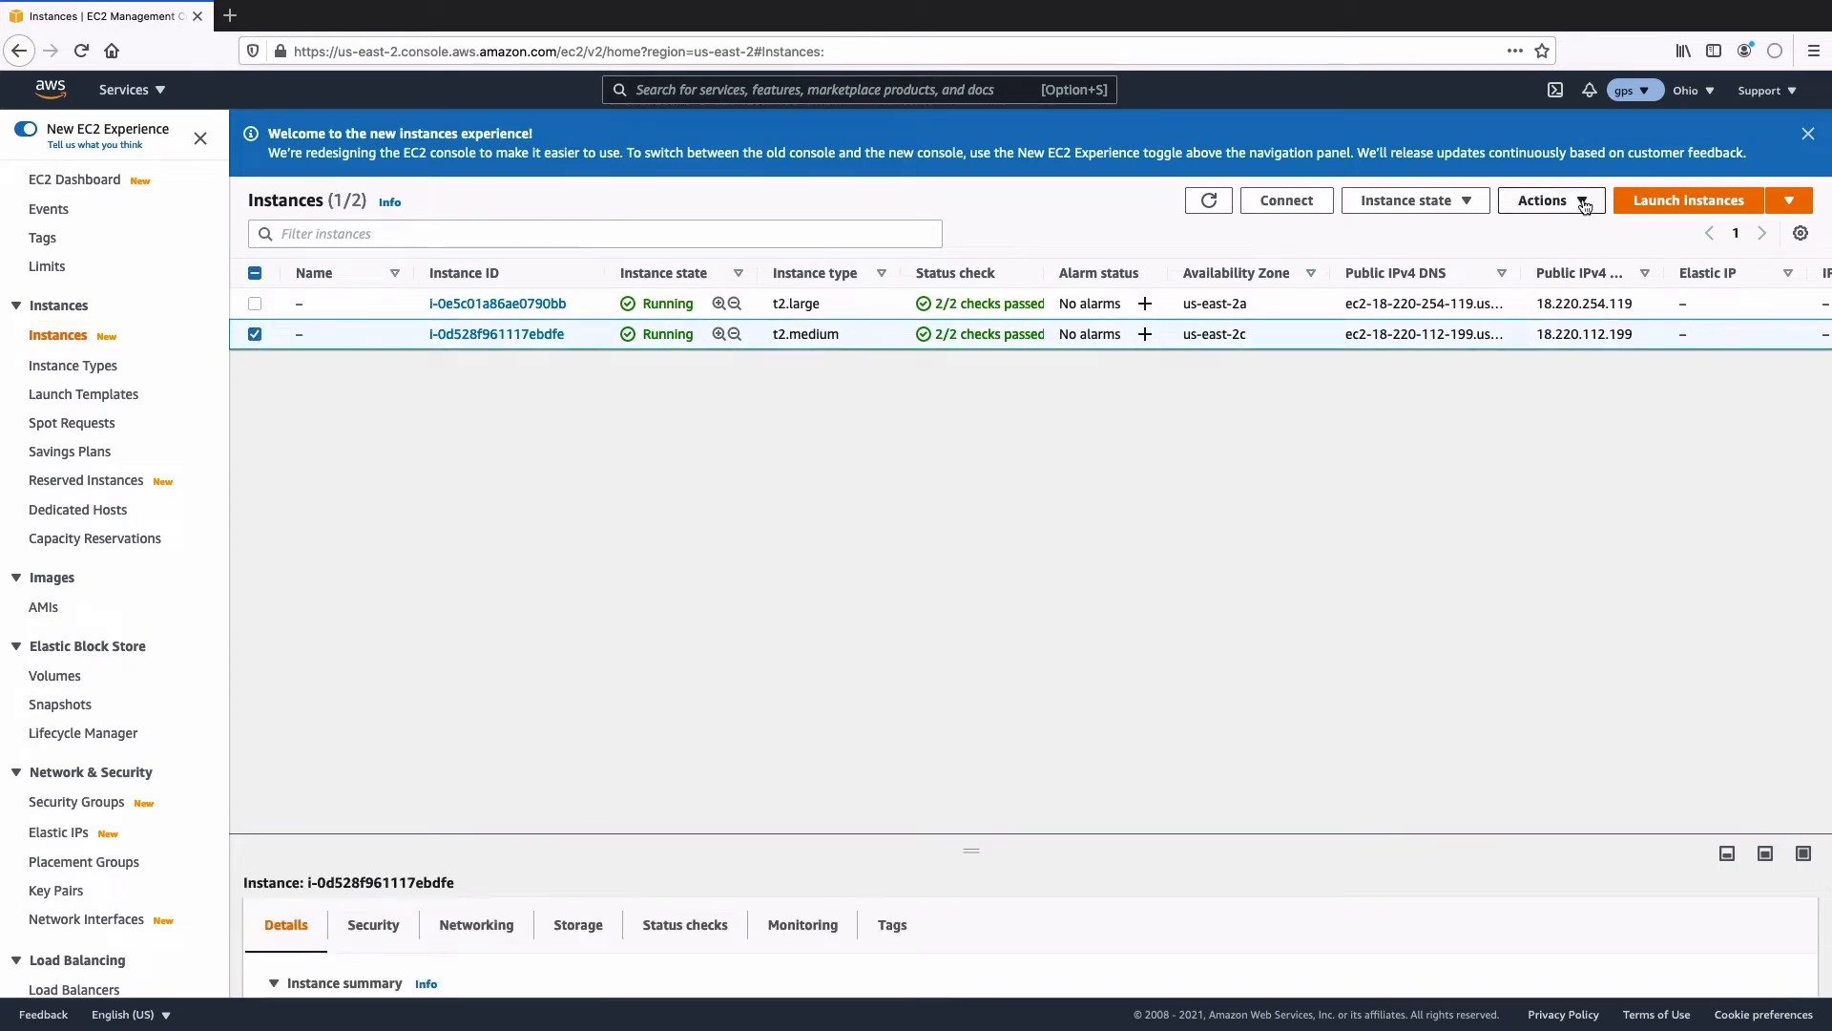
pyautogui.click(1545, 199)
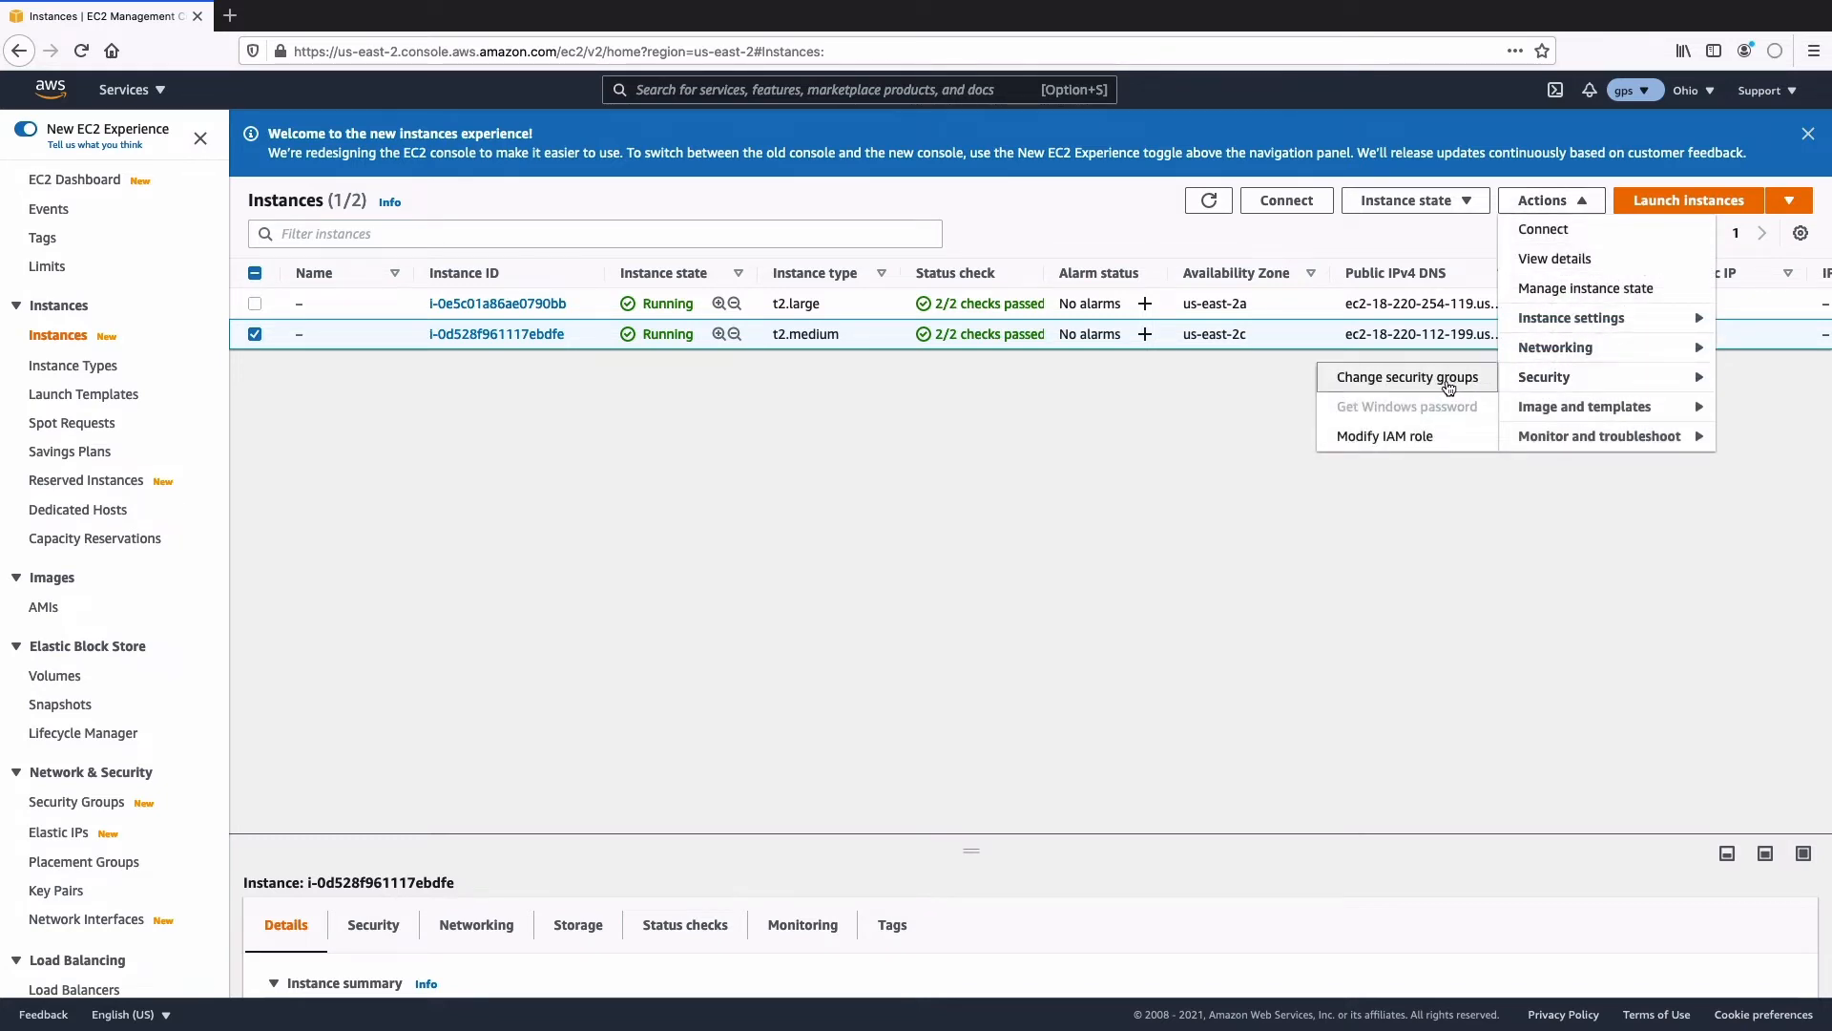
# Replace the instance's launch-wizard-1 group with SSH-devs (sg-085eea56c82bc6013)
pyautogui.click(1406, 376)
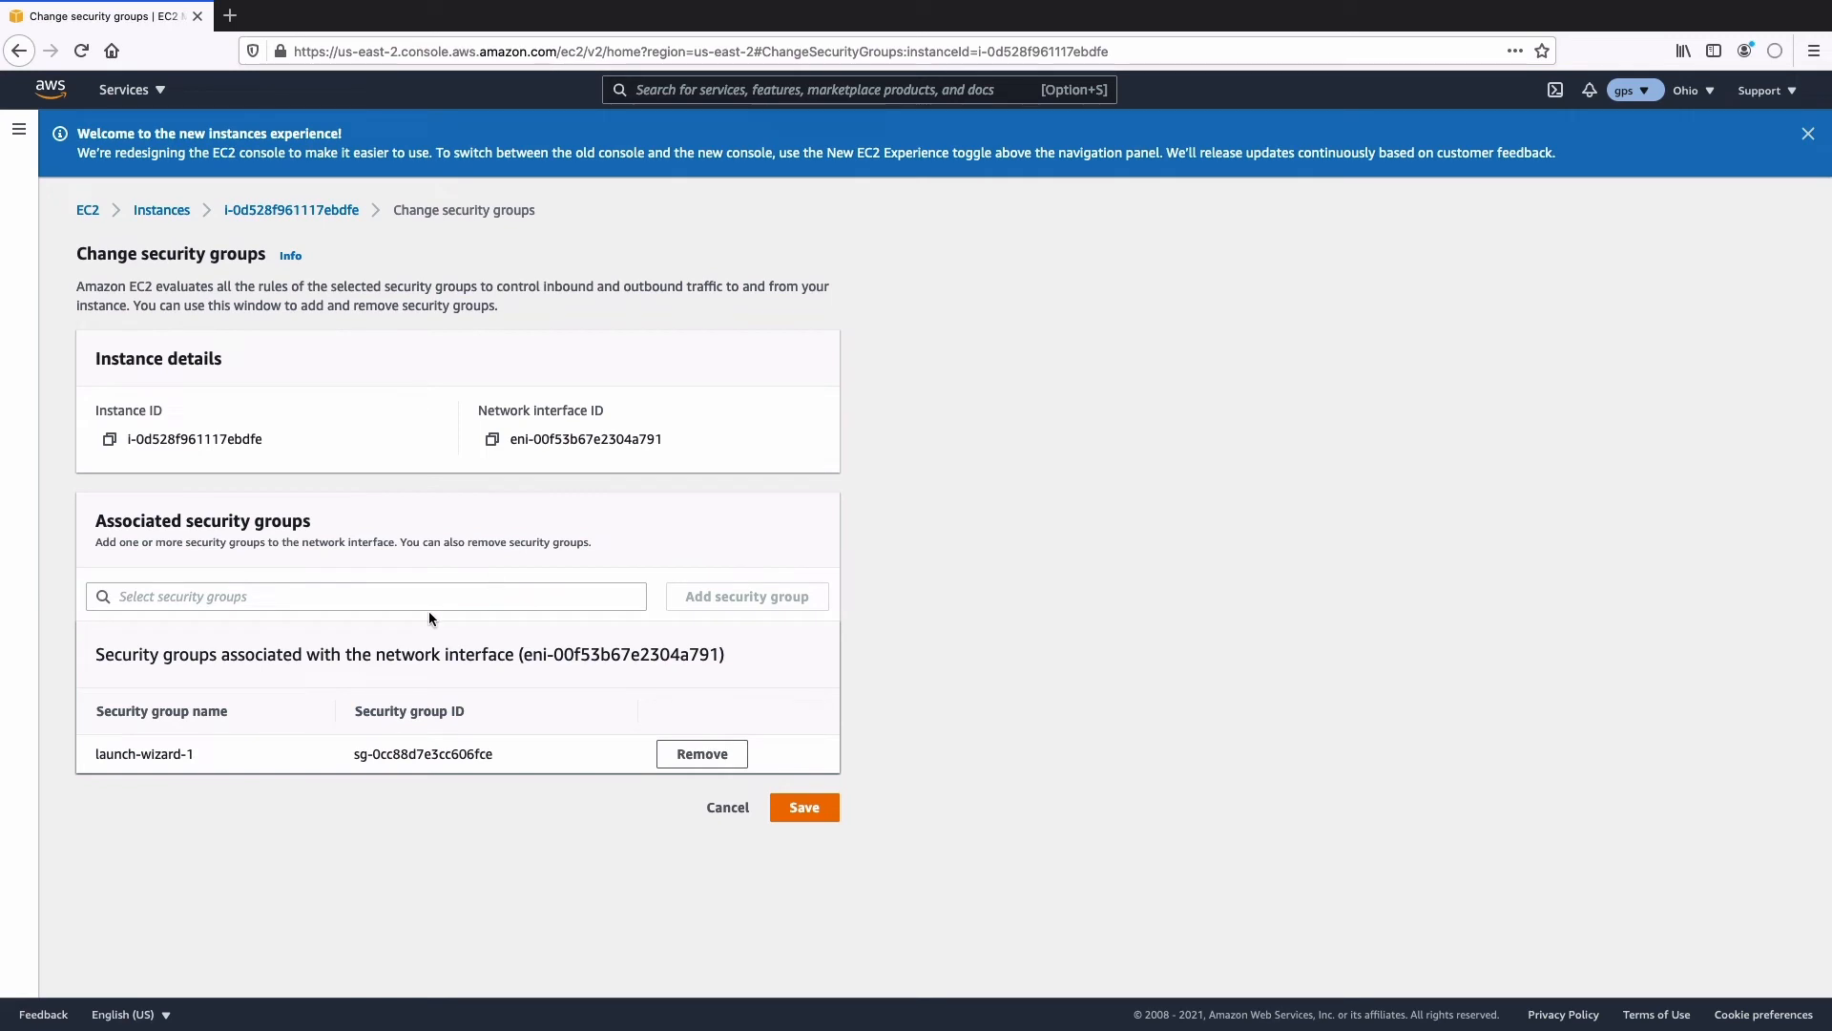
pyautogui.moveTo(702, 754)
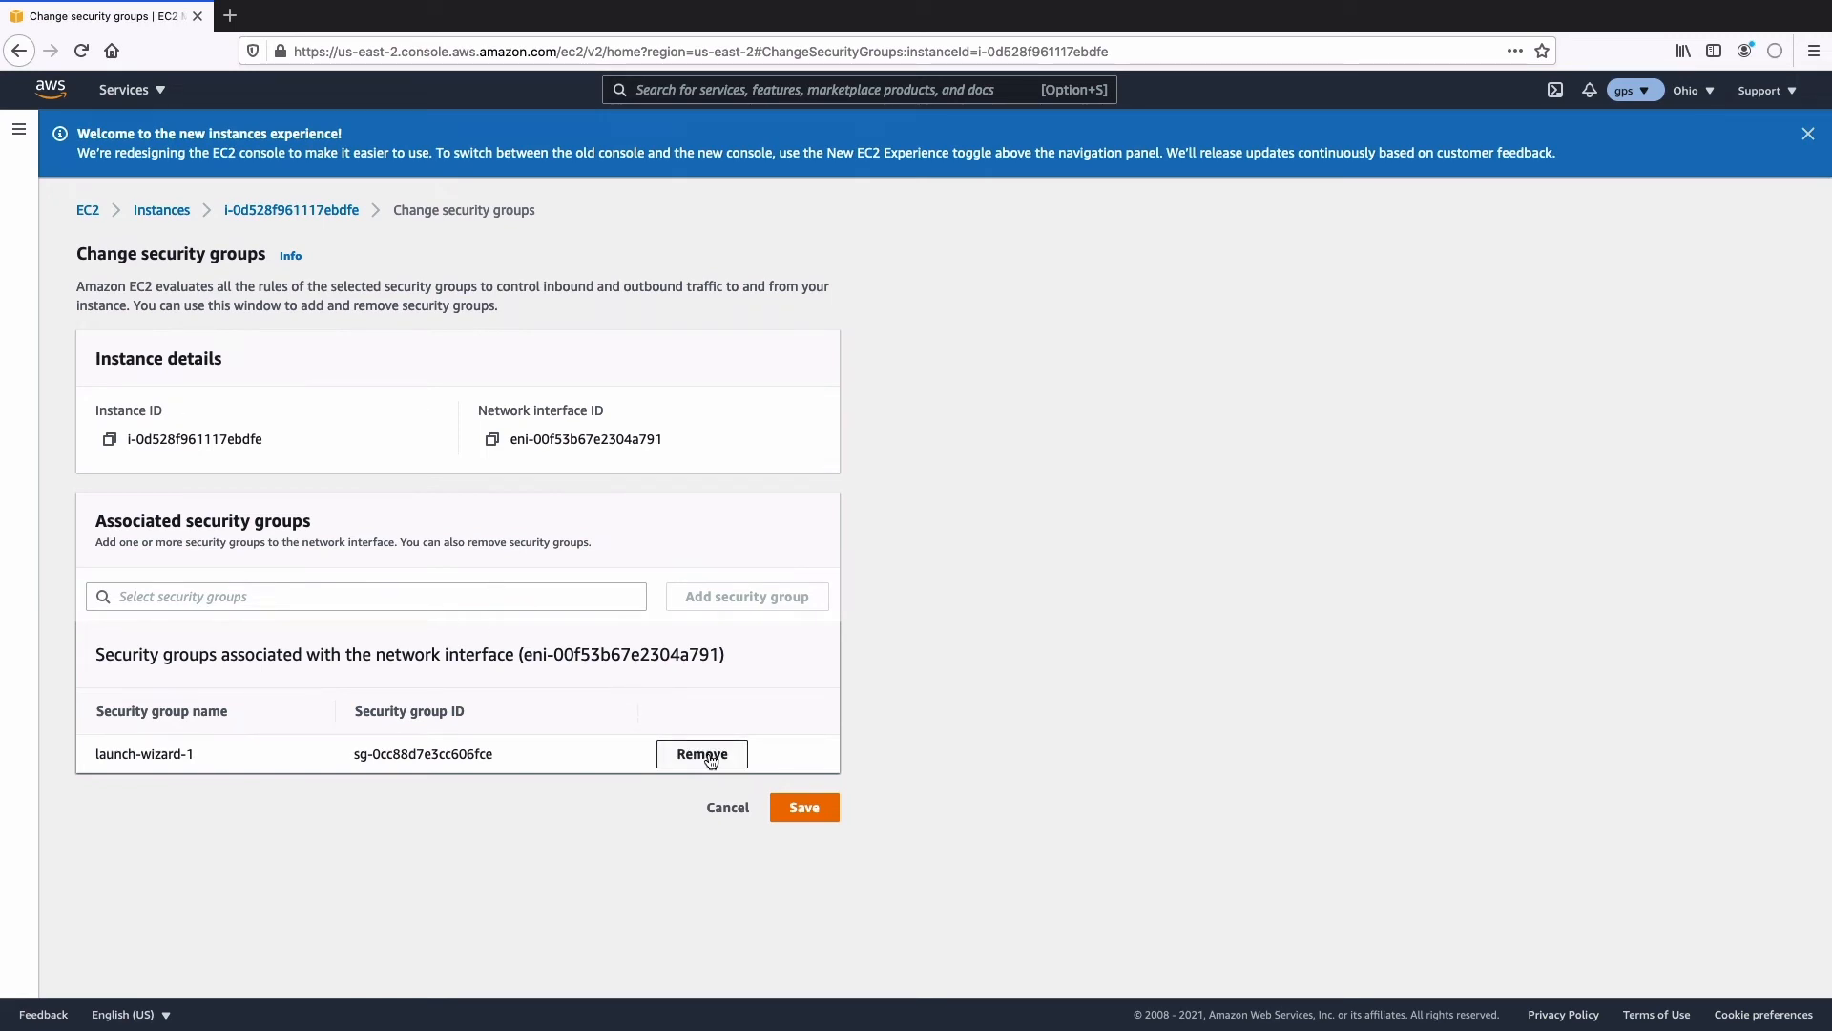
pyautogui.click(701, 754)
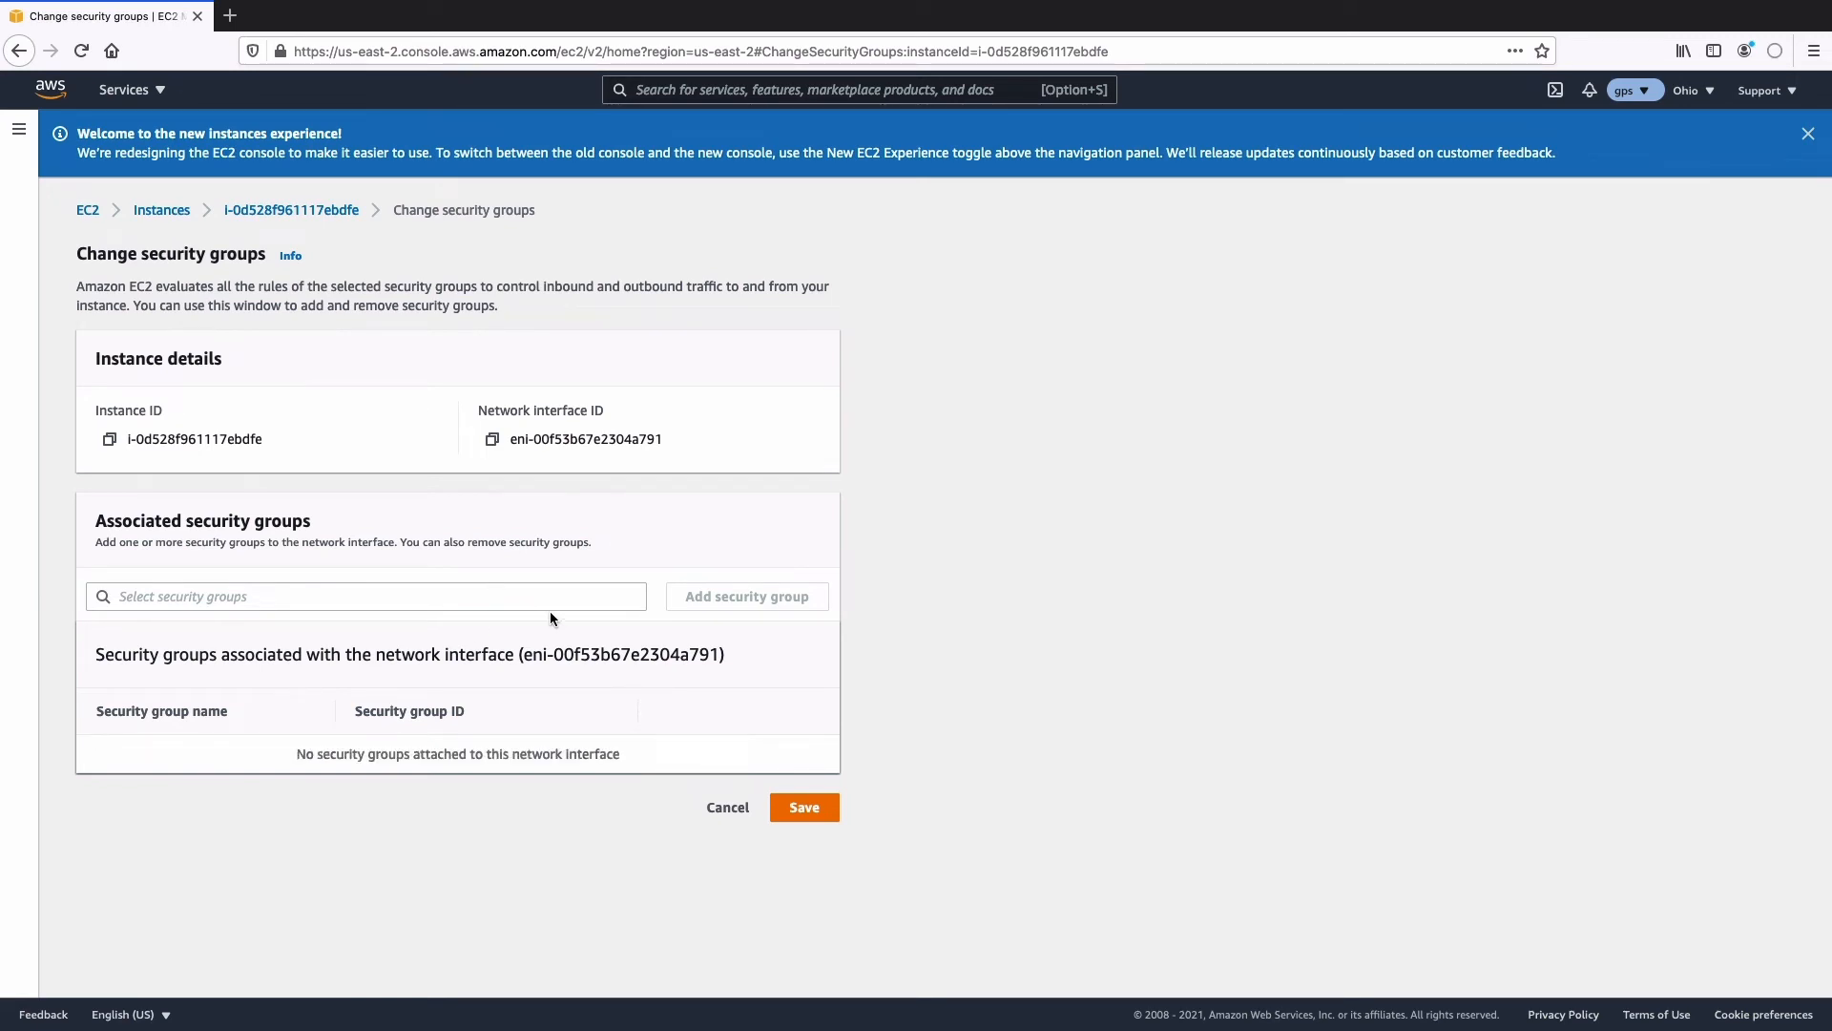
pyautogui.click(364, 596)
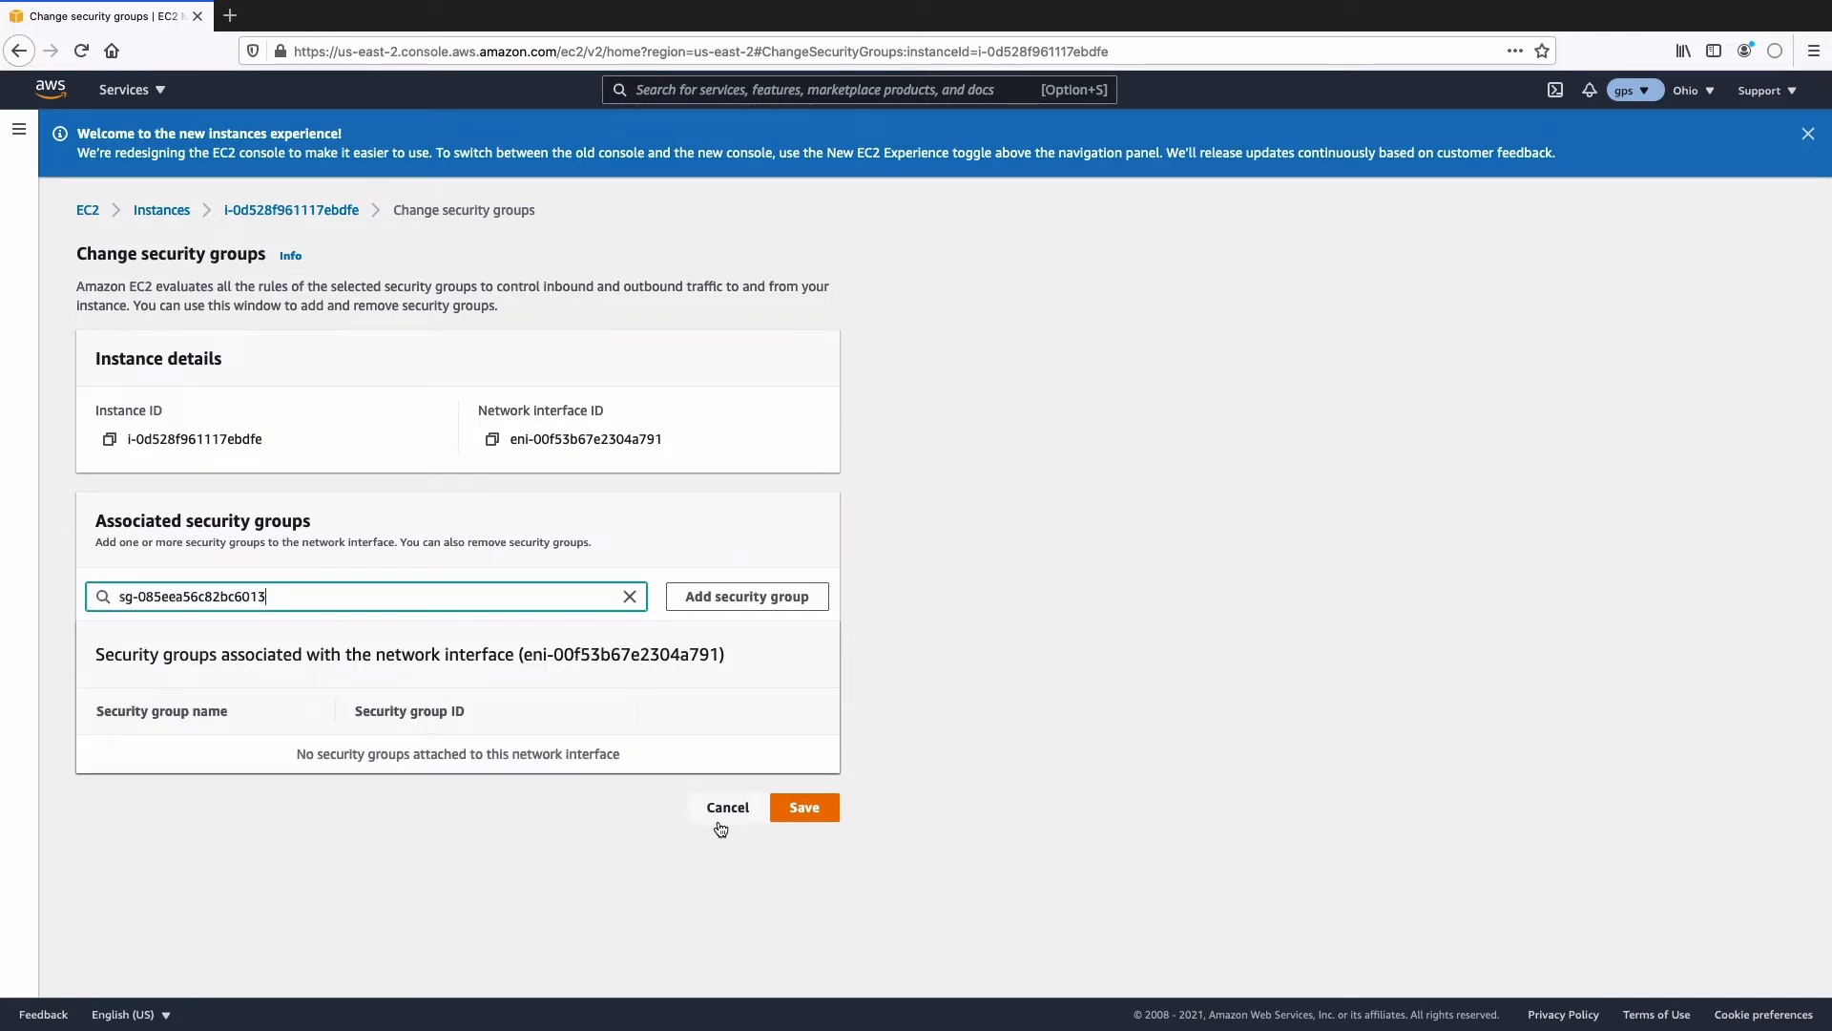
pyautogui.click(803, 806)
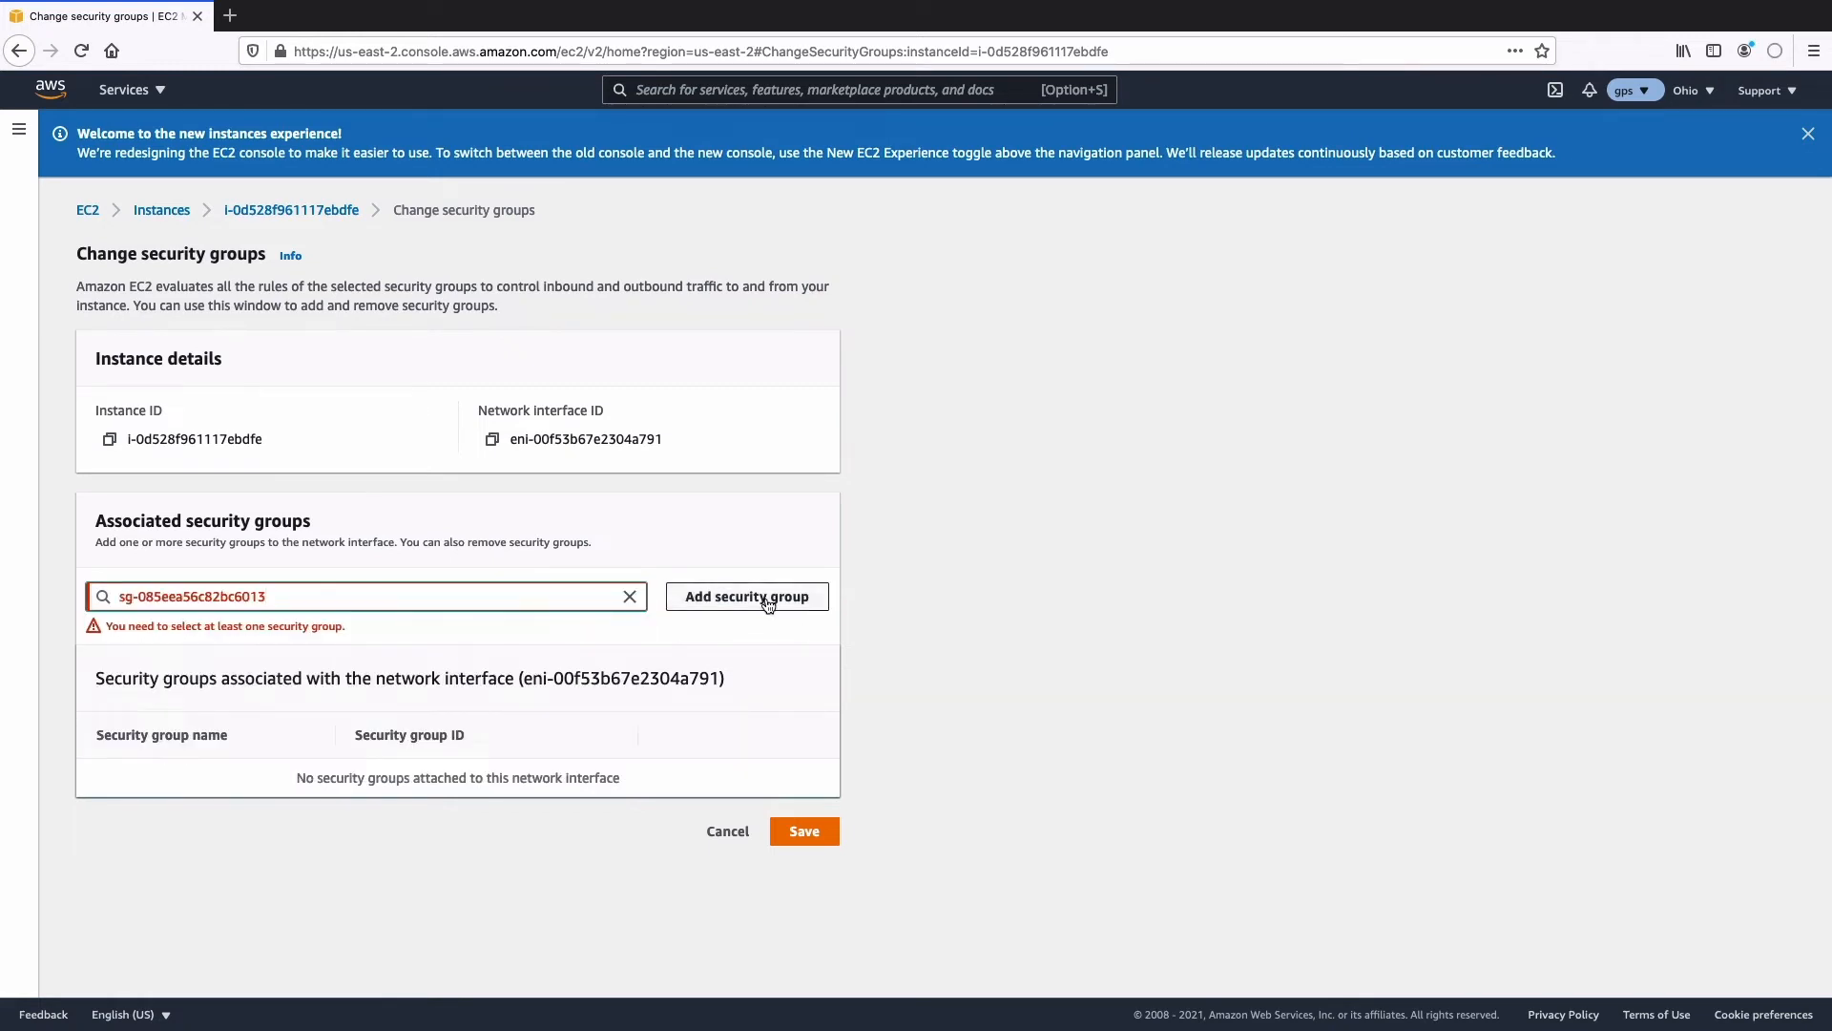
pyautogui.click(746, 595)
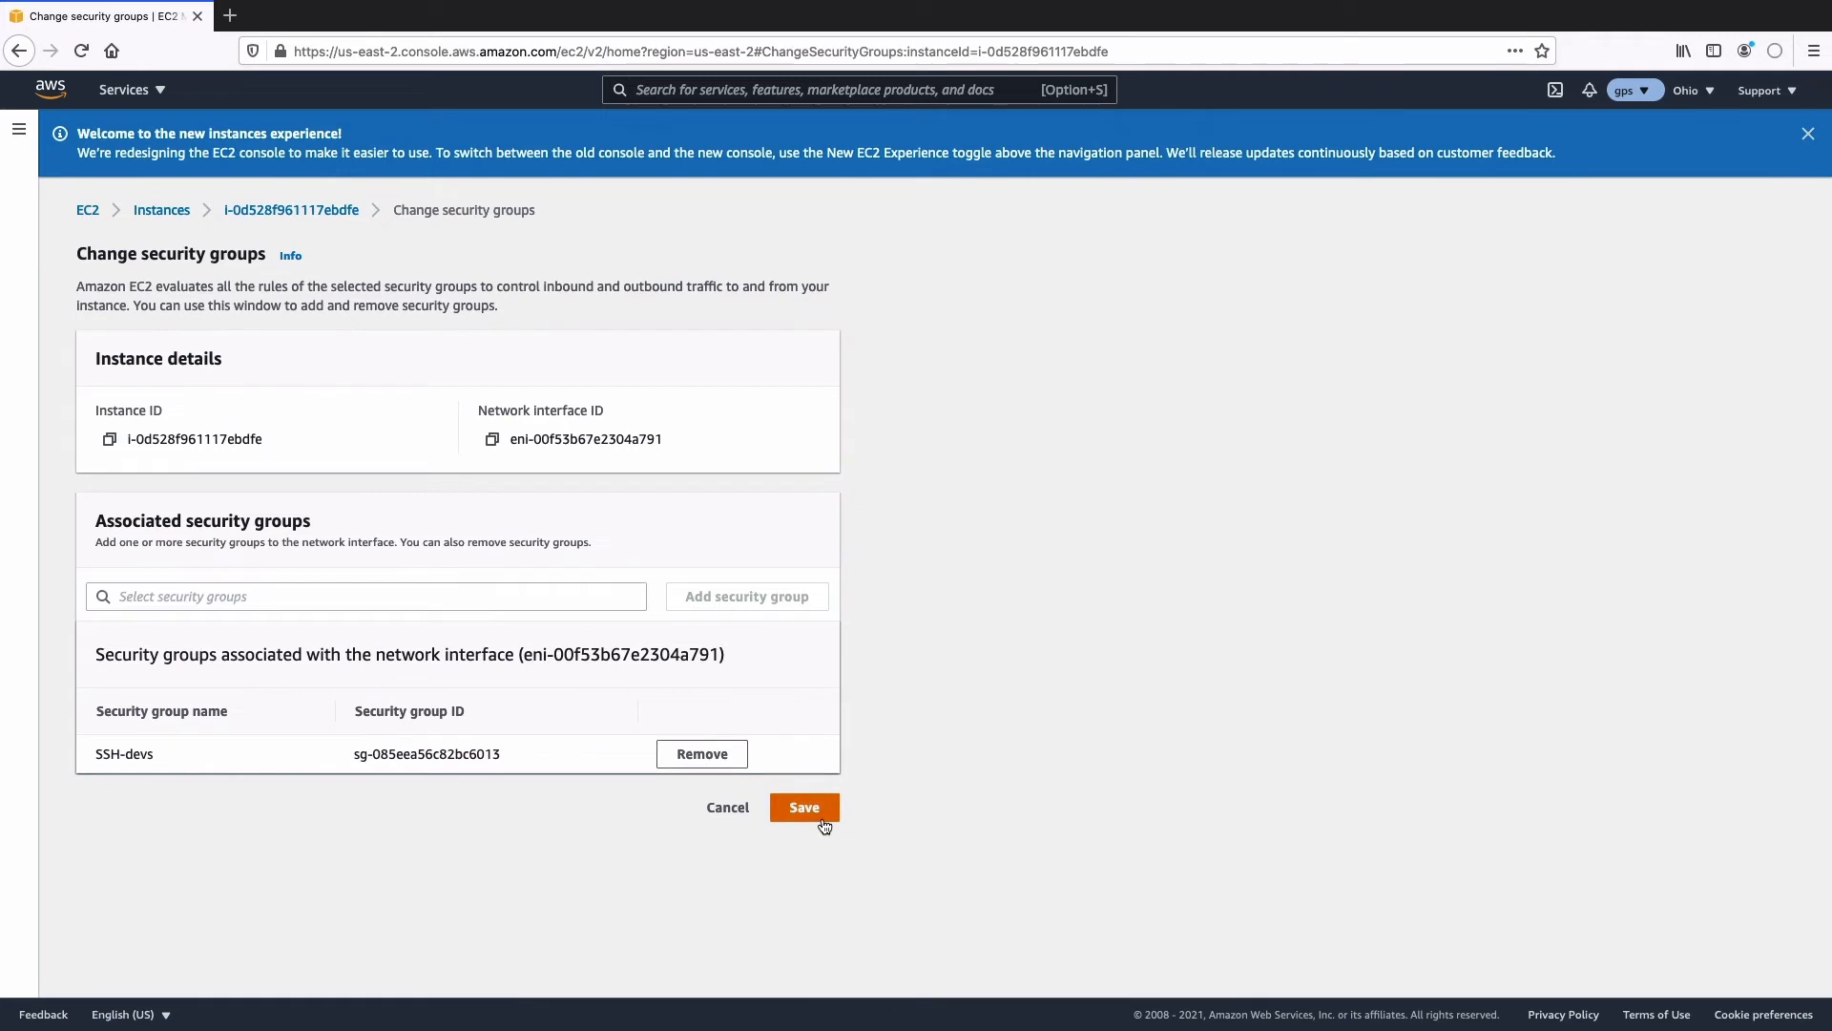
# Save the group change and confirm the instance's Security tab lists only SSH-devs
pyautogui.click(804, 807)
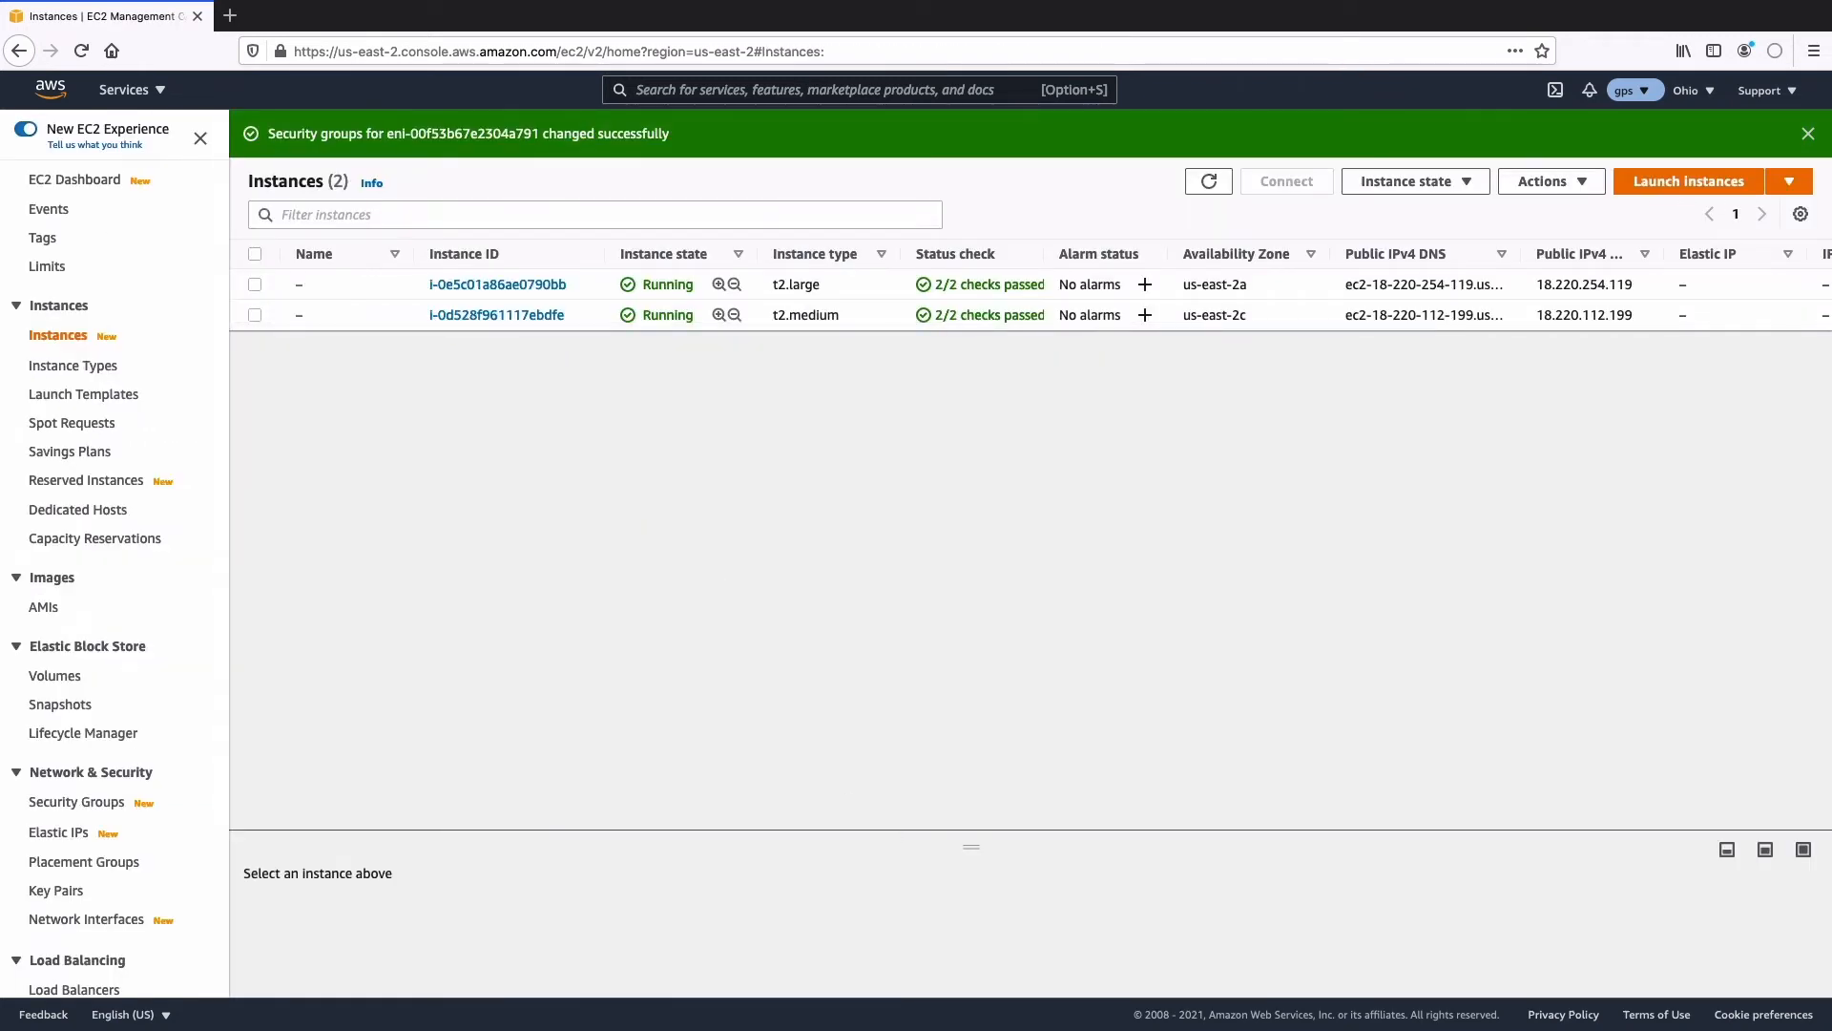
pyautogui.moveTo(965, 982)
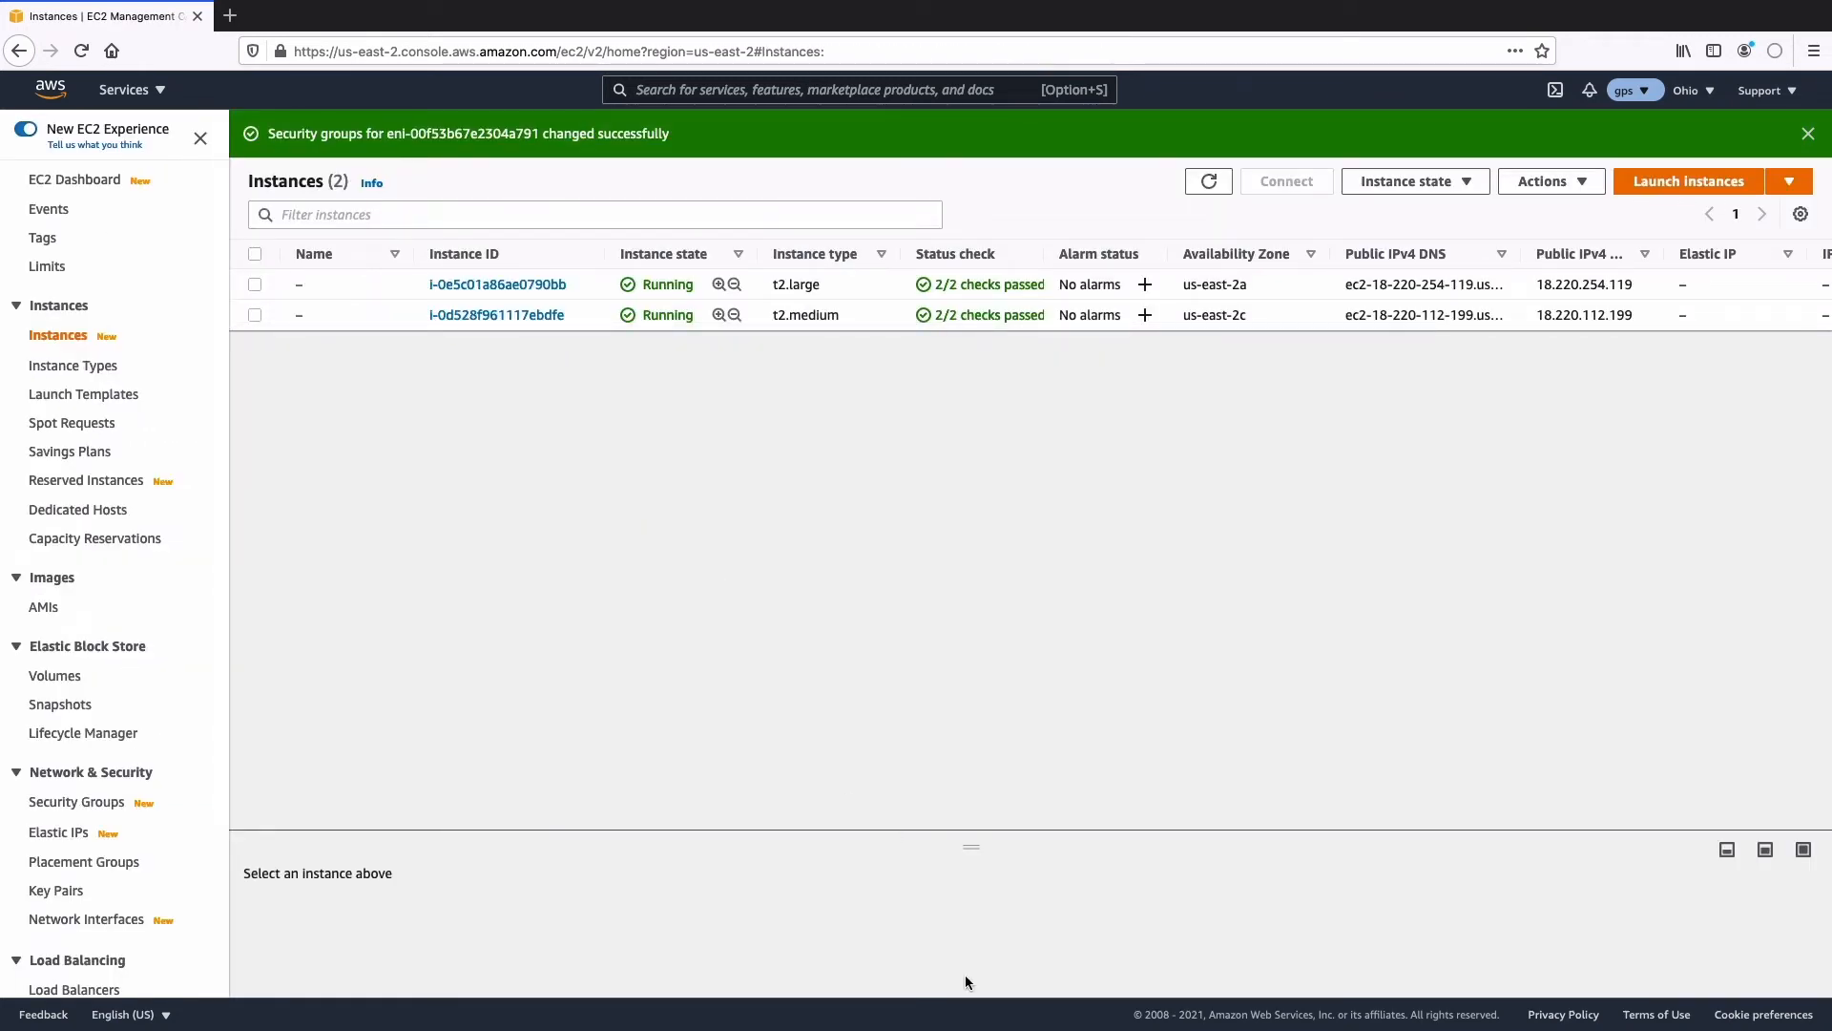
pyautogui.moveTo(504, 329)
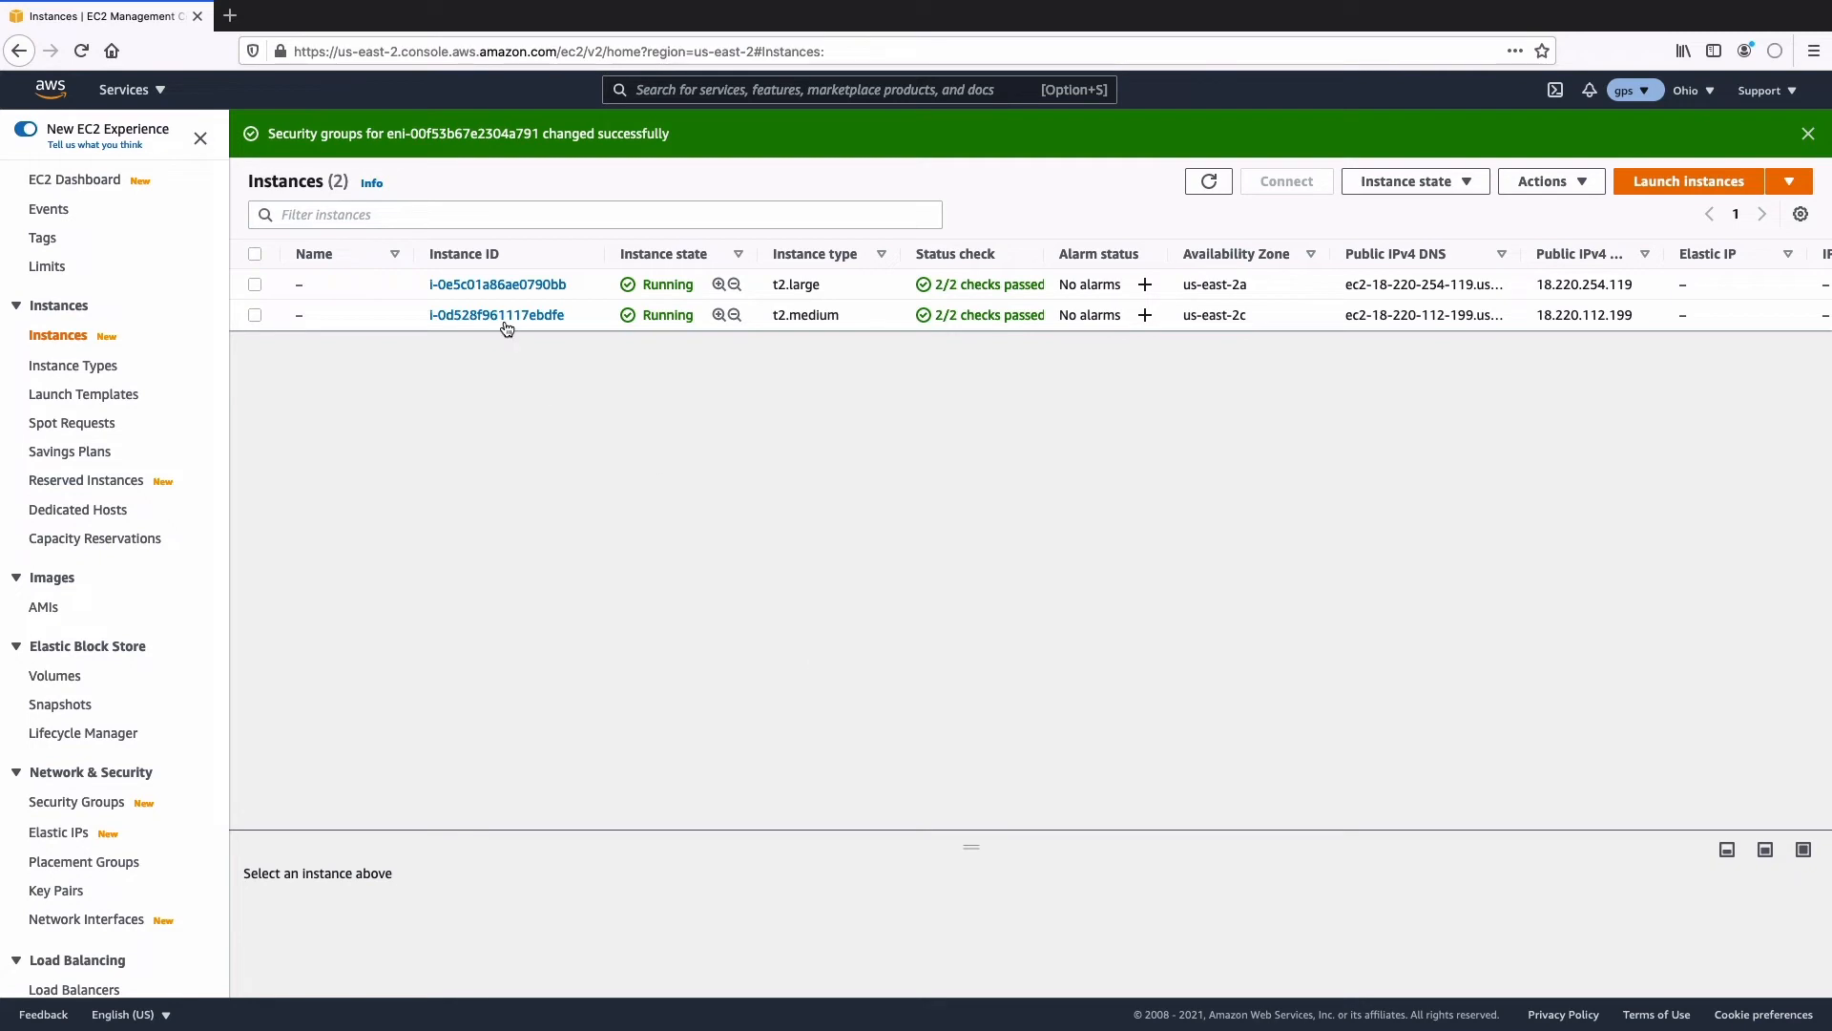
pyautogui.click(495, 314)
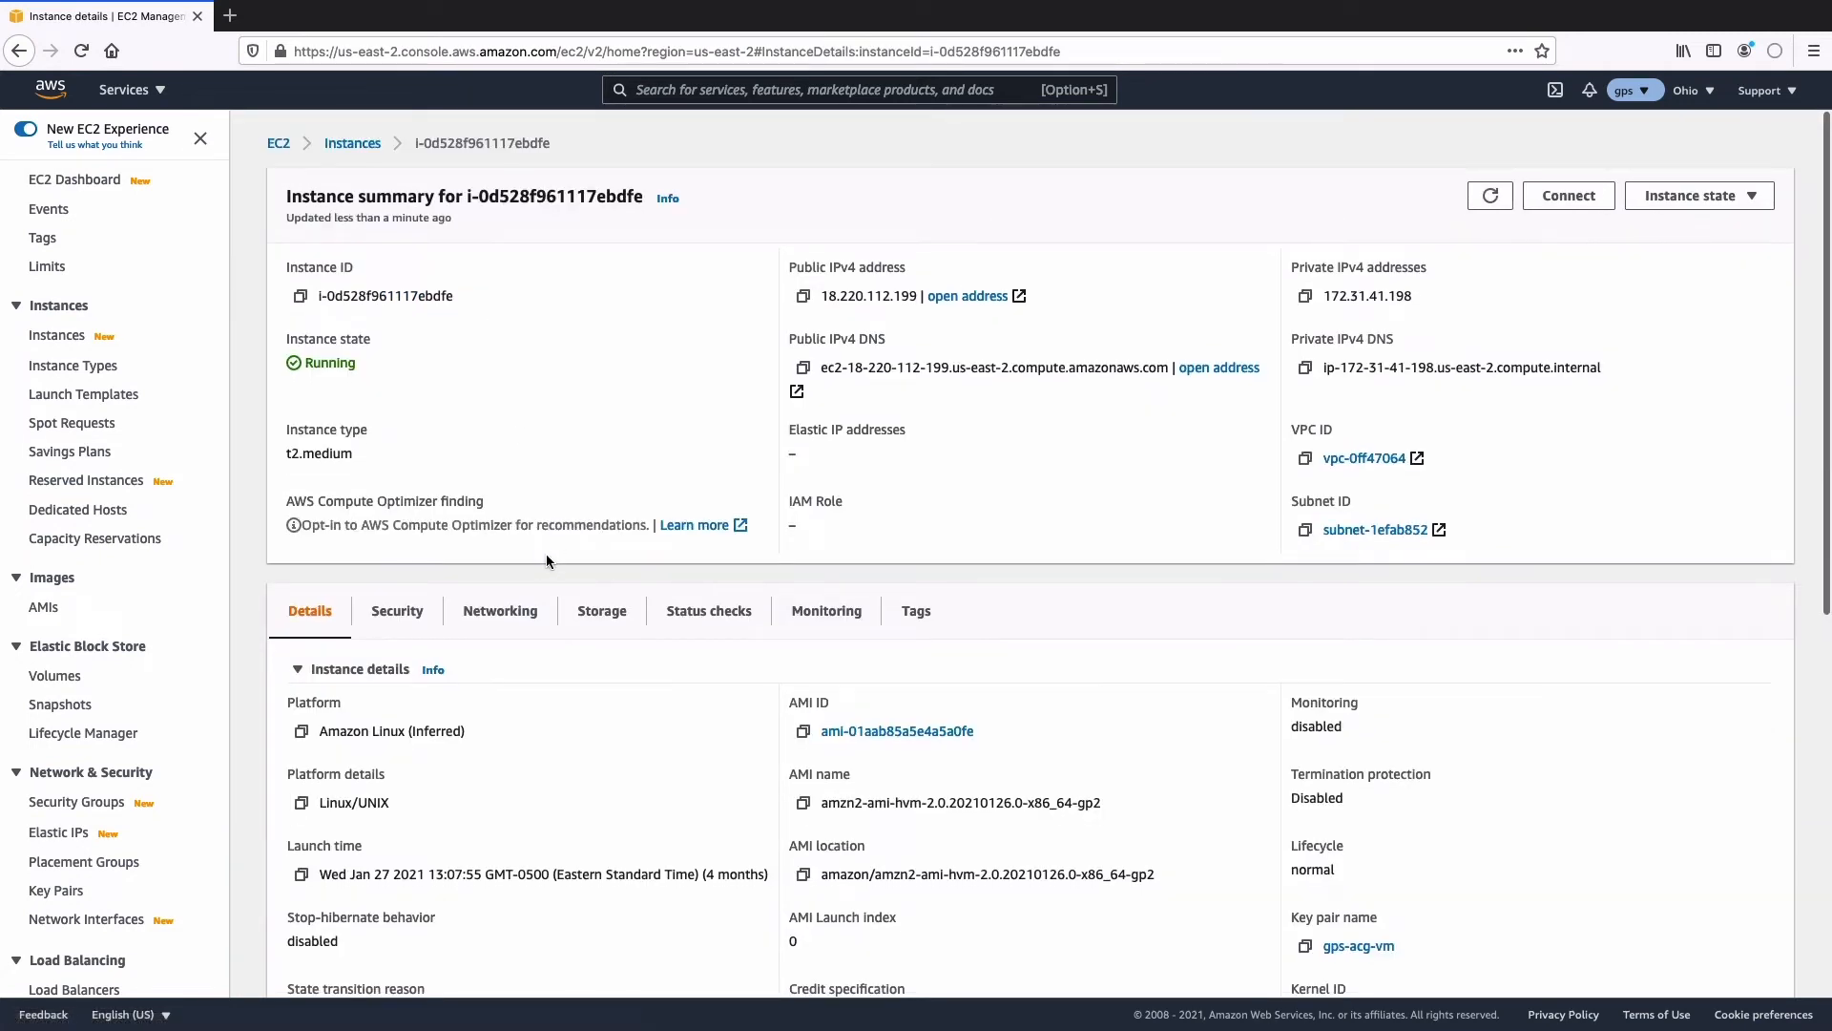
pyautogui.click(396, 609)
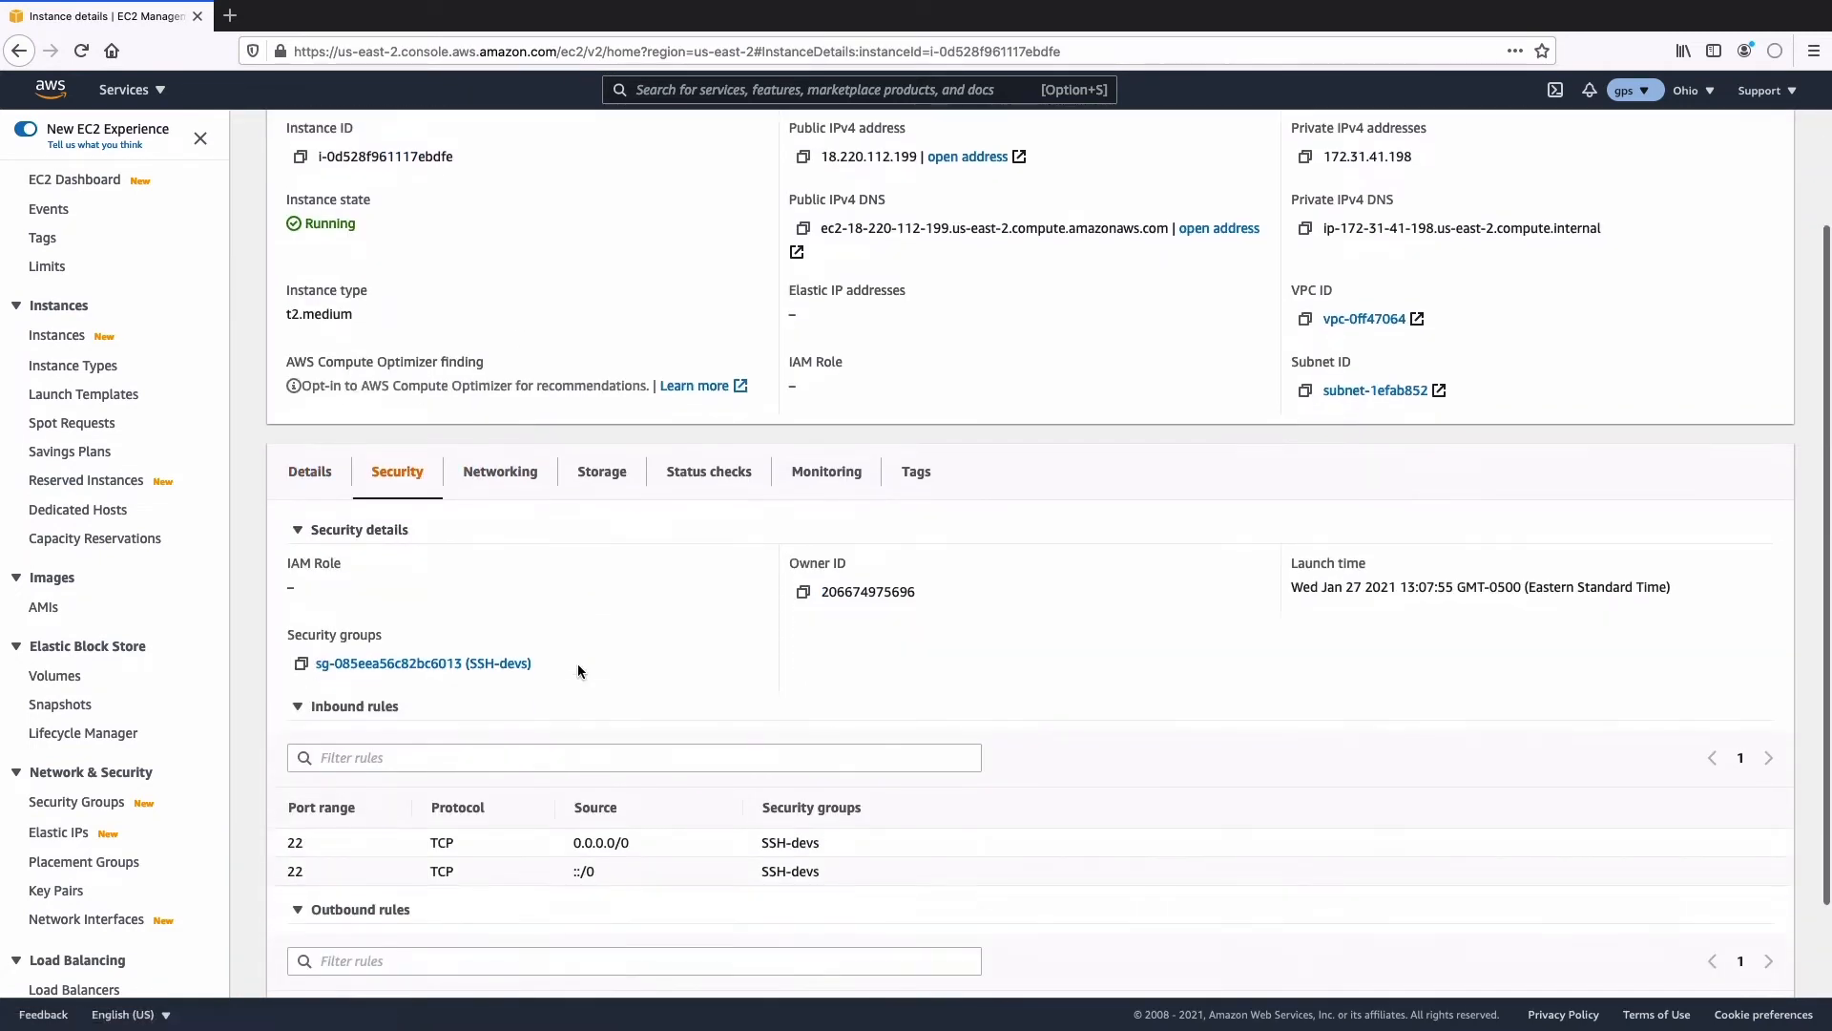
pyautogui.scroll(-3)
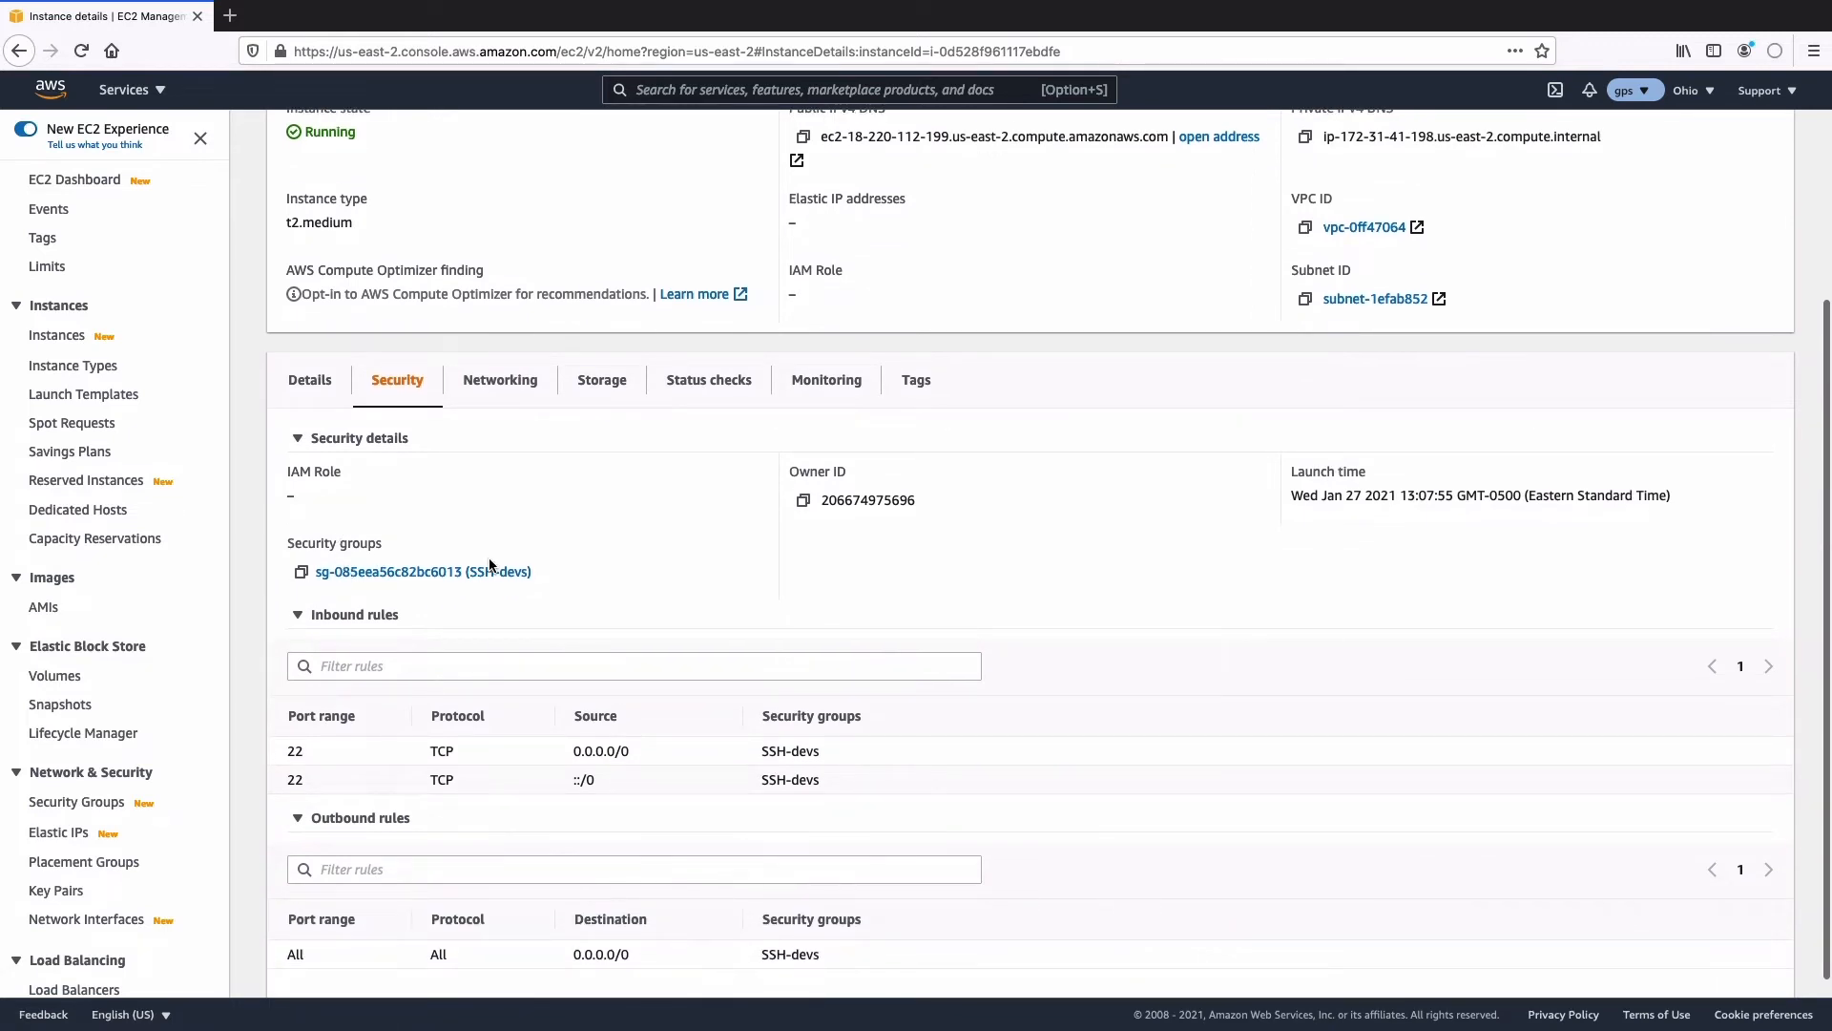
pyautogui.moveTo(545, 581)
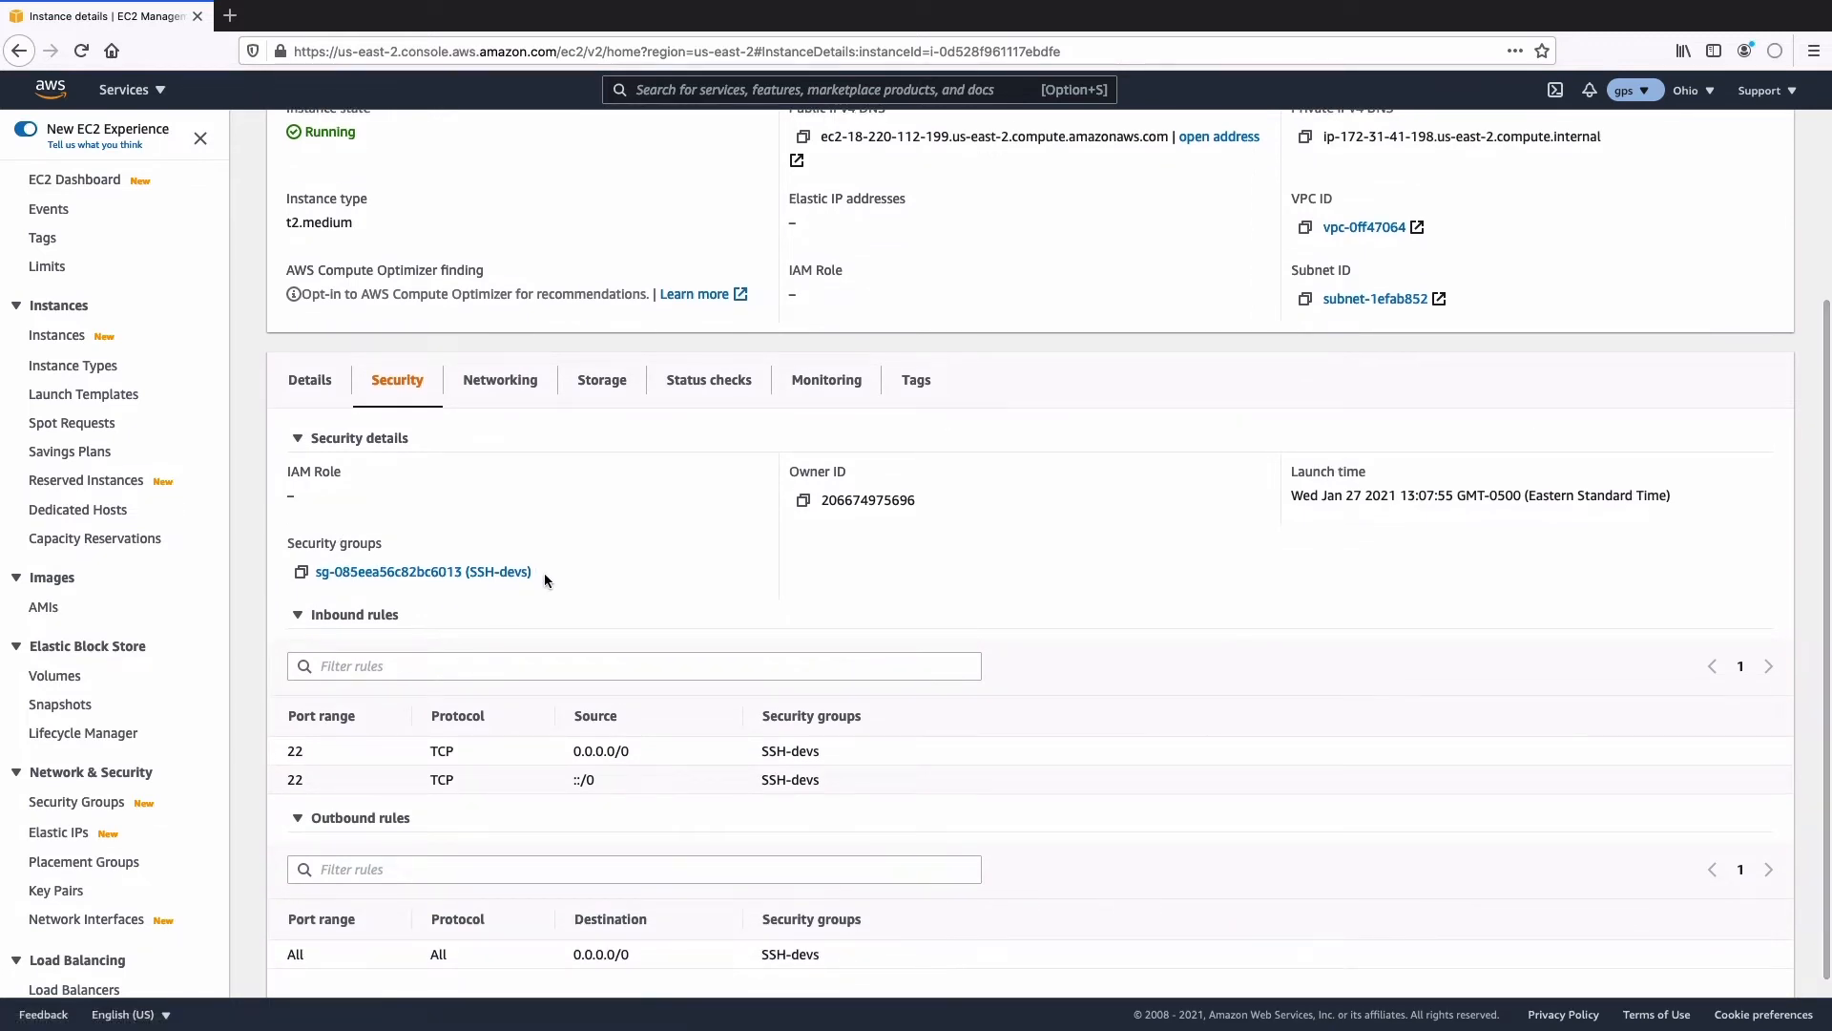
pyautogui.click(77, 802)
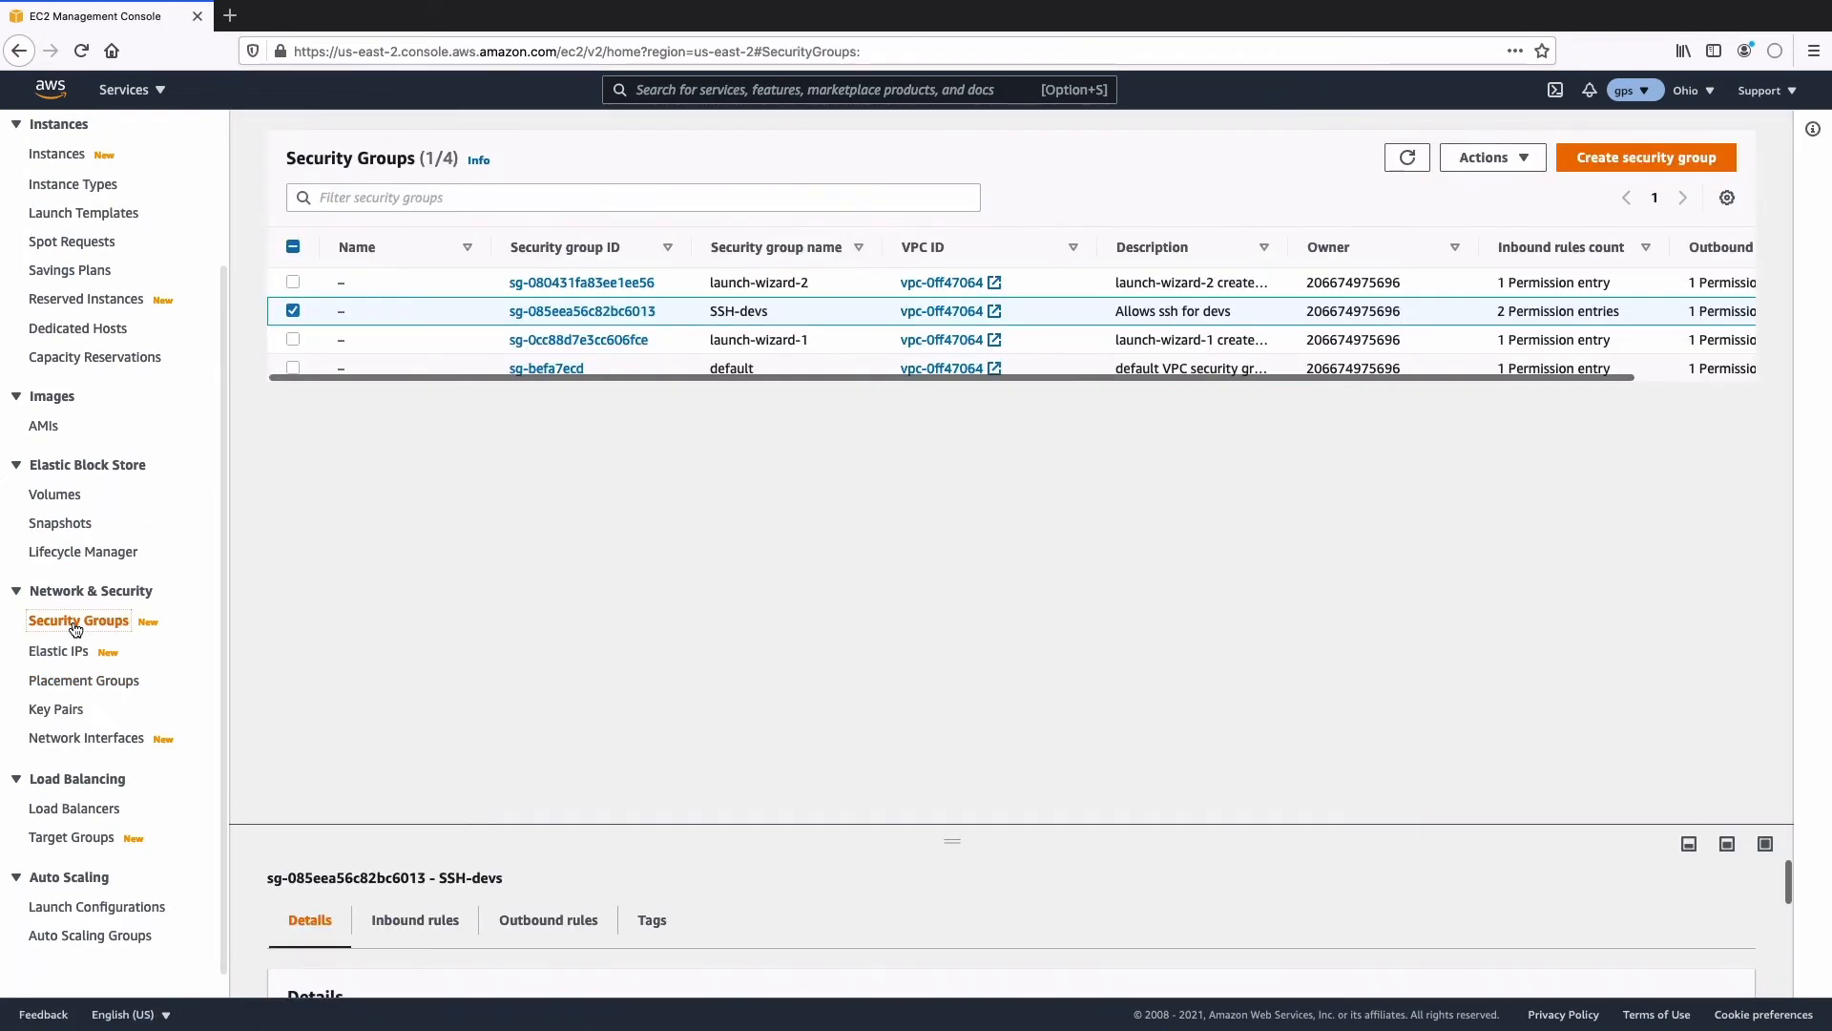
pyautogui.moveTo(532, 489)
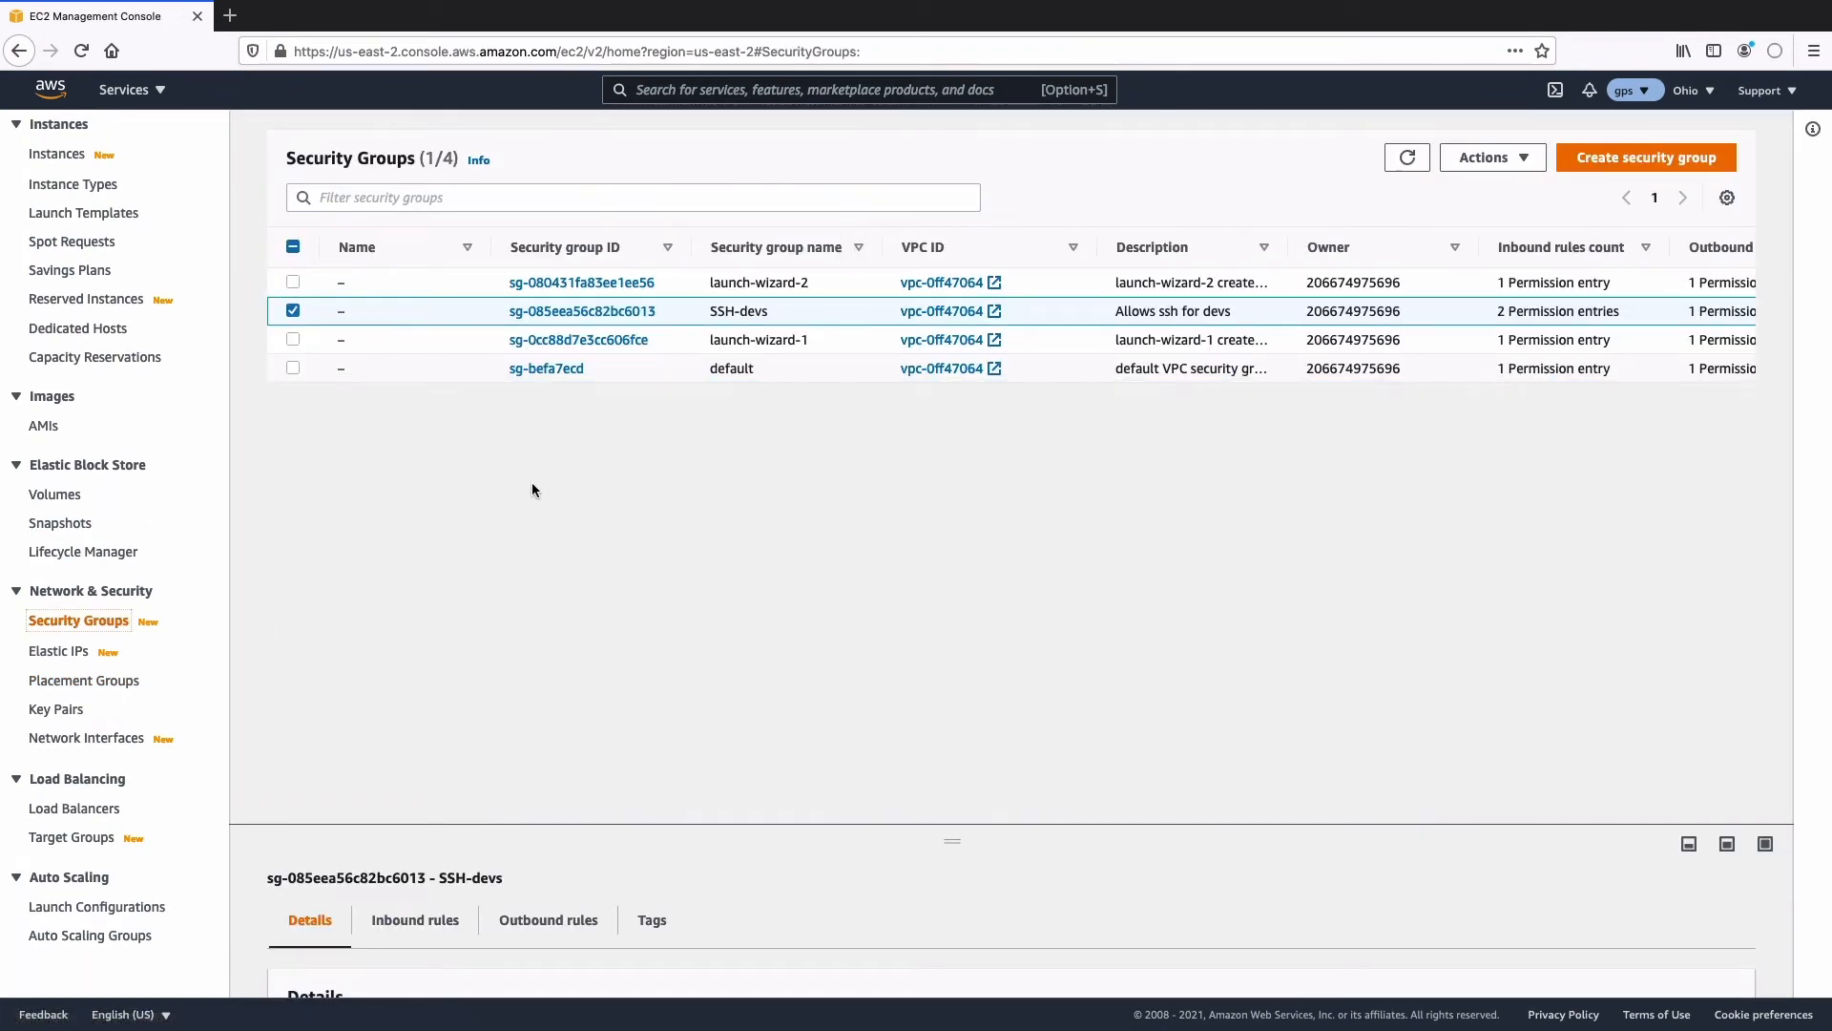
pyautogui.moveTo(1256, 317)
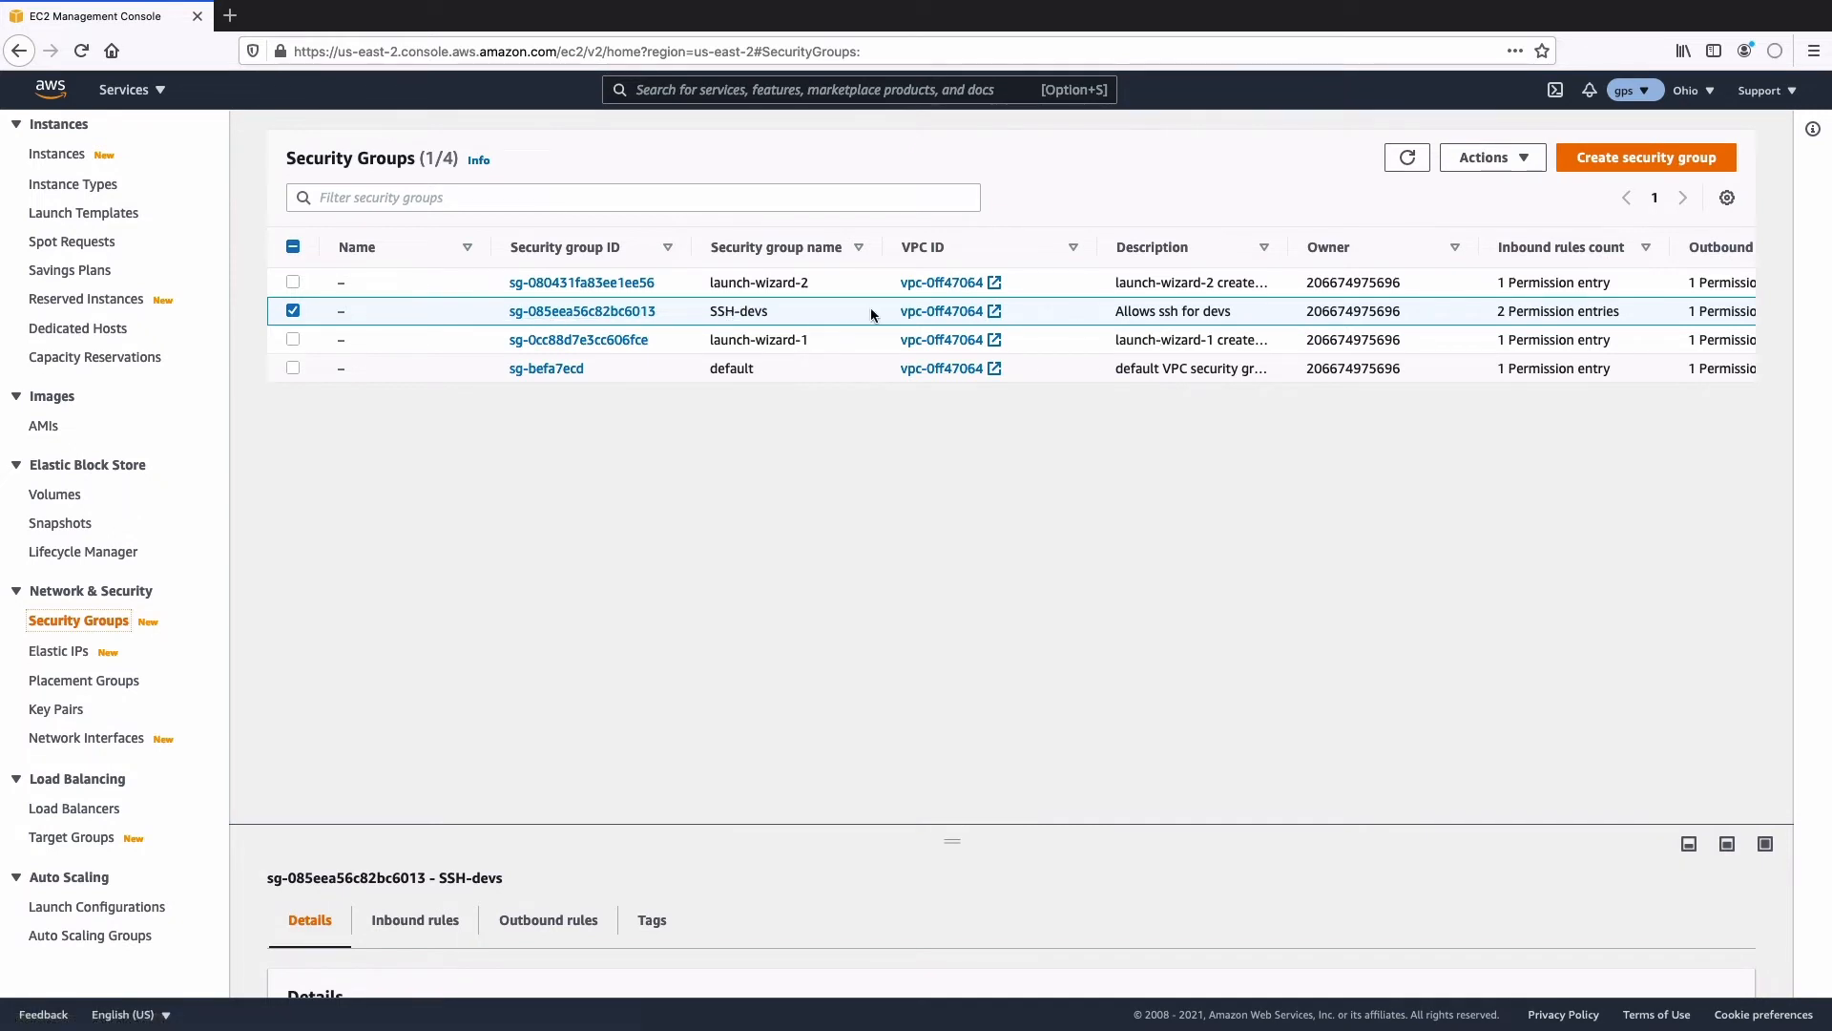
# Attempt to delete SSH-devs and see it's blocked by the instance using it
pyautogui.click(1493, 156)
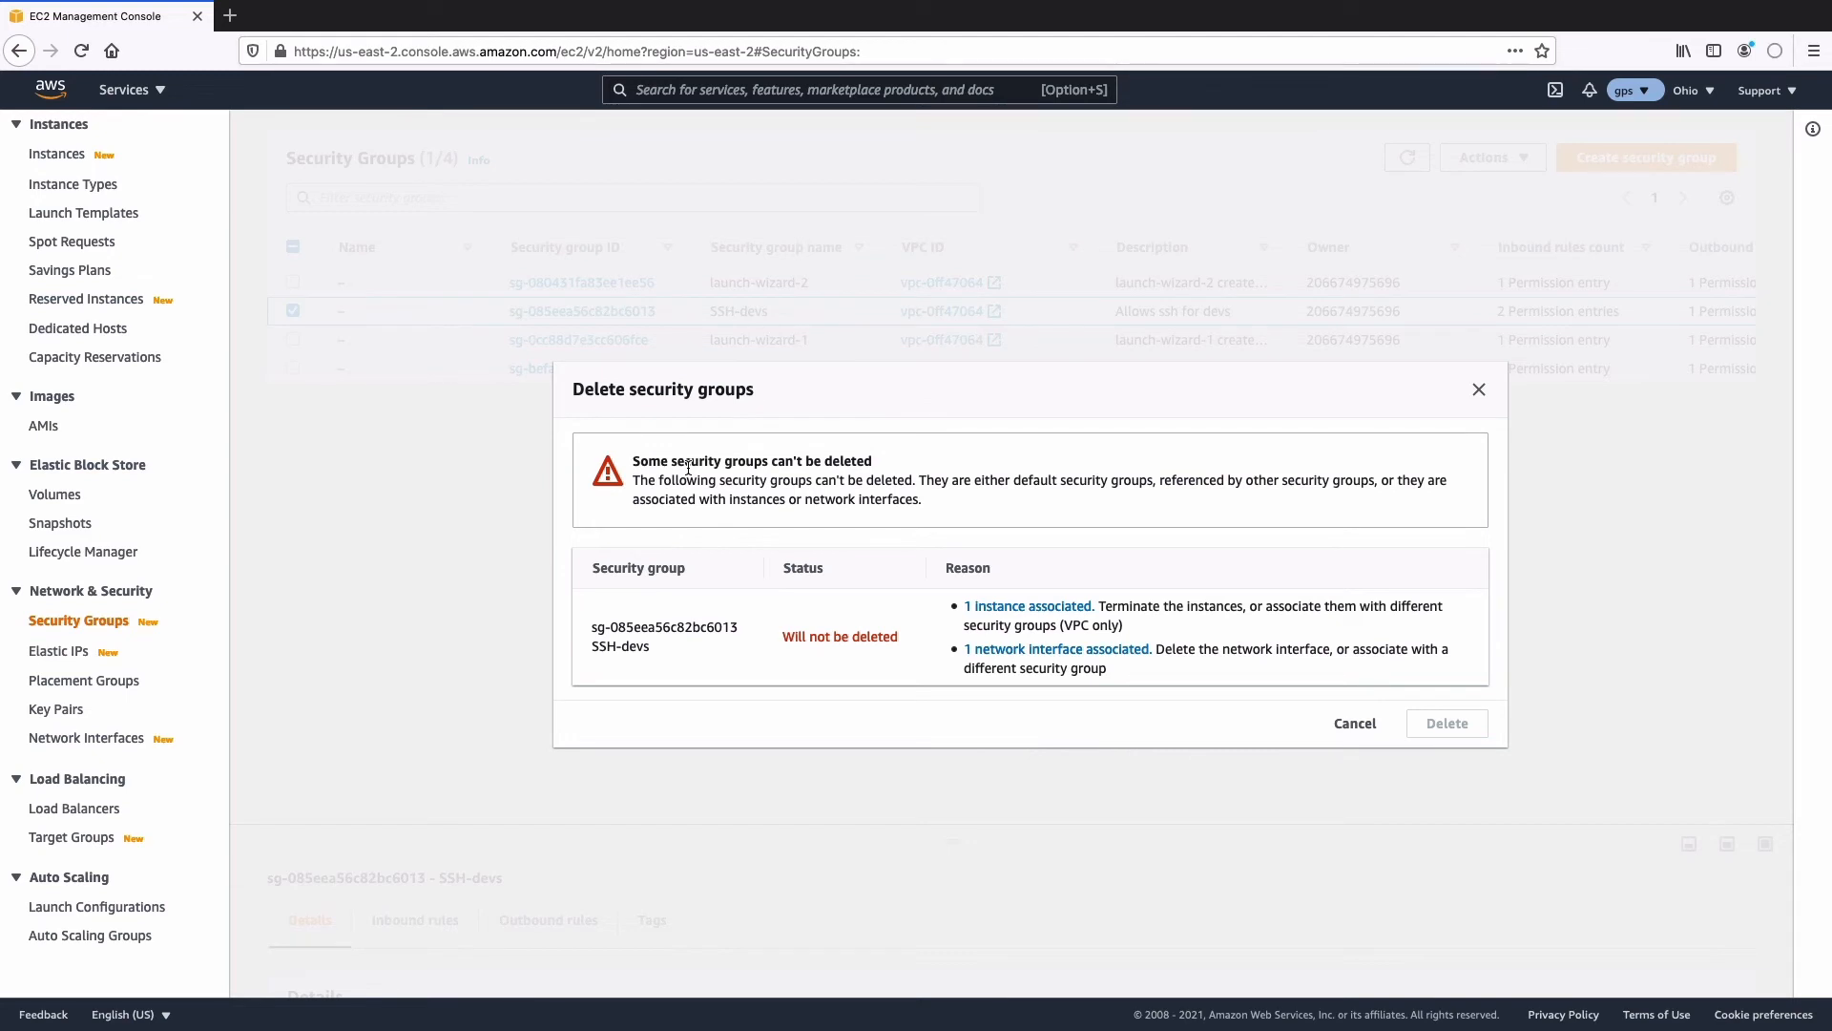
pyautogui.moveTo(1027, 605)
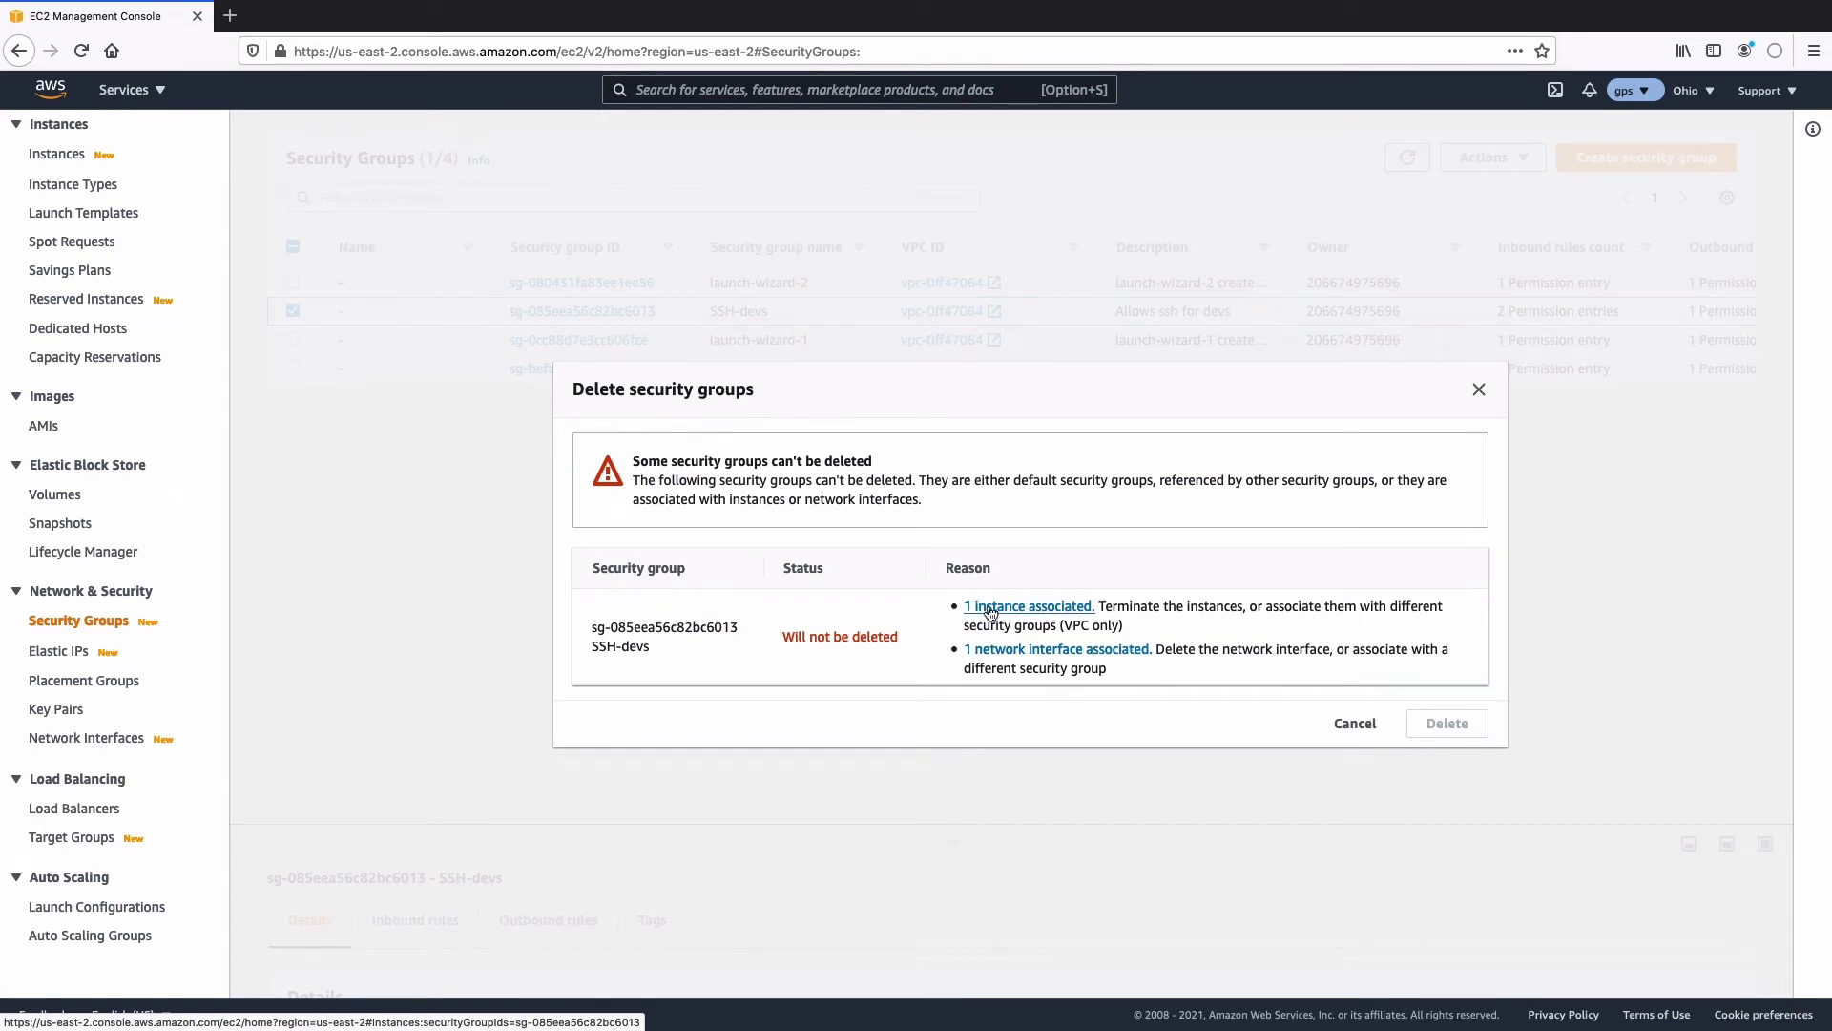
# On the associated t2.medium instance, swap security group SSH-devs for launch-wizard-1 and save
pyautogui.click(1027, 605)
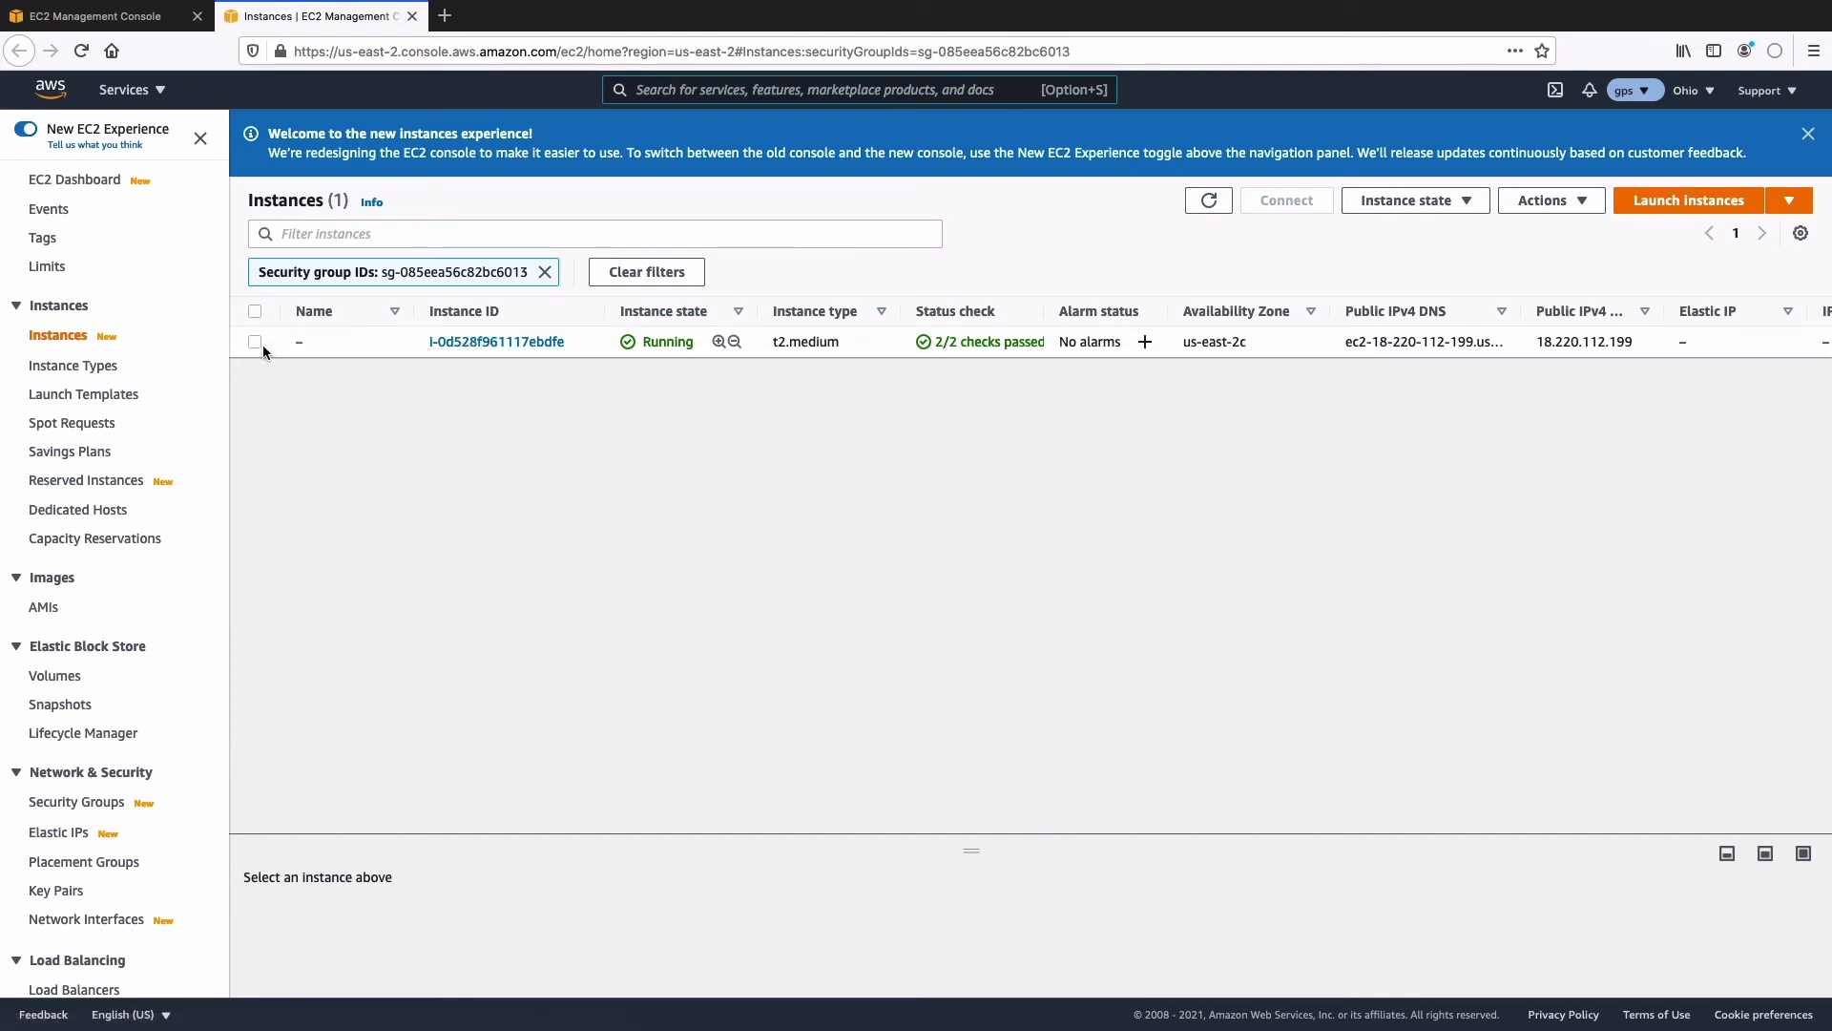
pyautogui.click(1545, 200)
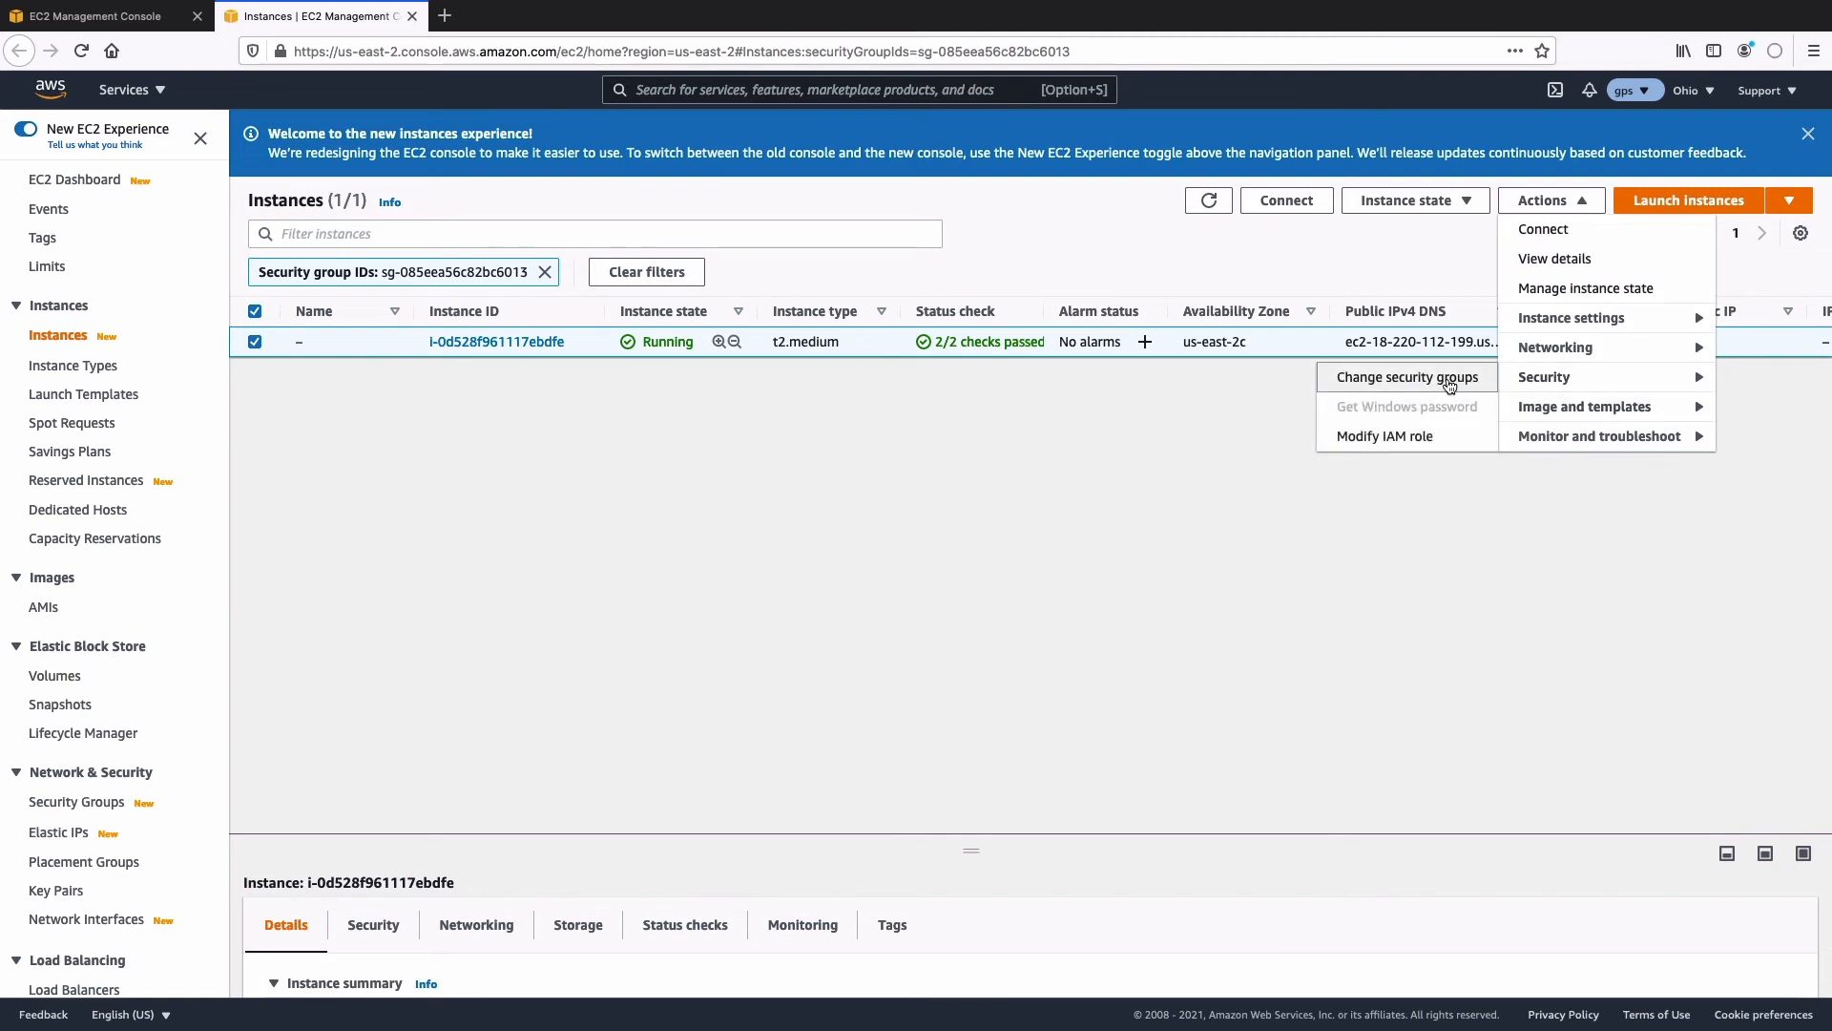
pyautogui.click(1405, 376)
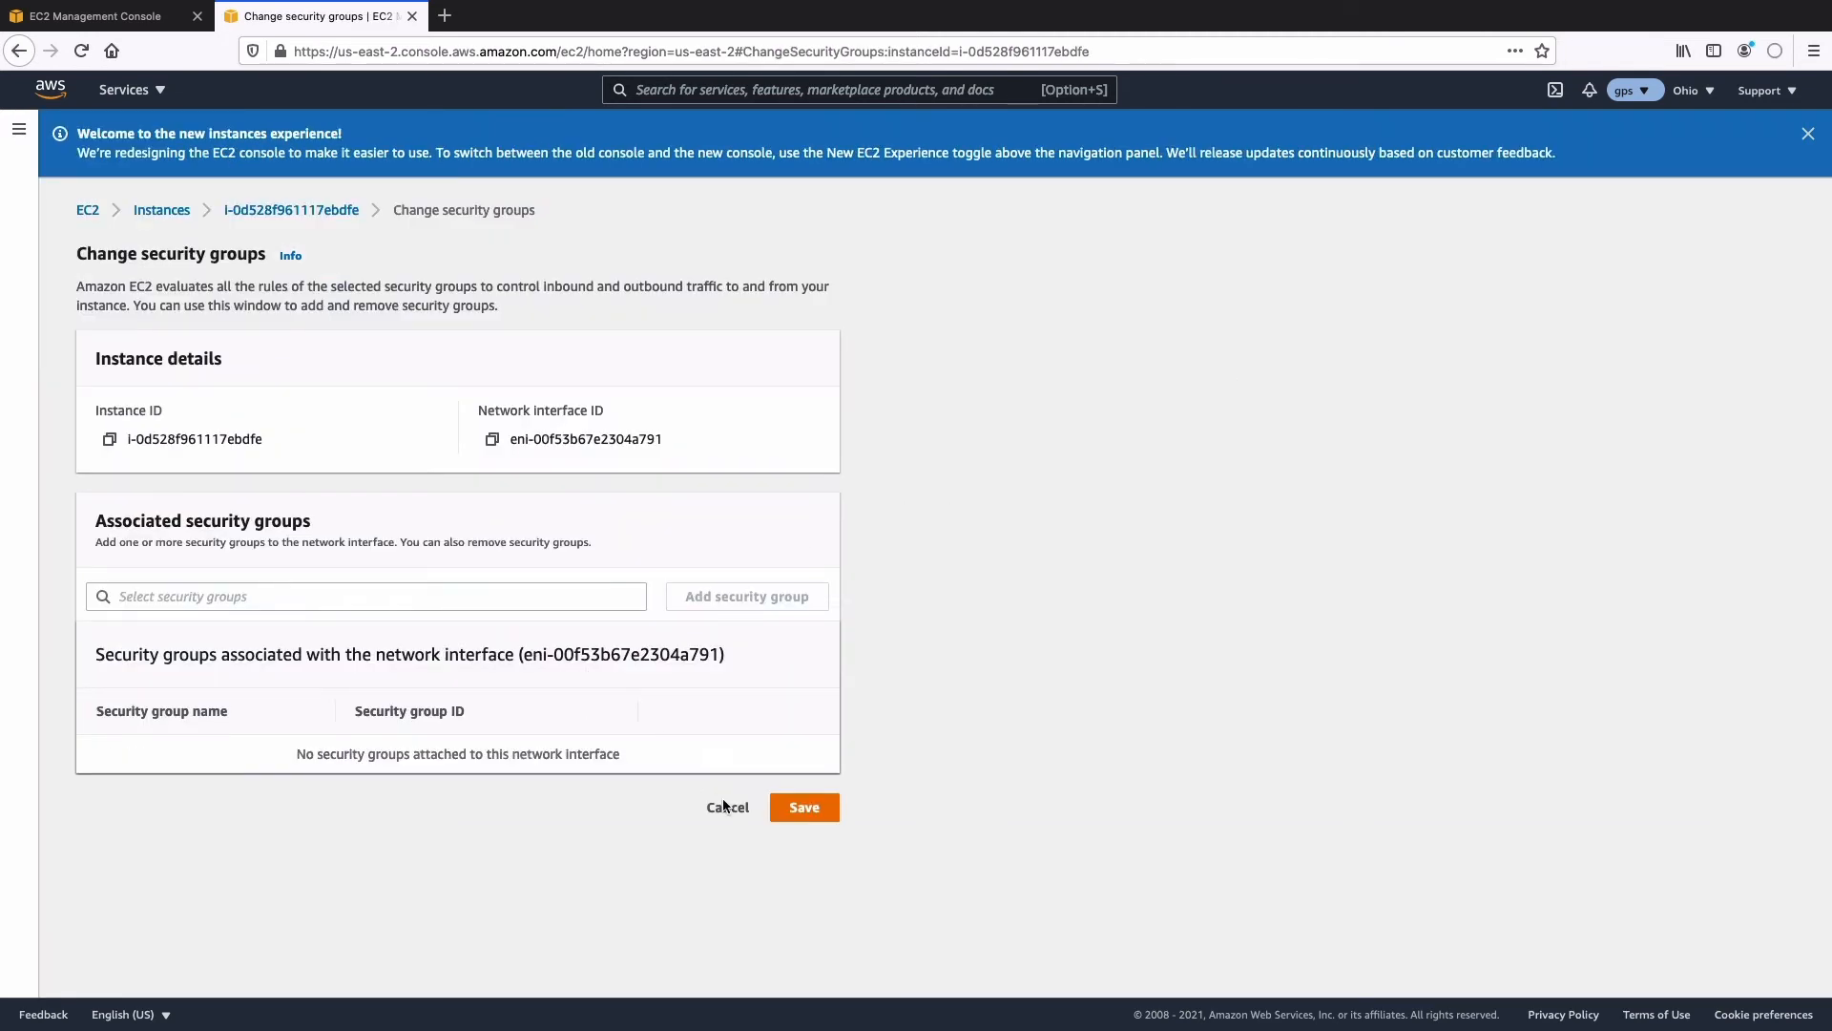
pyautogui.click(364, 596)
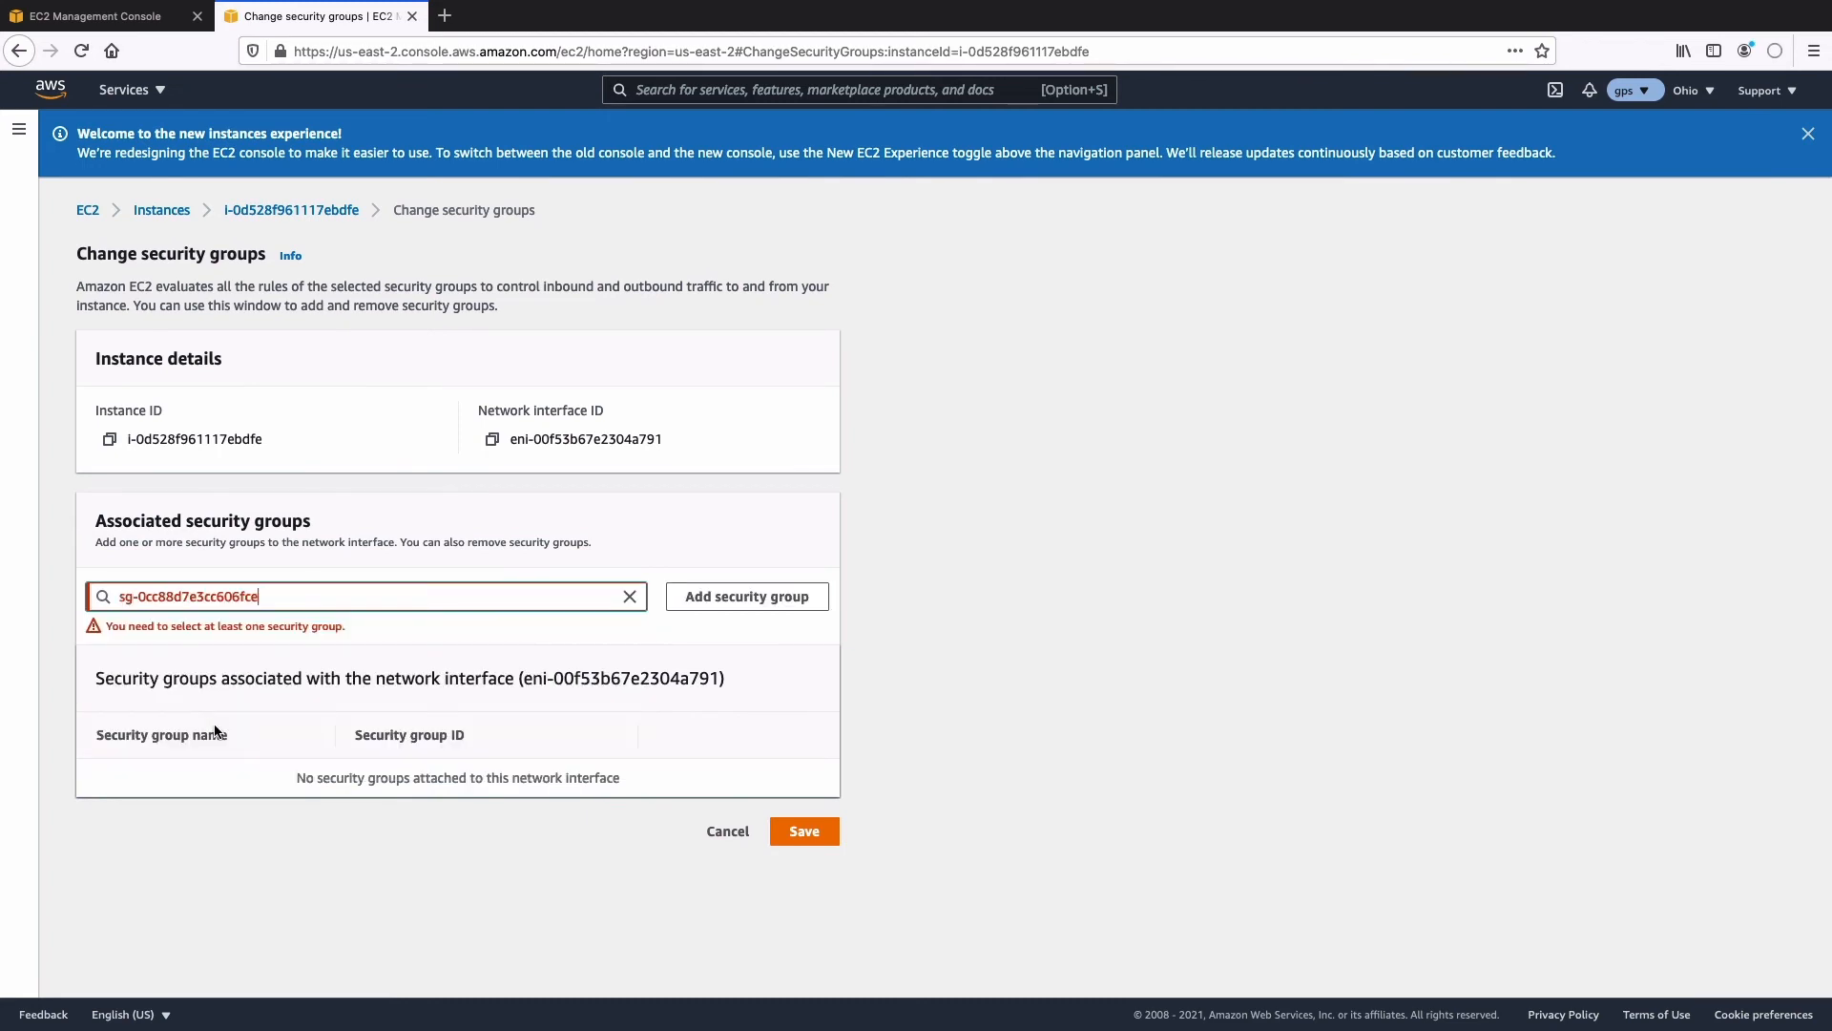
pyautogui.click(747, 595)
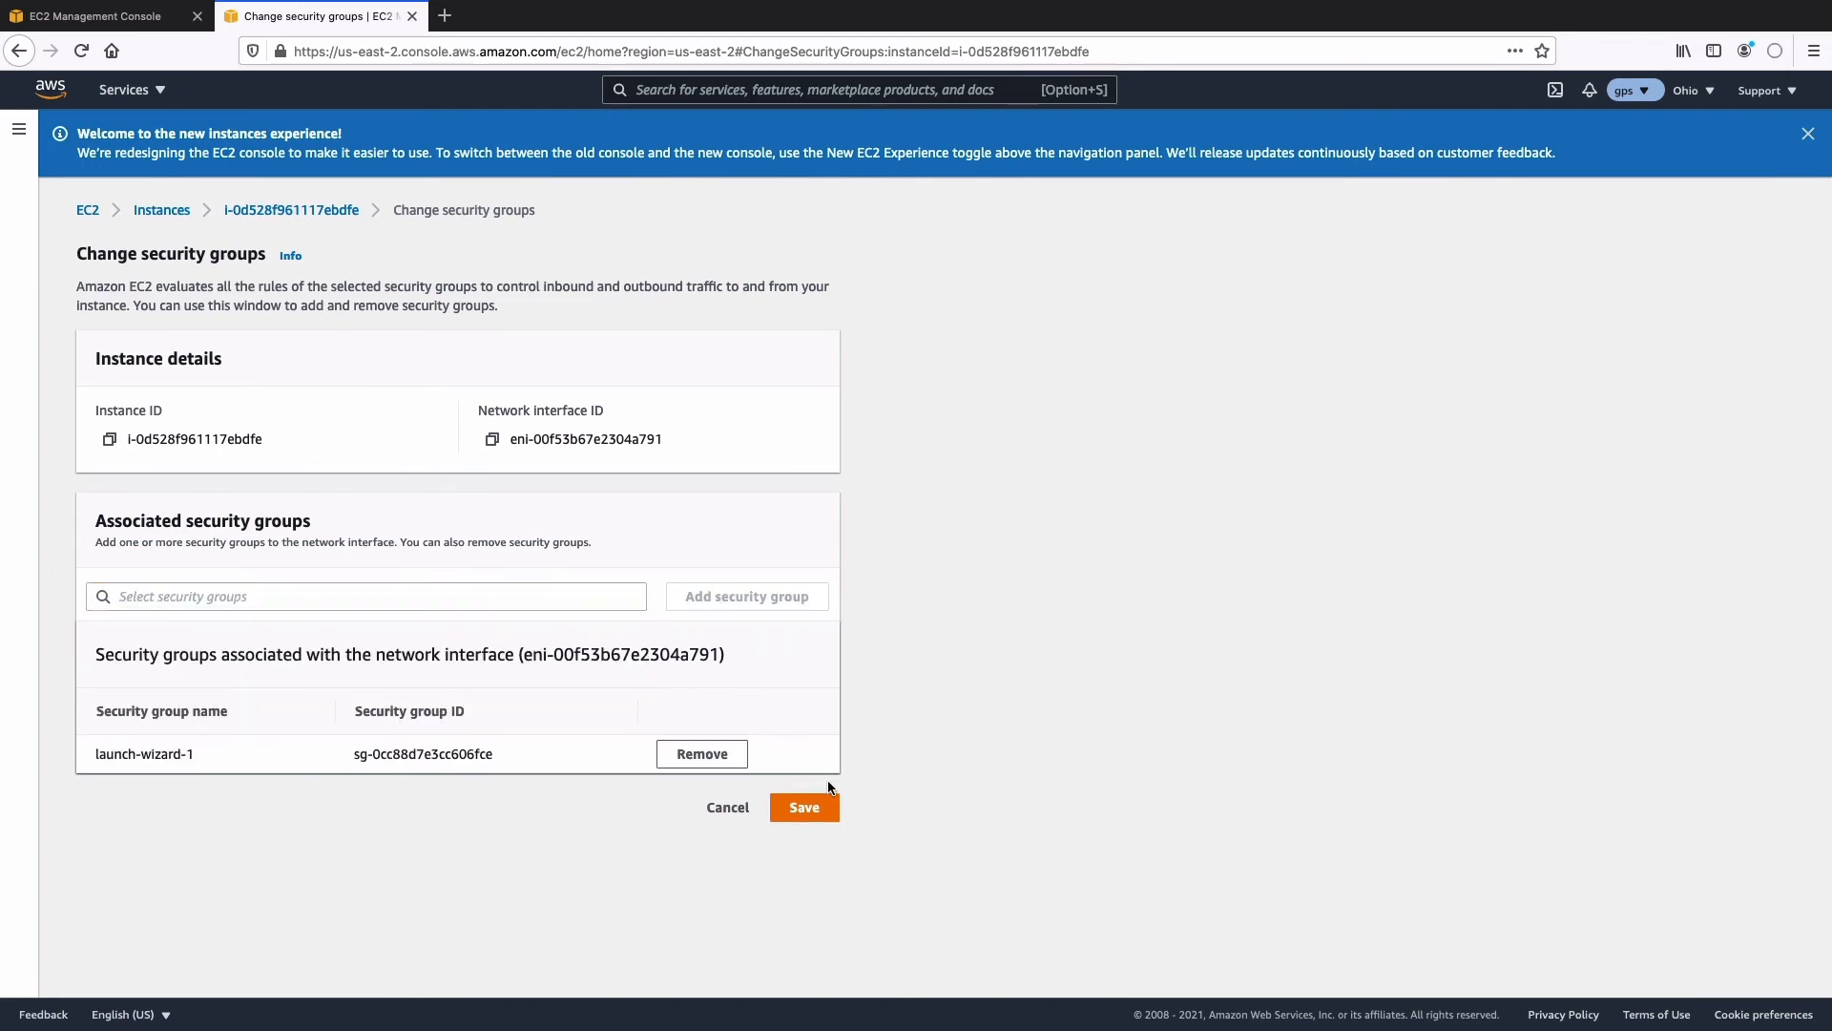
pyautogui.click(803, 806)
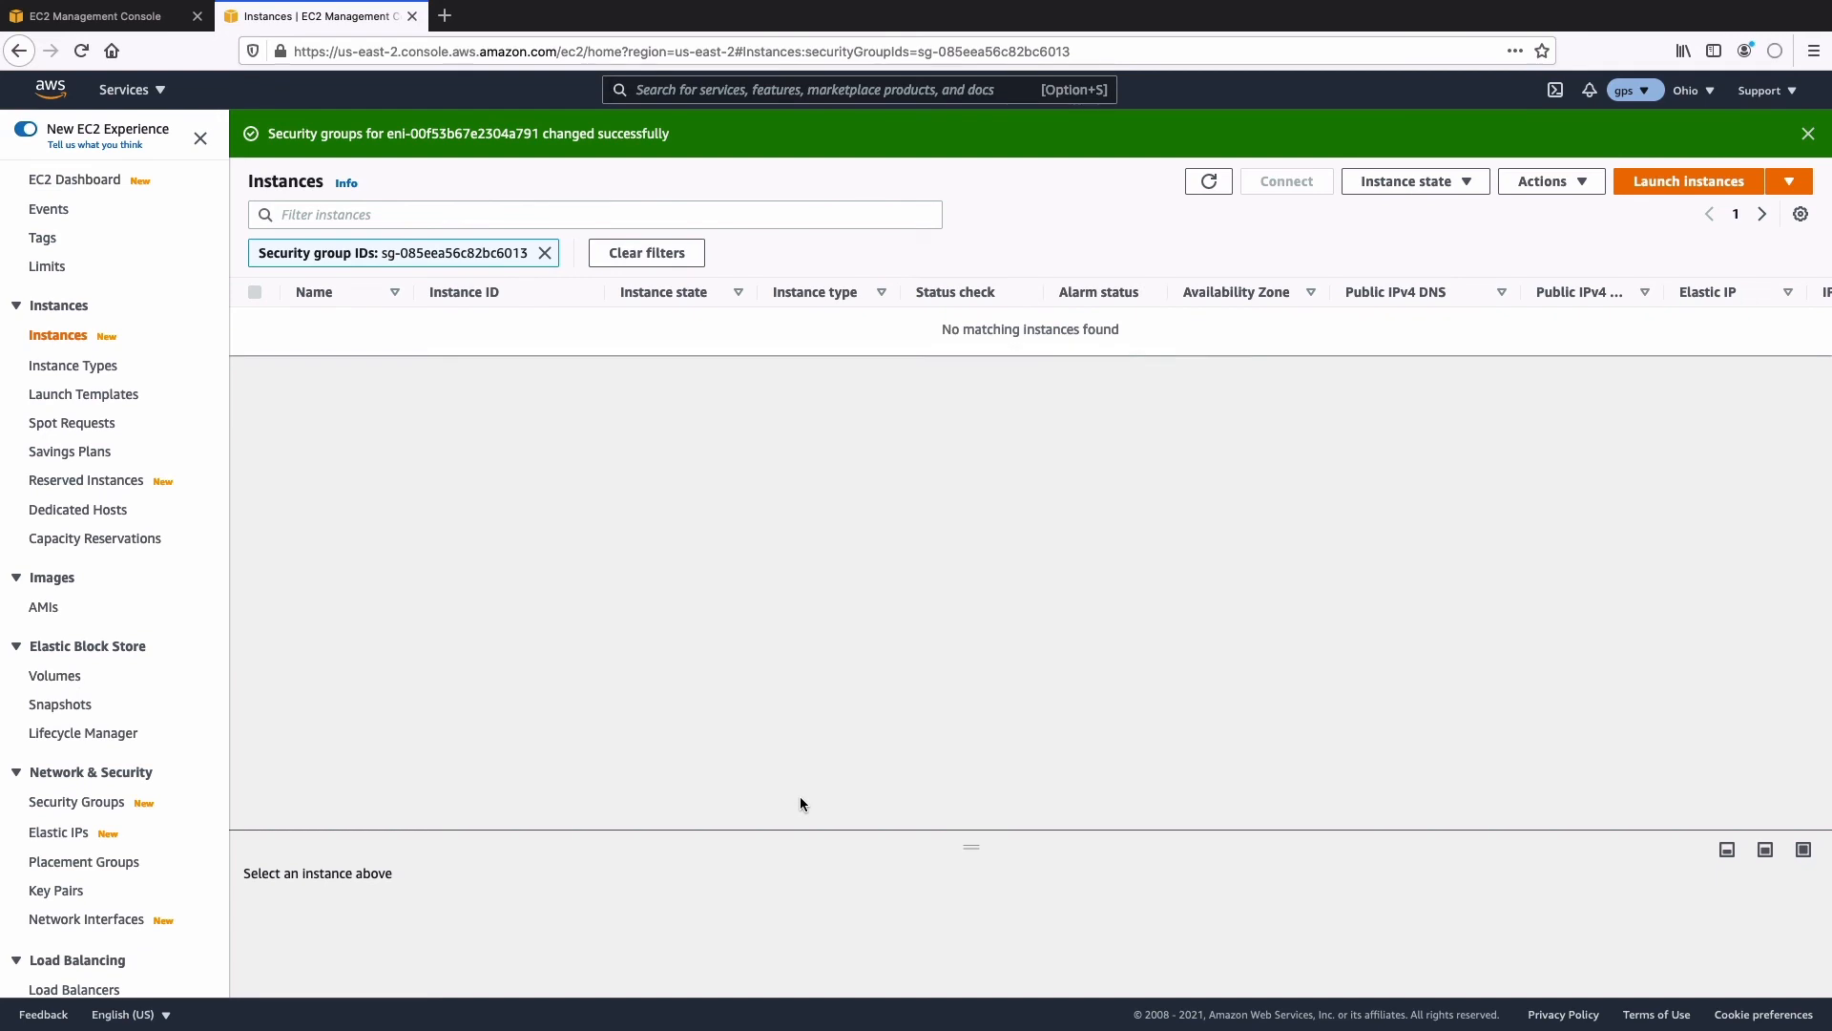
# Select SSH-devs in the Security Groups list and delete it
pyautogui.click(77, 801)
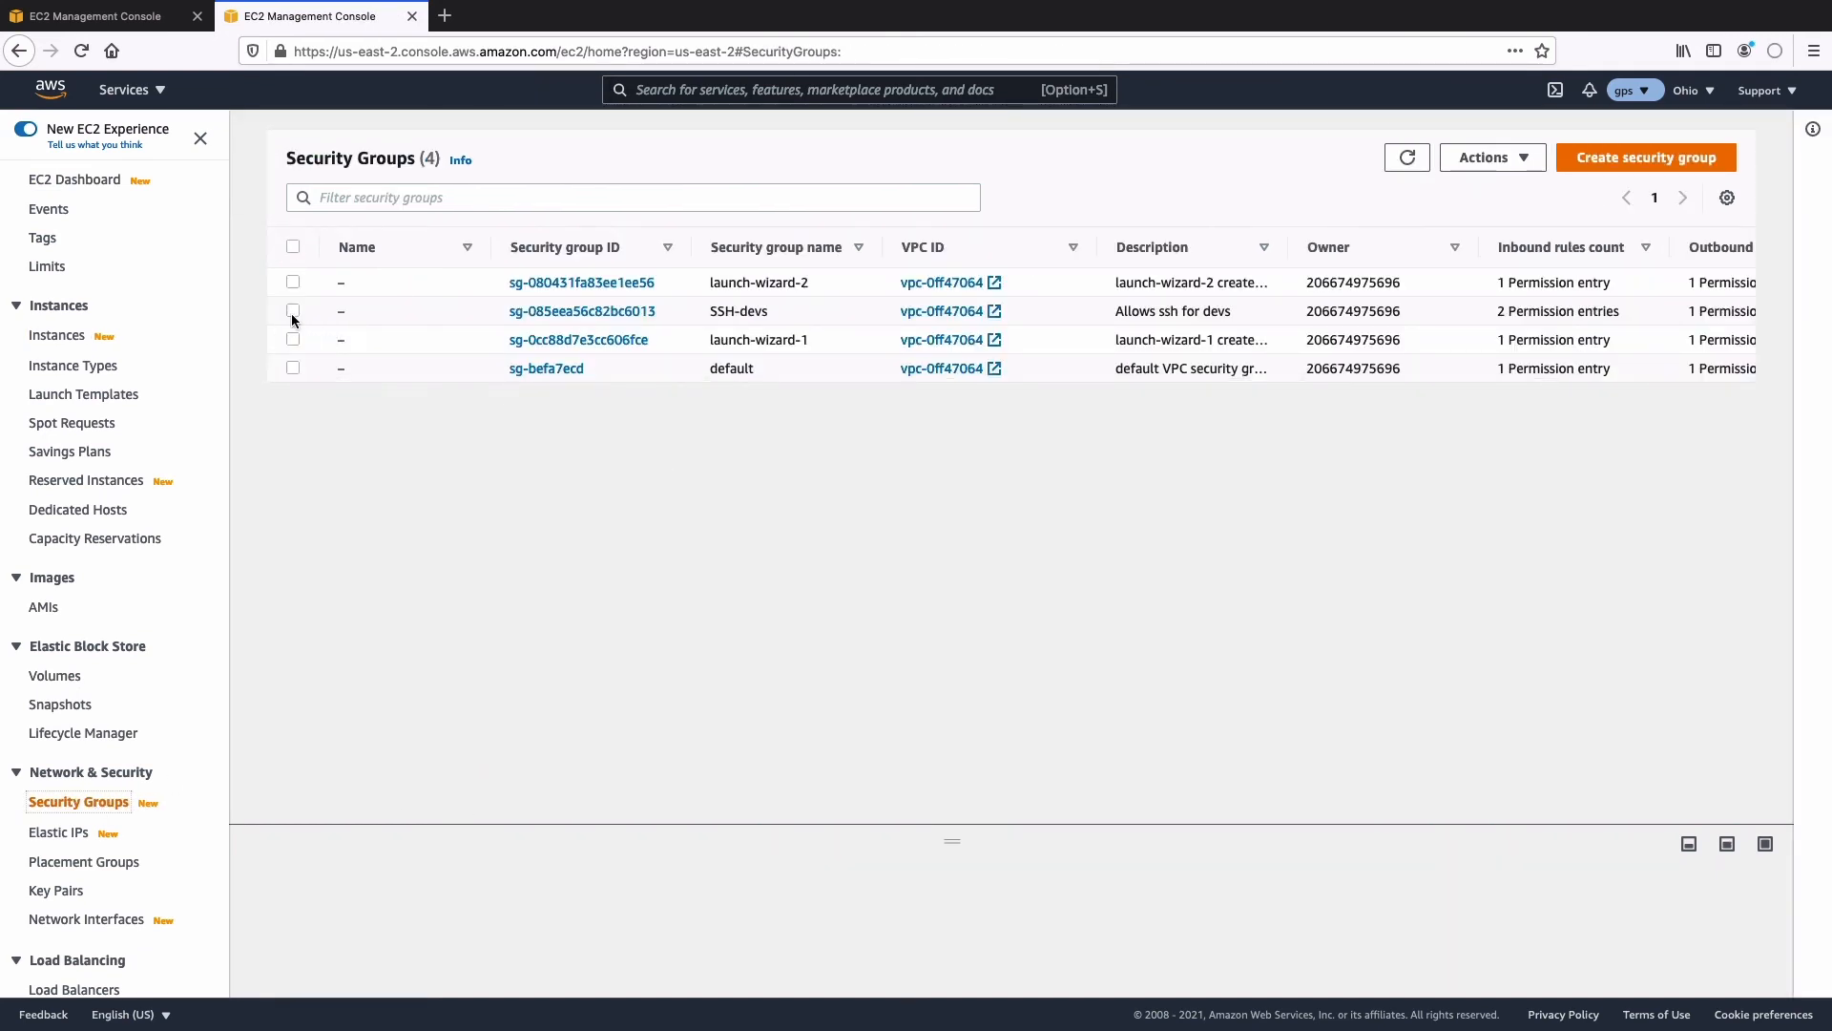
pyautogui.click(293, 309)
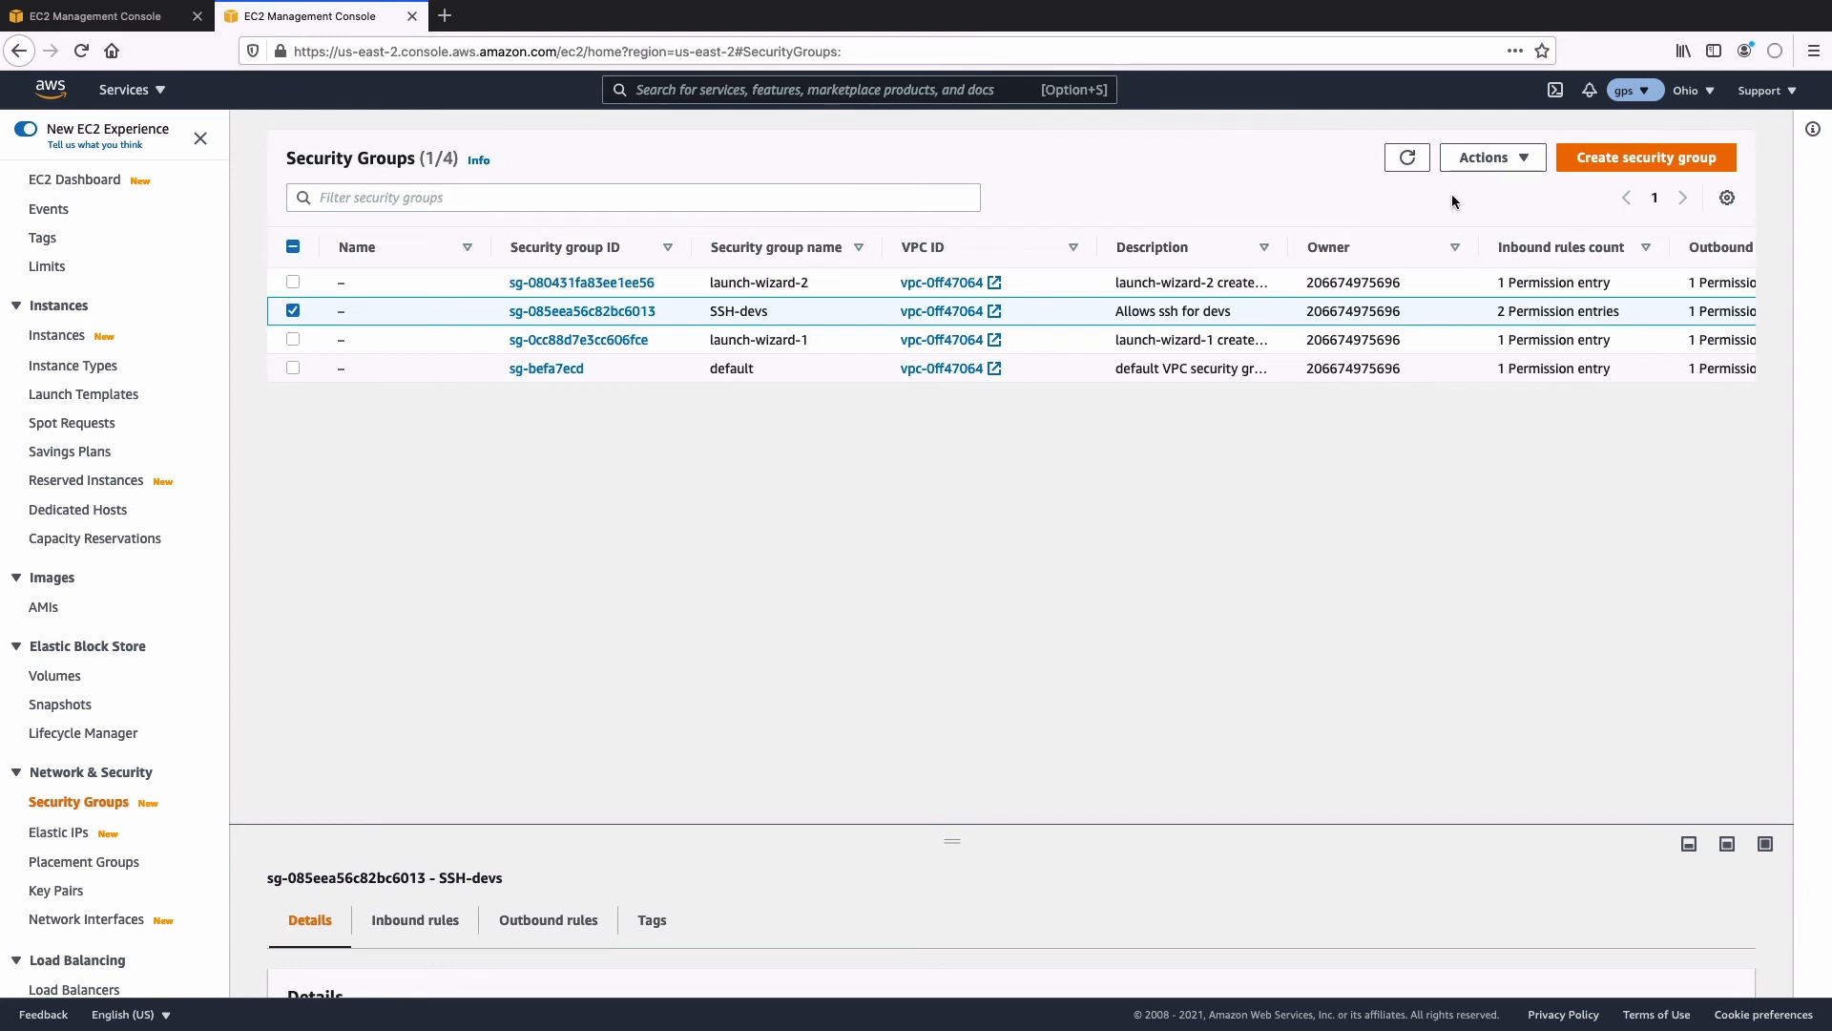
pyautogui.click(1493, 157)
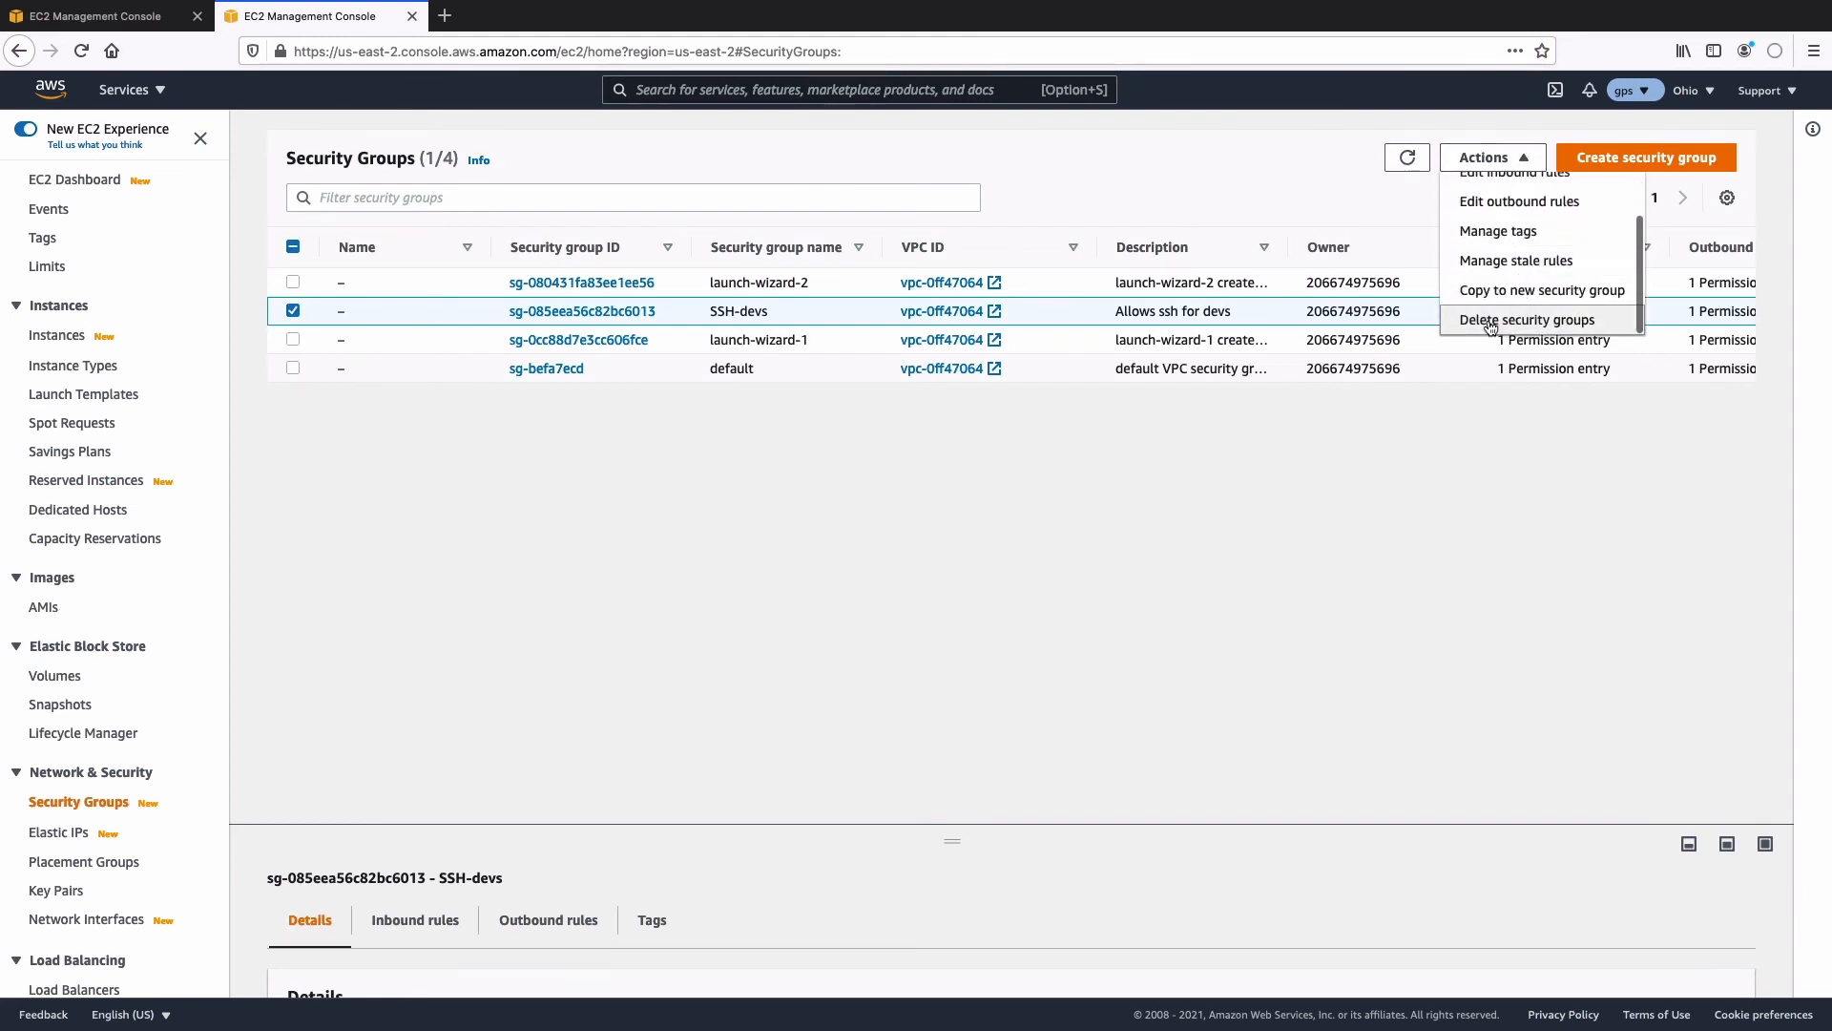
pyautogui.click(1525, 319)
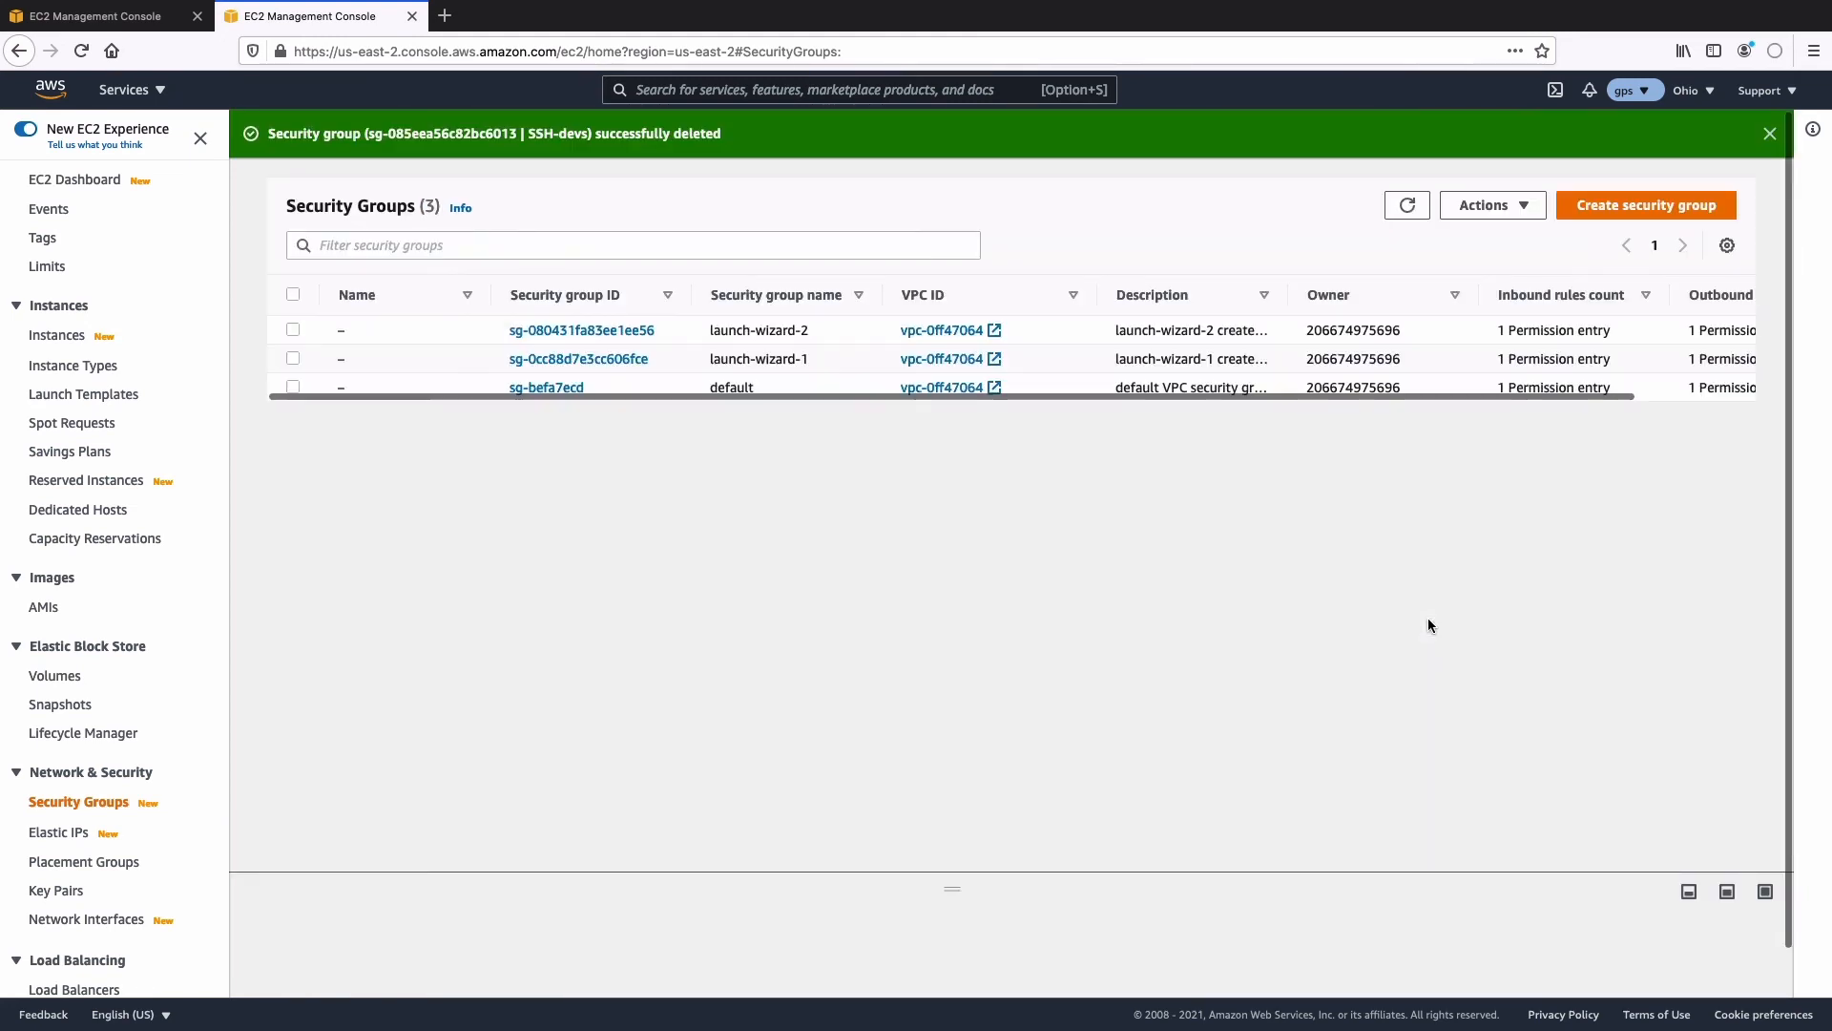